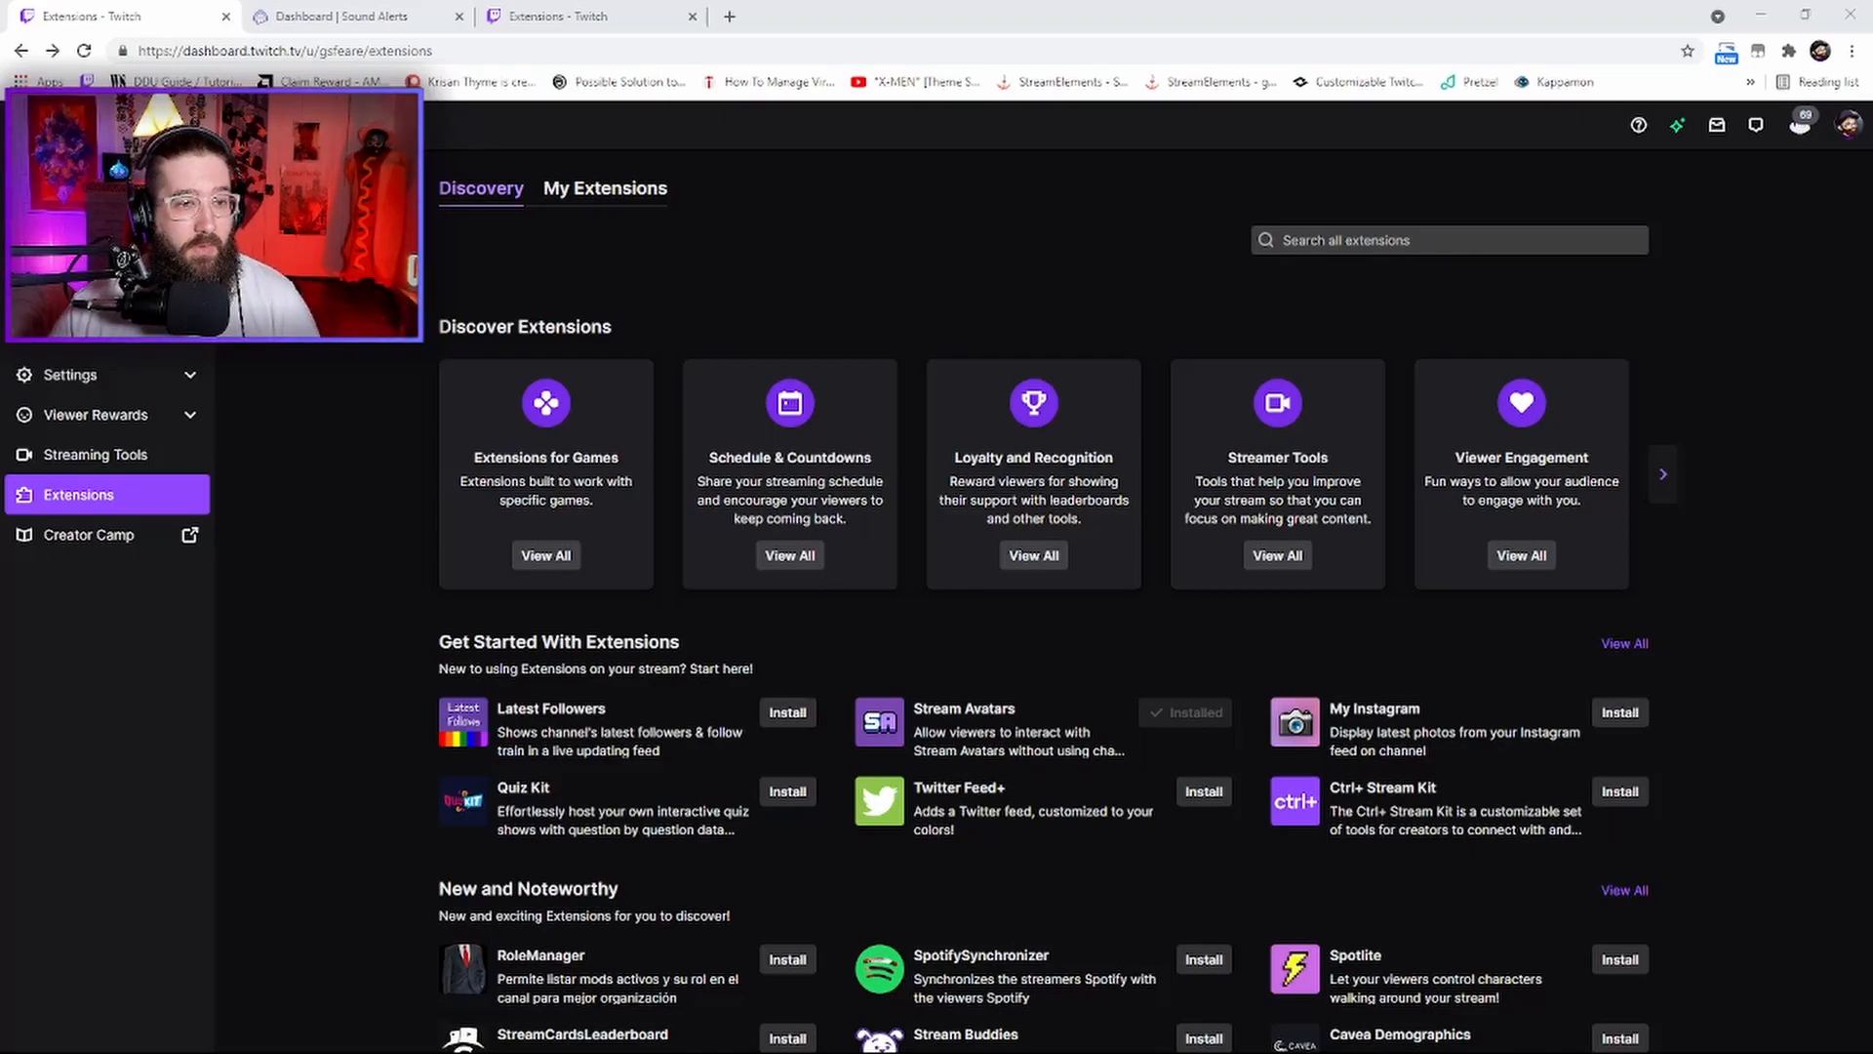
Search all extensions for 'sound alert' and show the matching results
left_click(1446, 240)
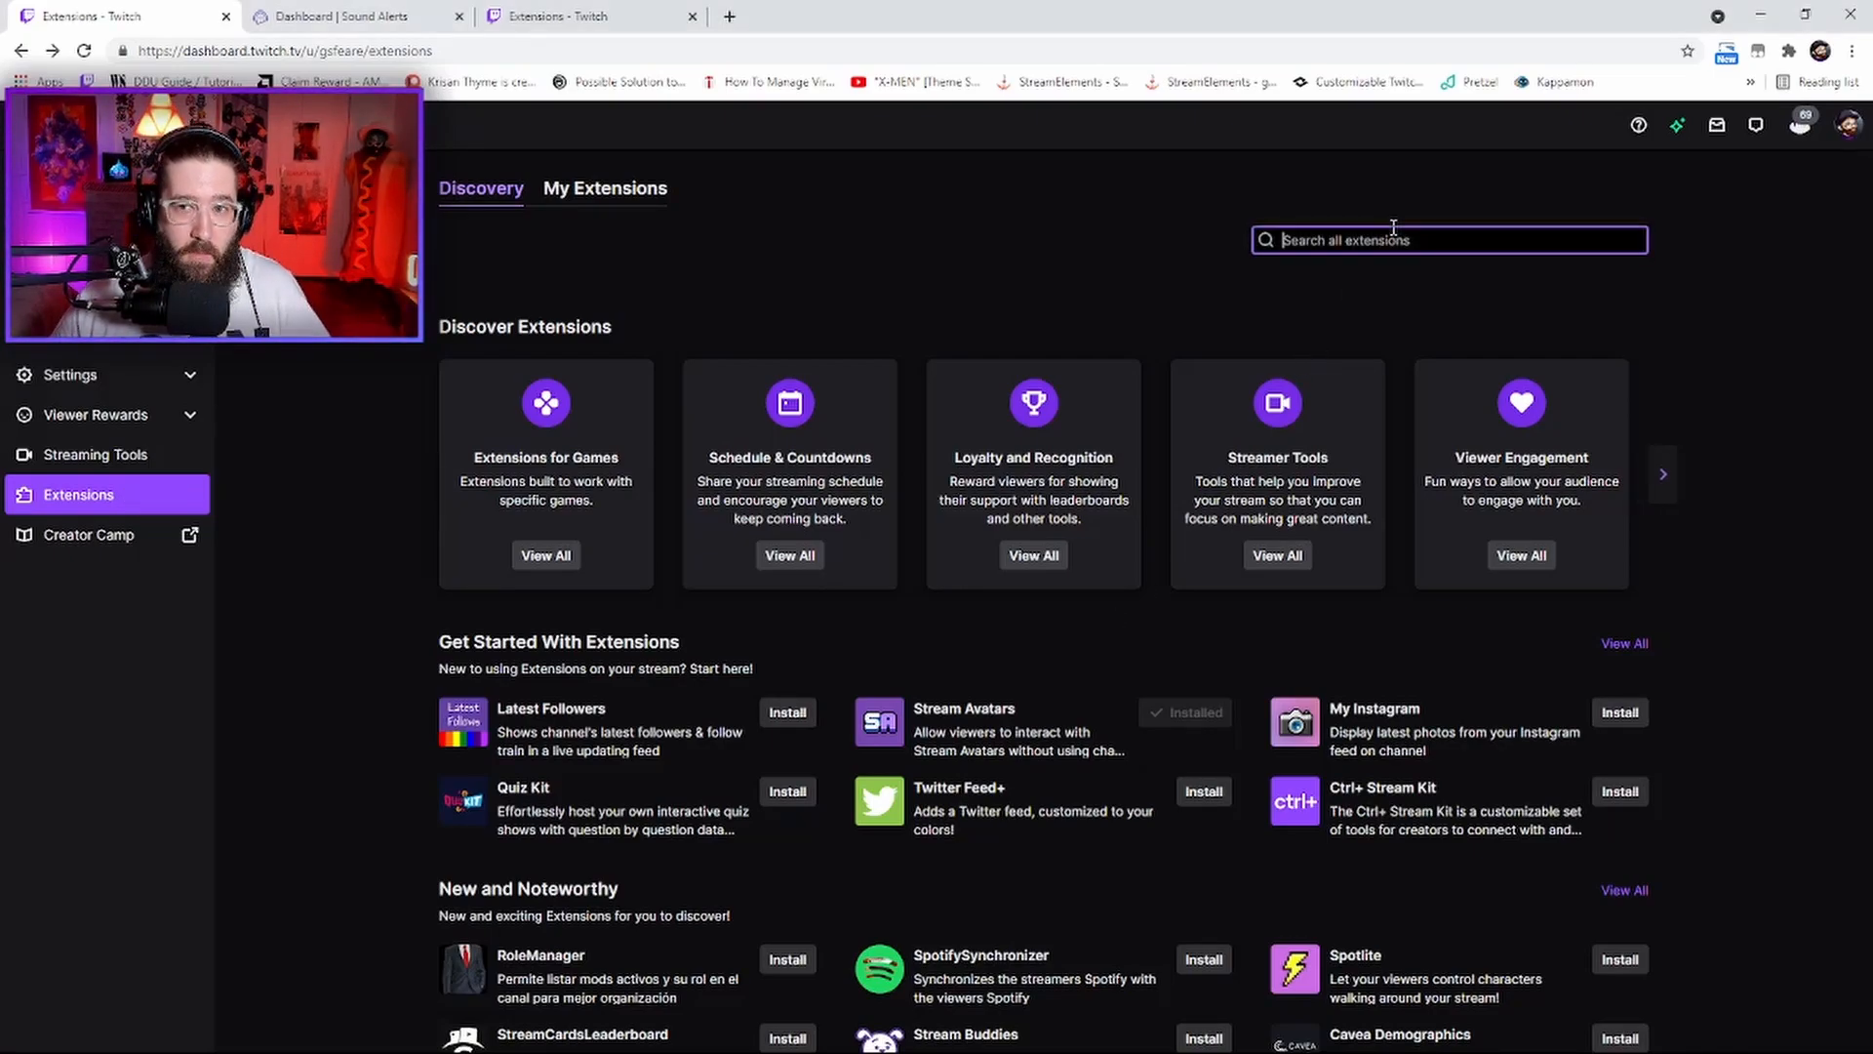
type("sound alert")
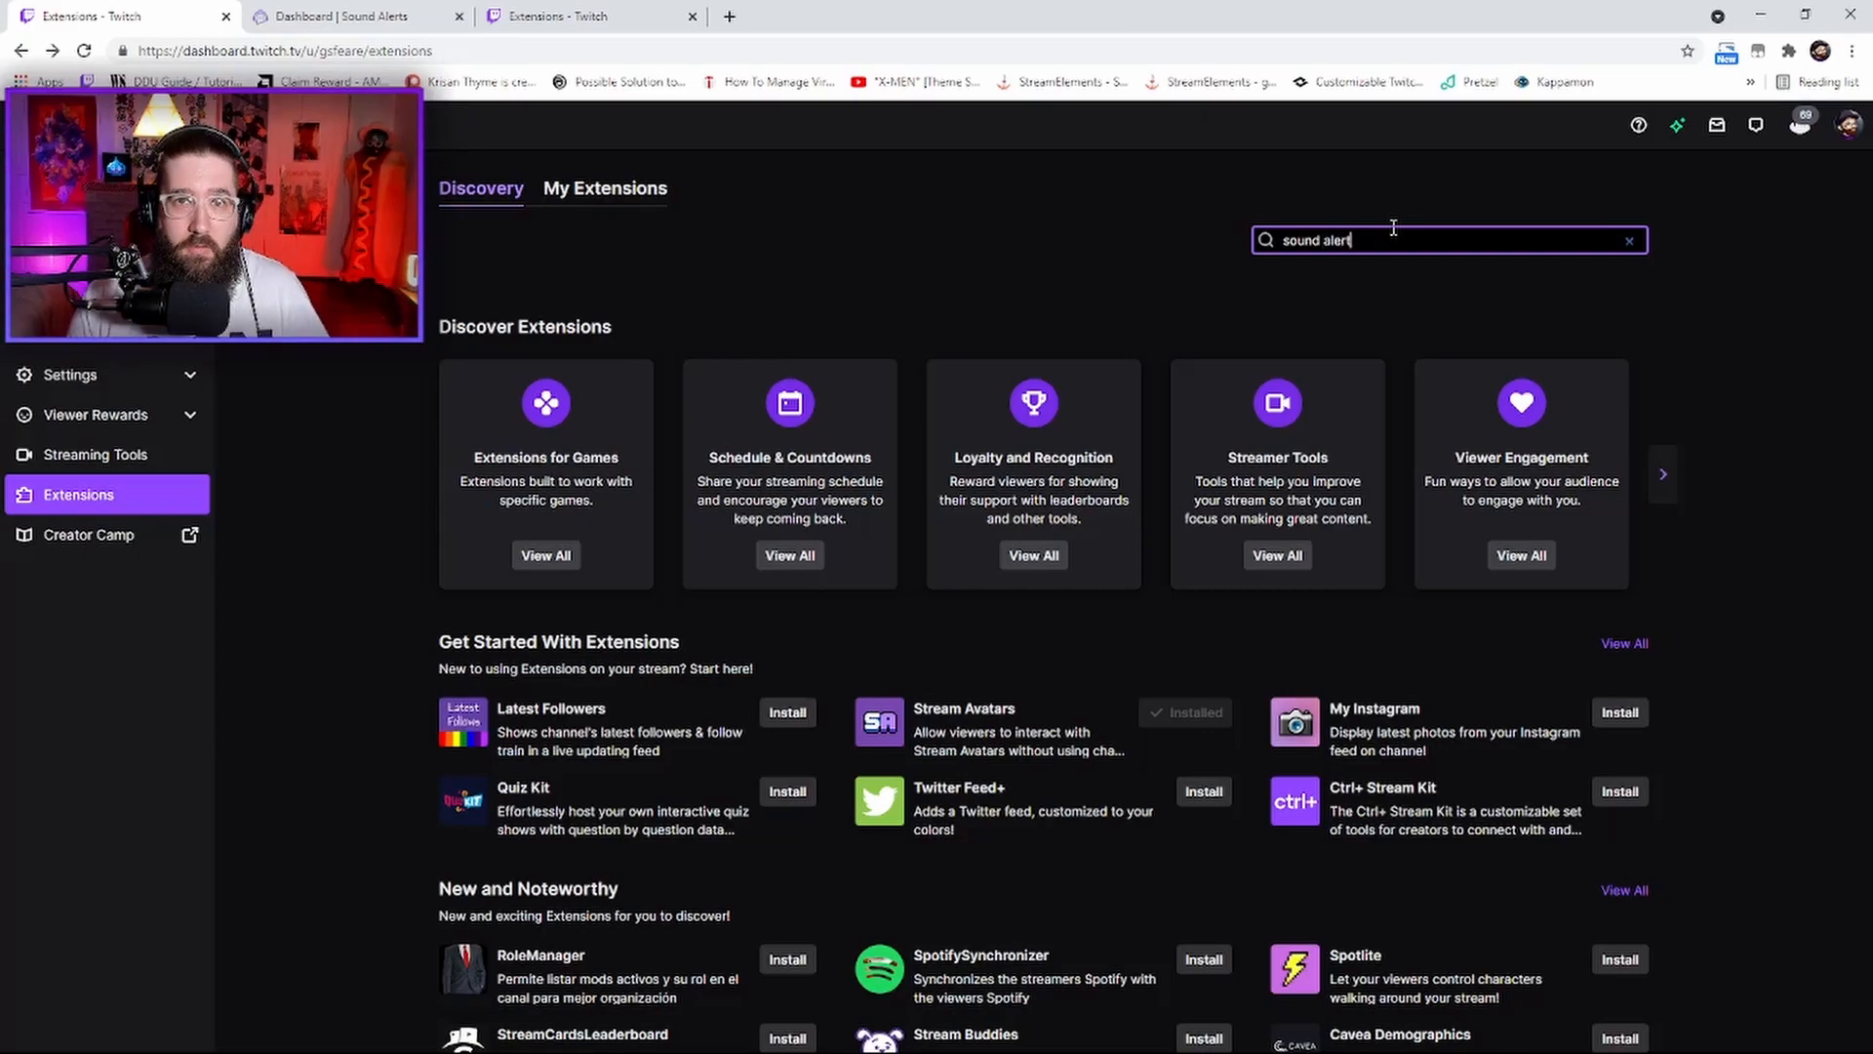
key("Return")
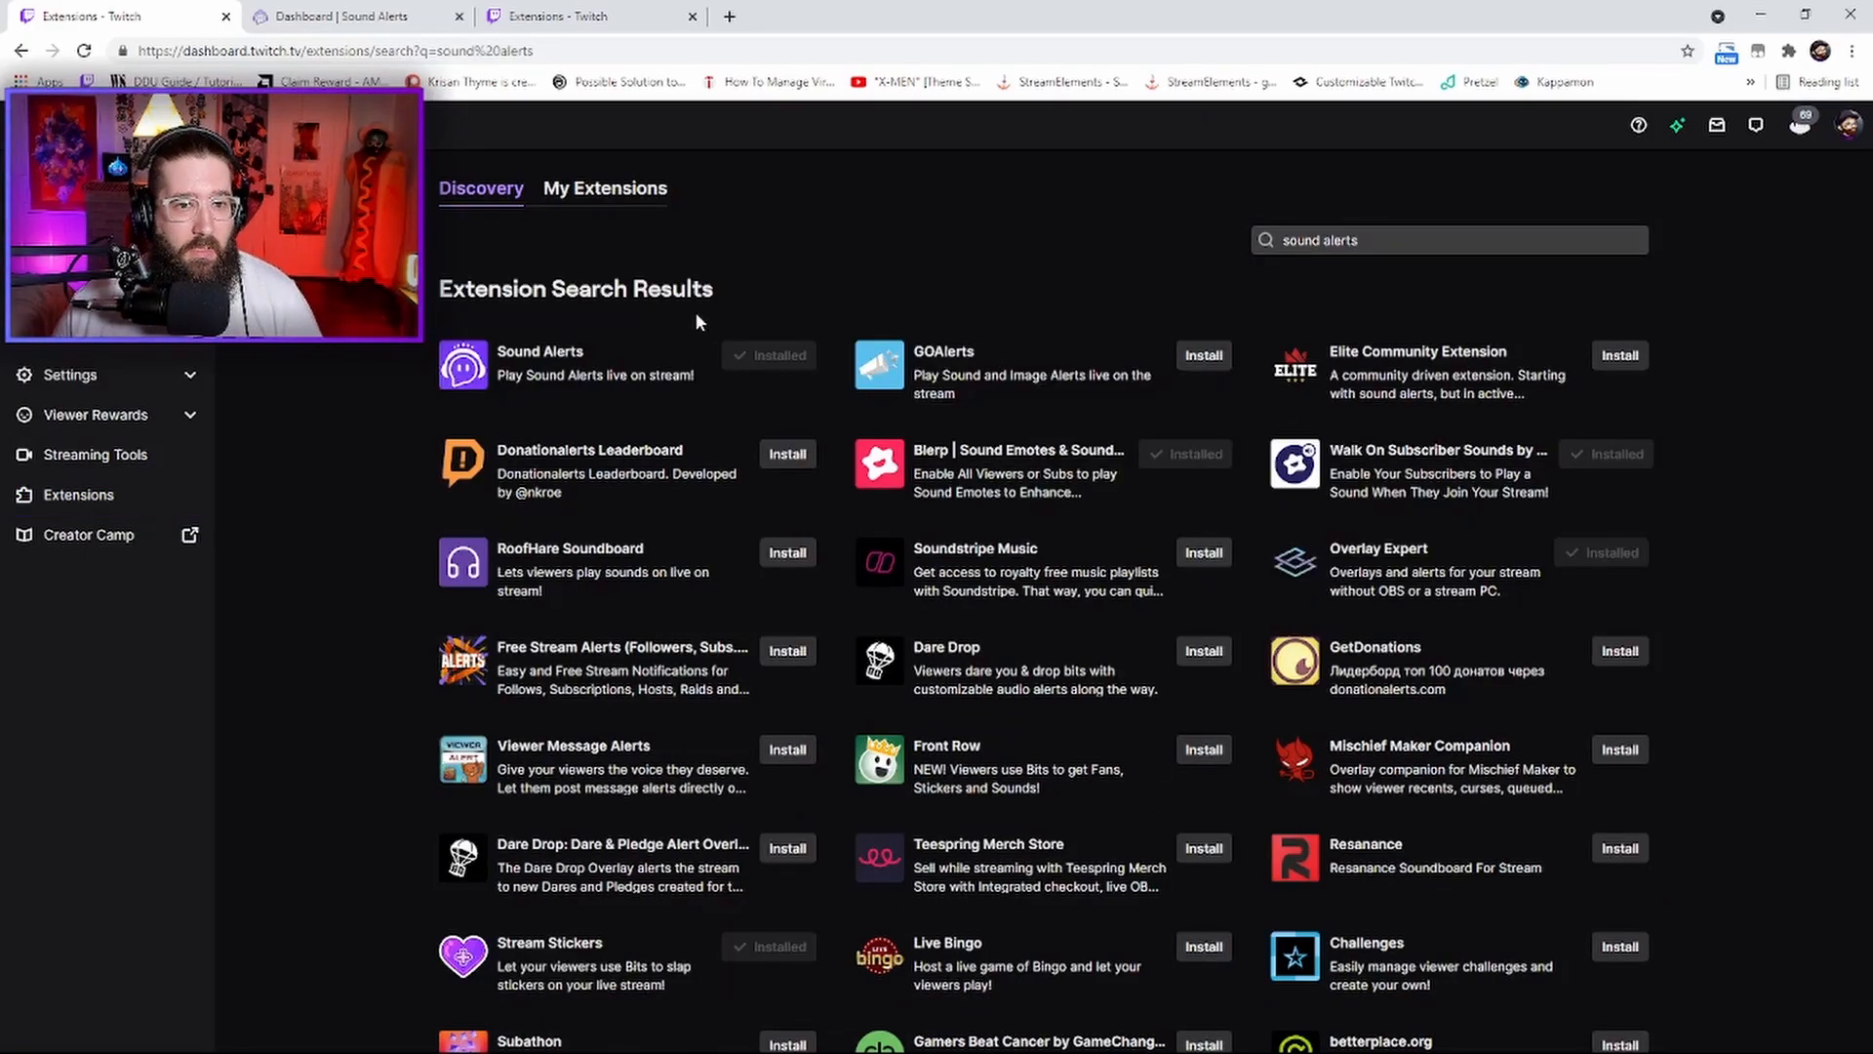
Open the Sound Alerts extension's details and start its configuration
left_click(540, 351)
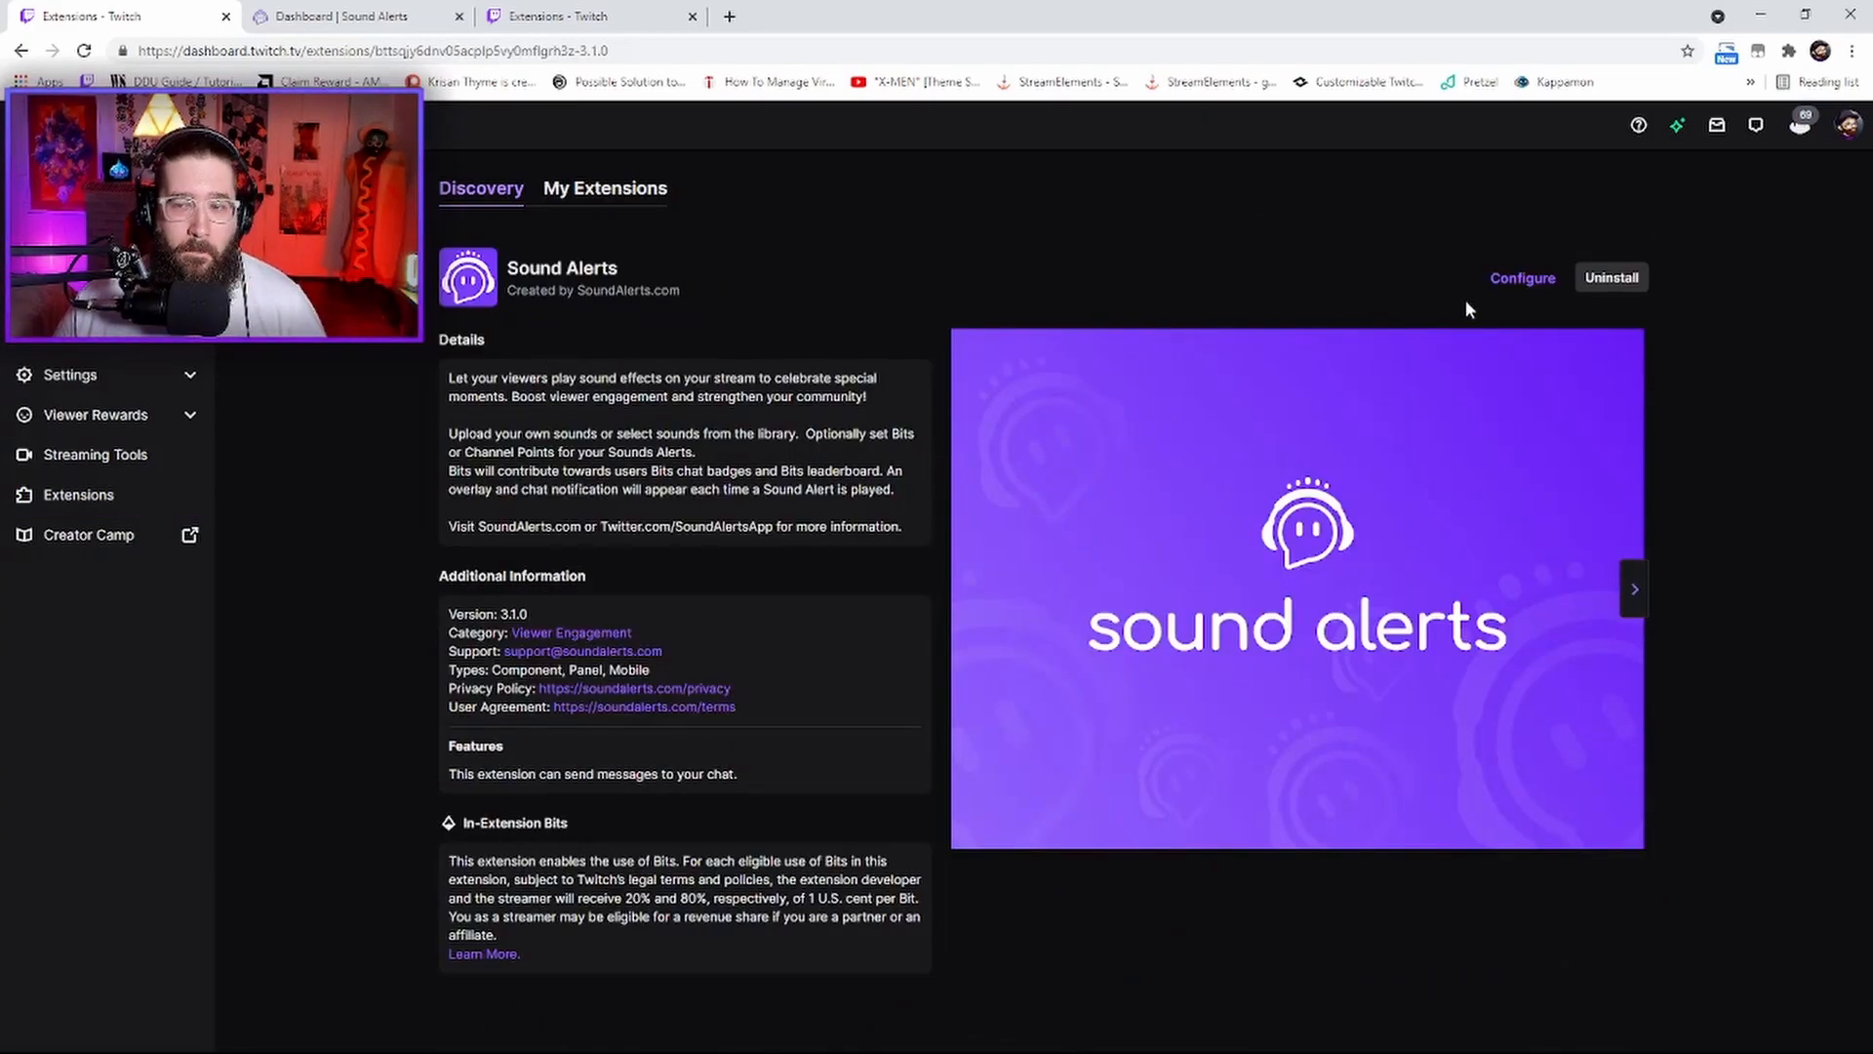
mouse_move(1576, 325)
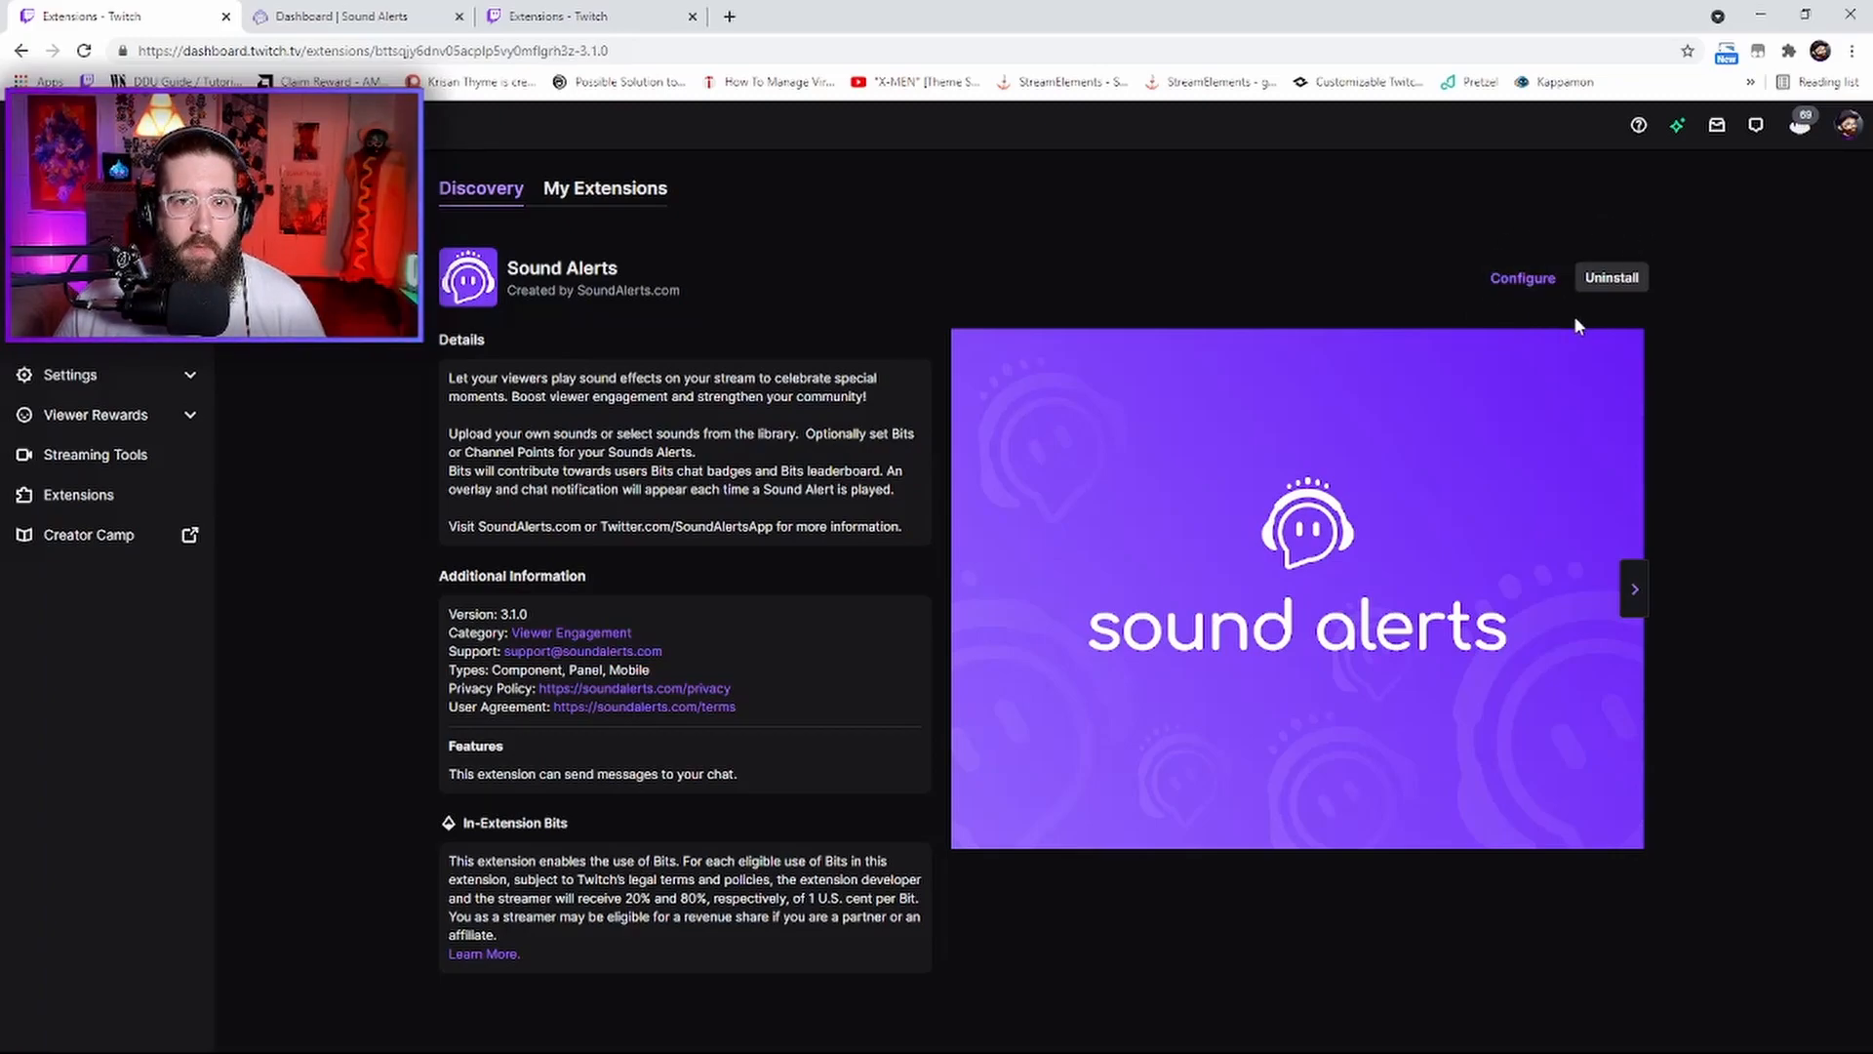
mouse_move(1649, 298)
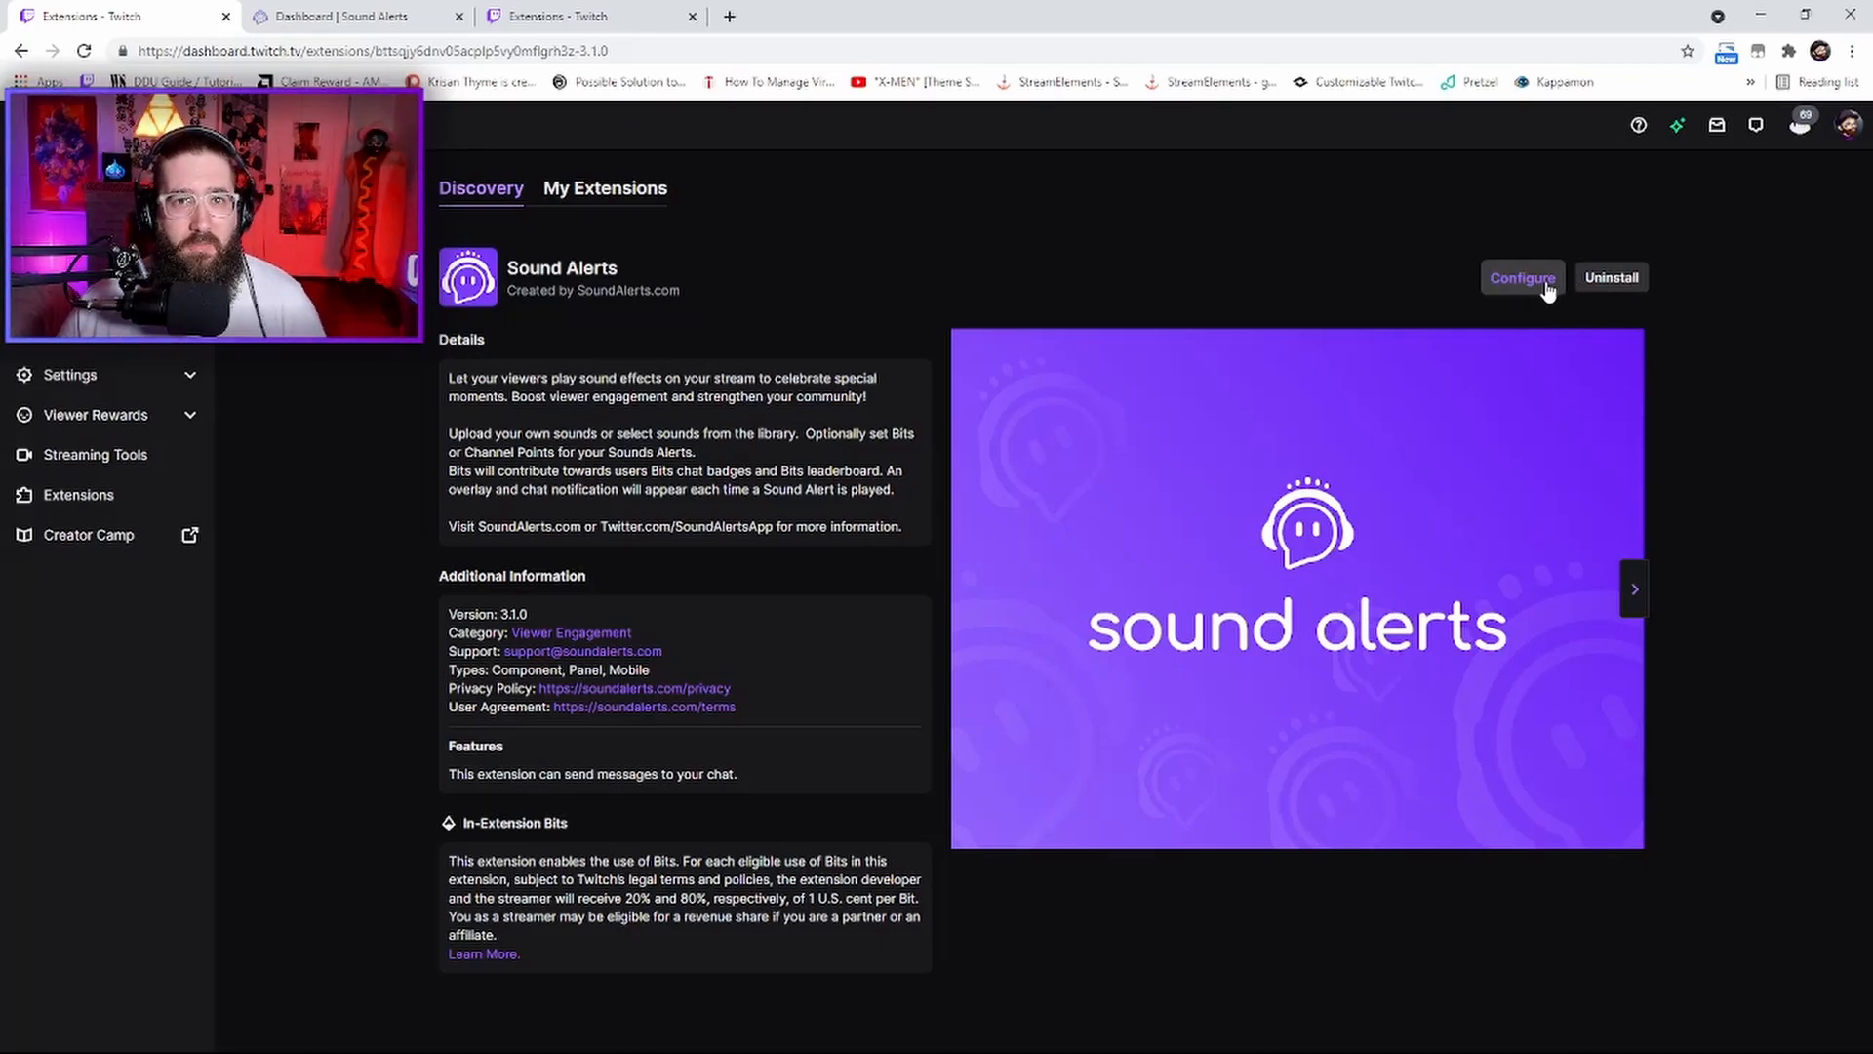
left_click(1519, 277)
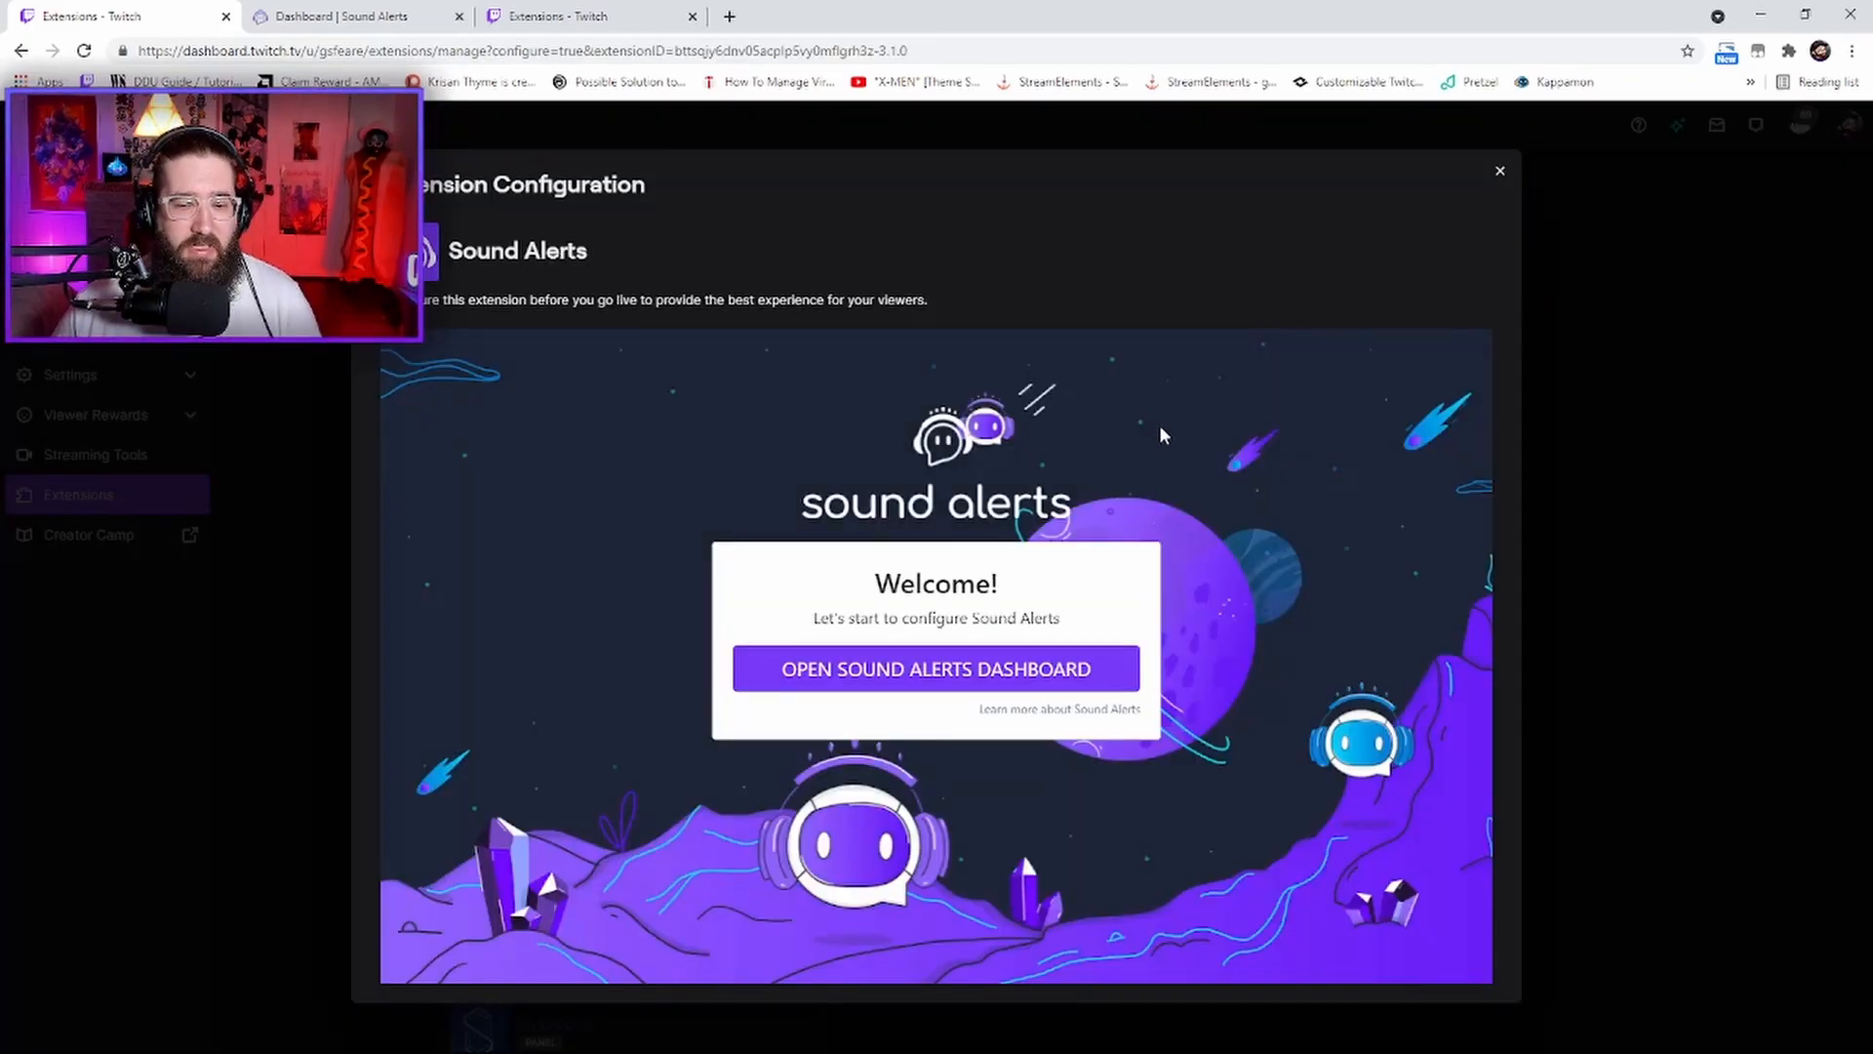
mouse_move(956, 652)
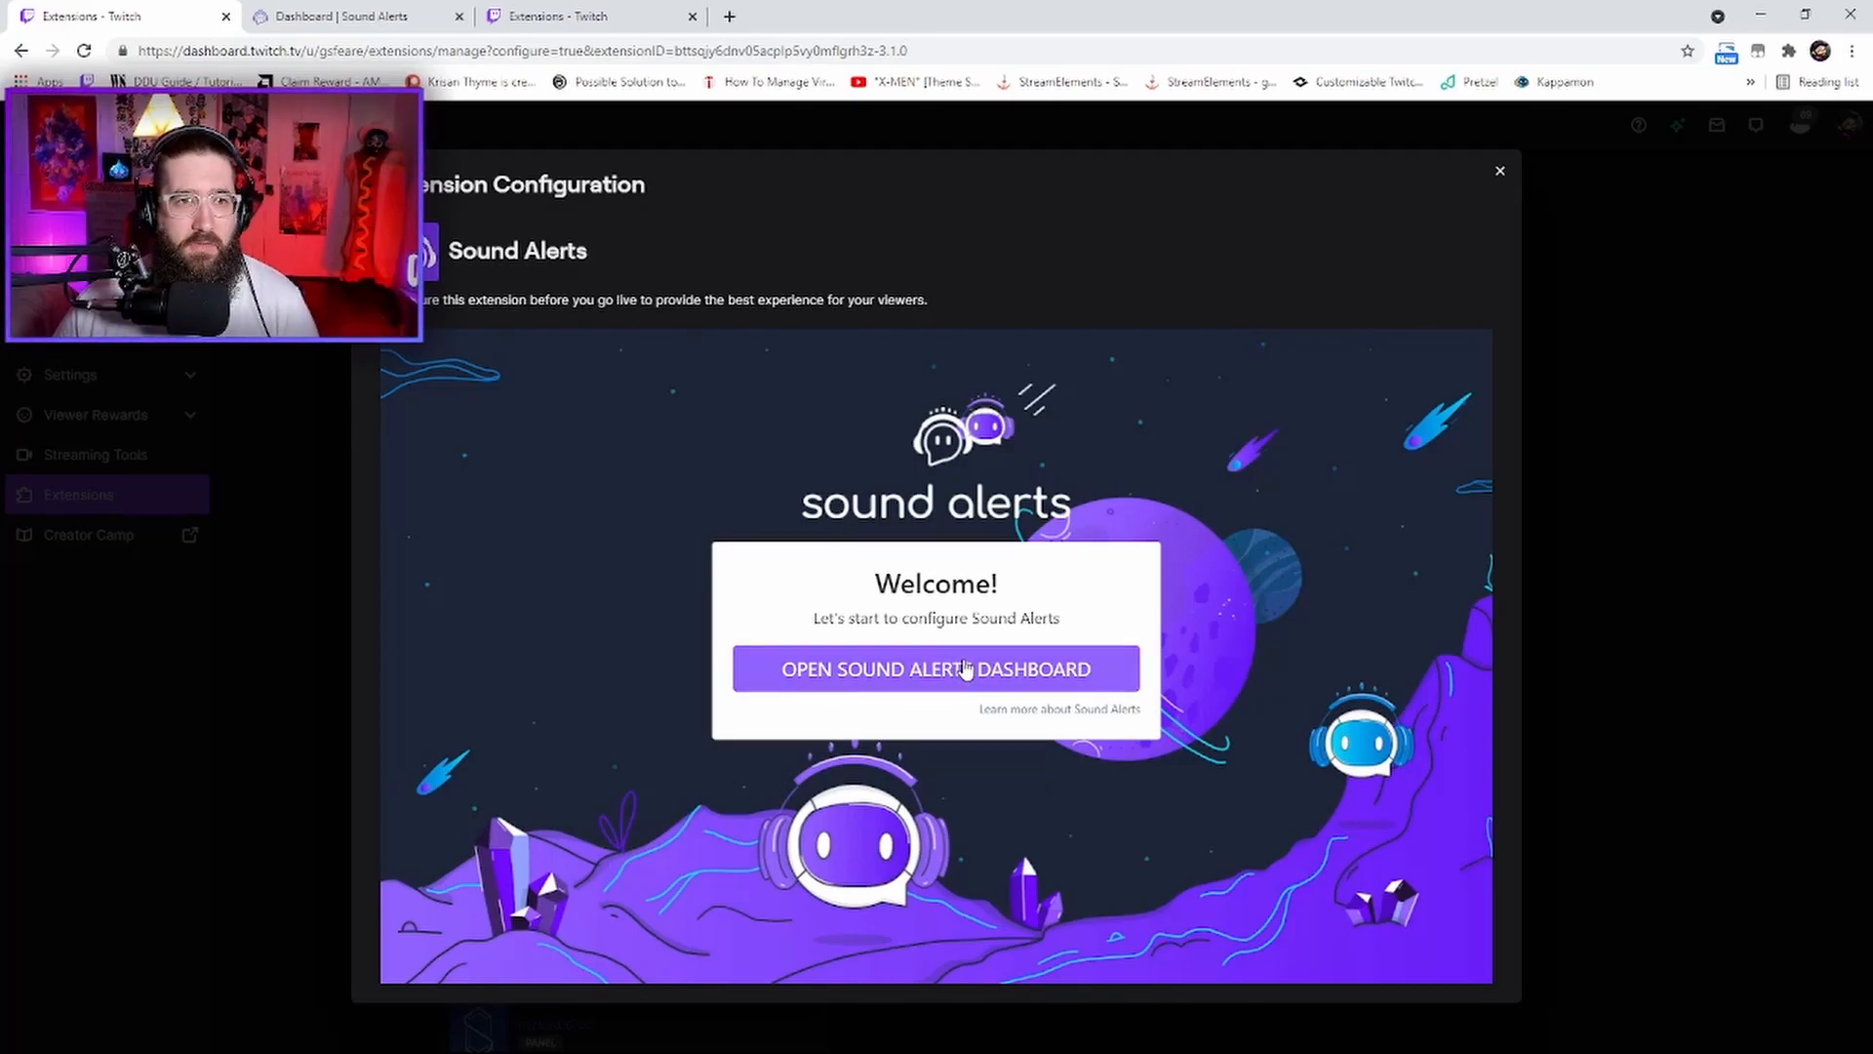
Open the Sound Alerts dashboard, log in with Twitch, and view the setup steps
left_click(934, 669)
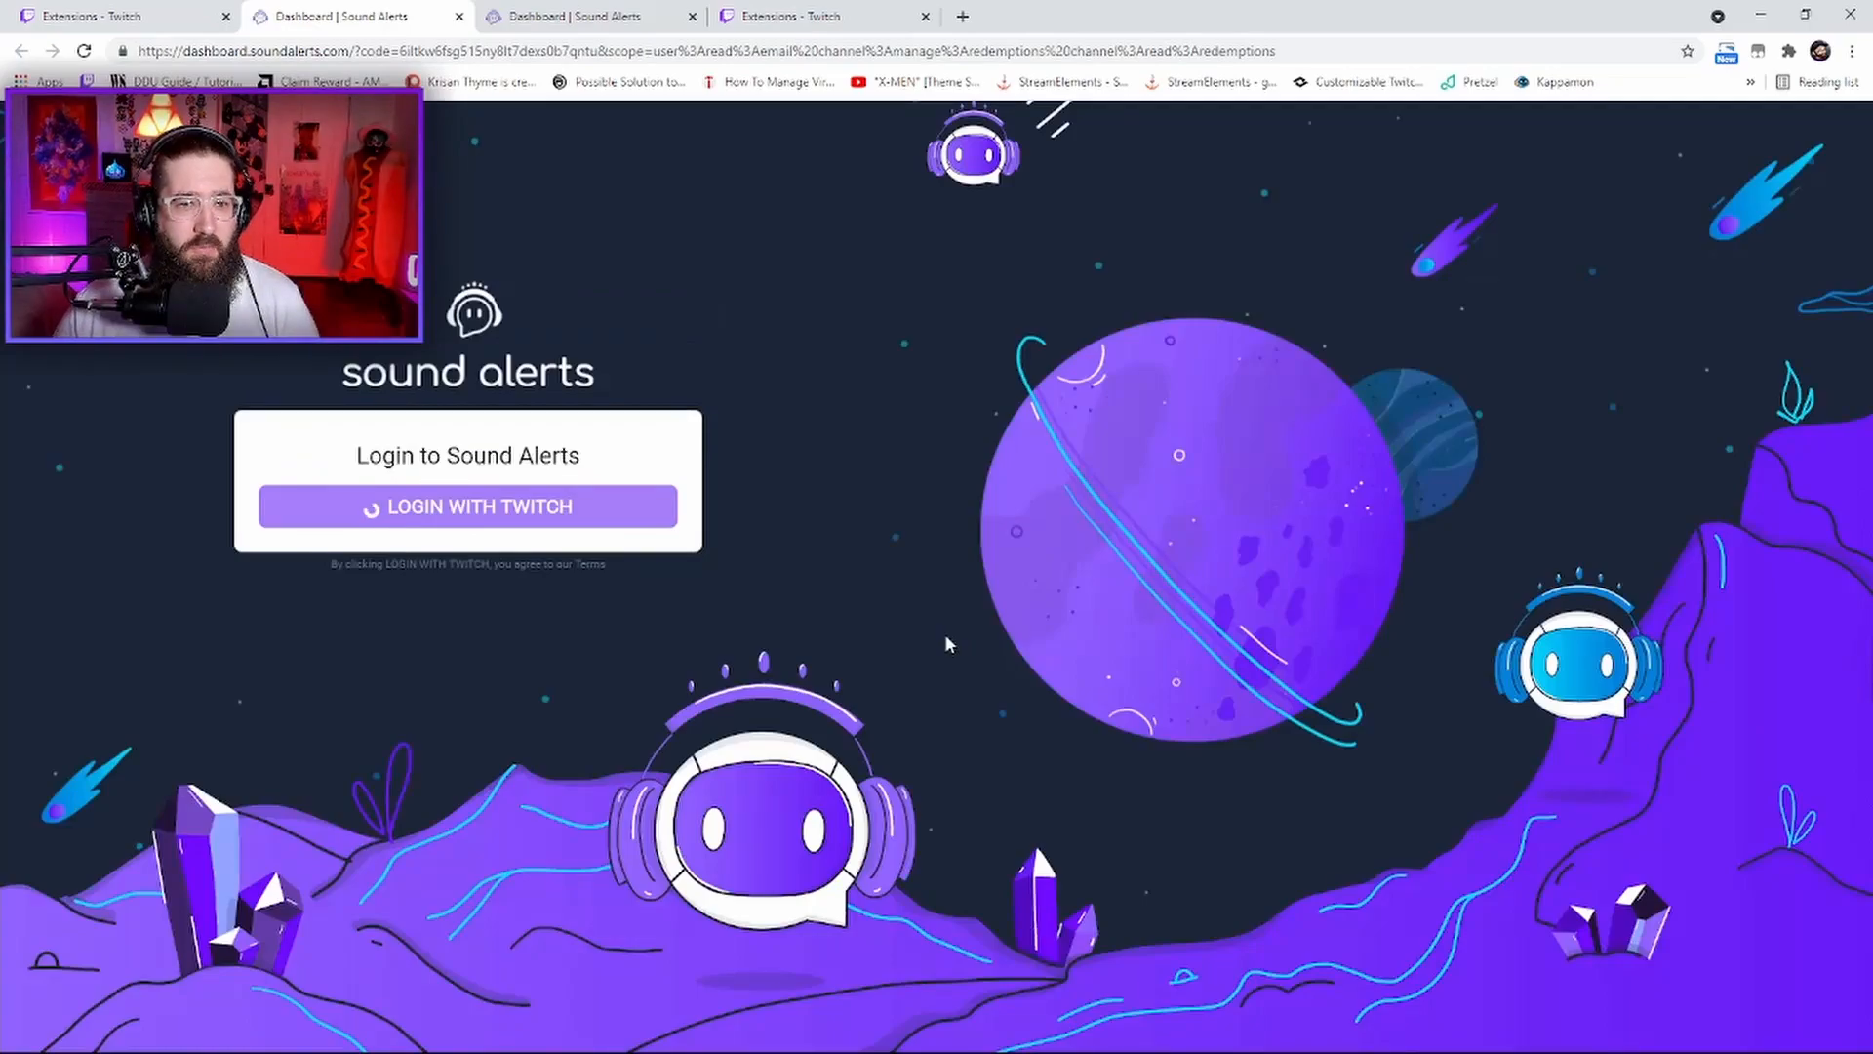
left_click(468, 506)
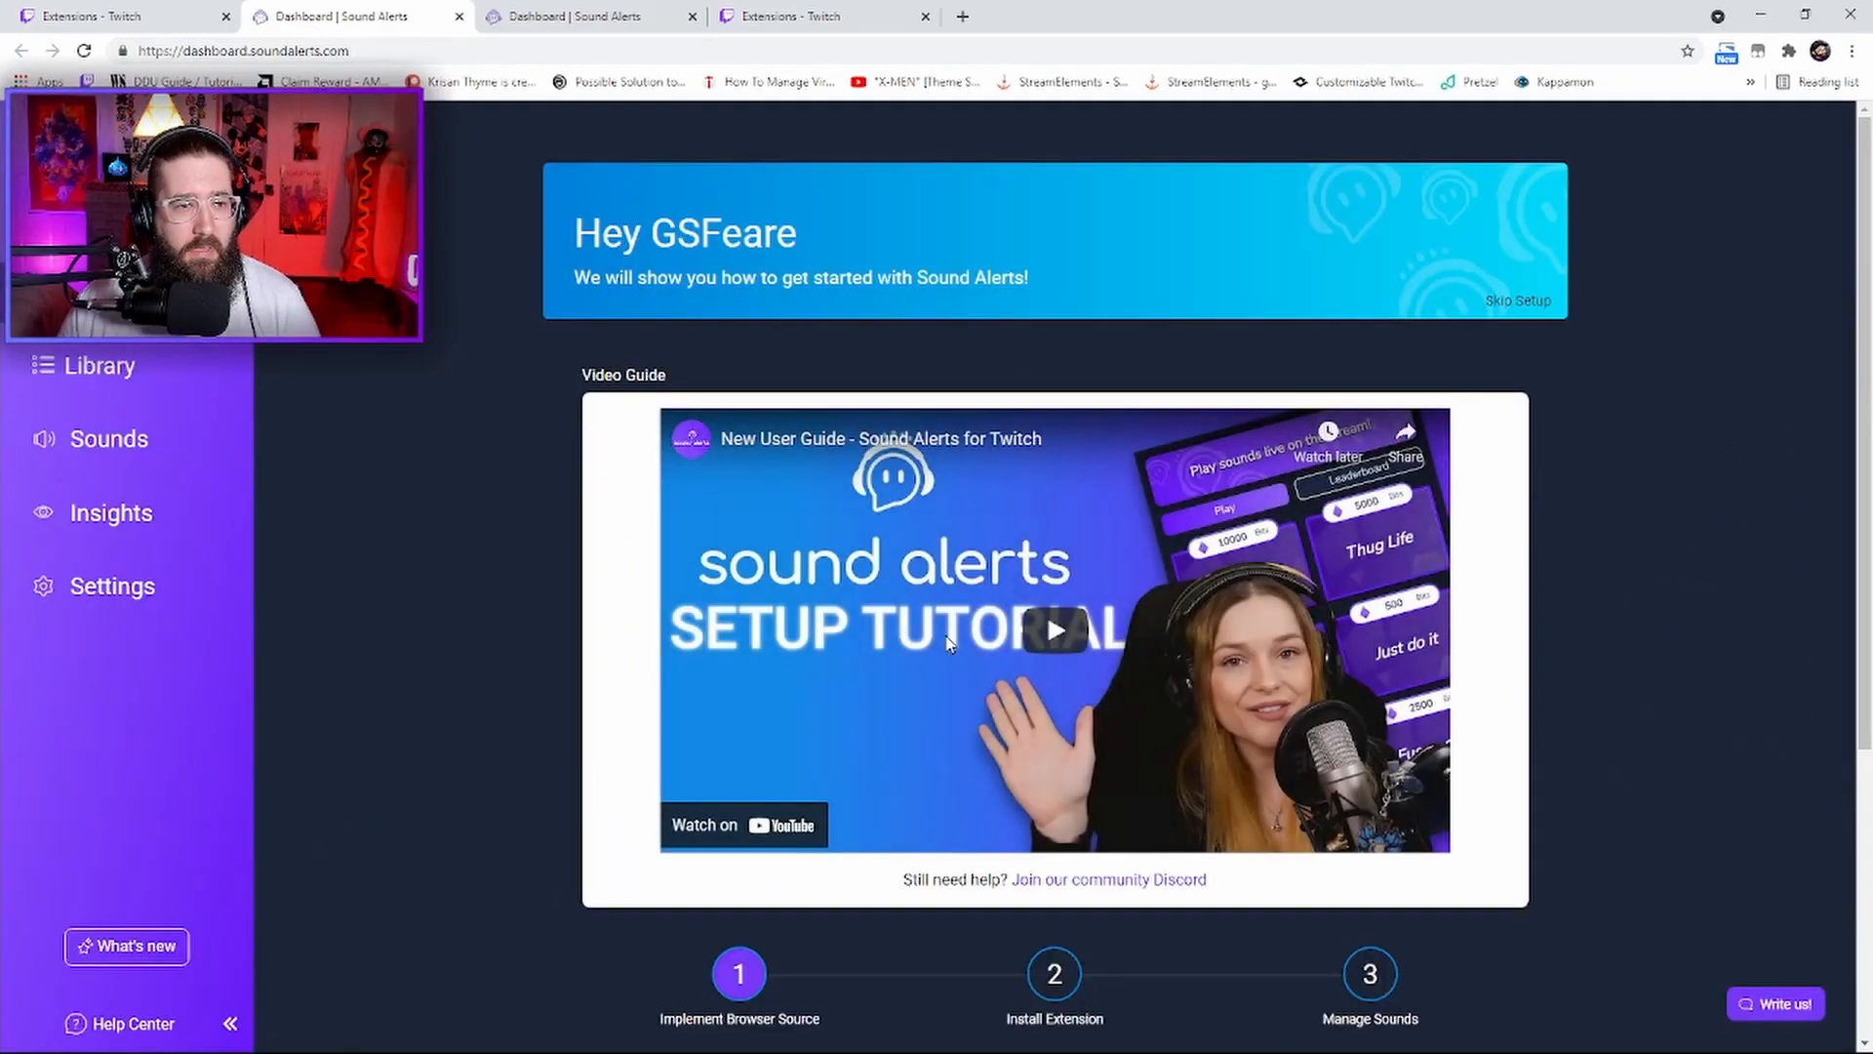
scroll("down", 3)
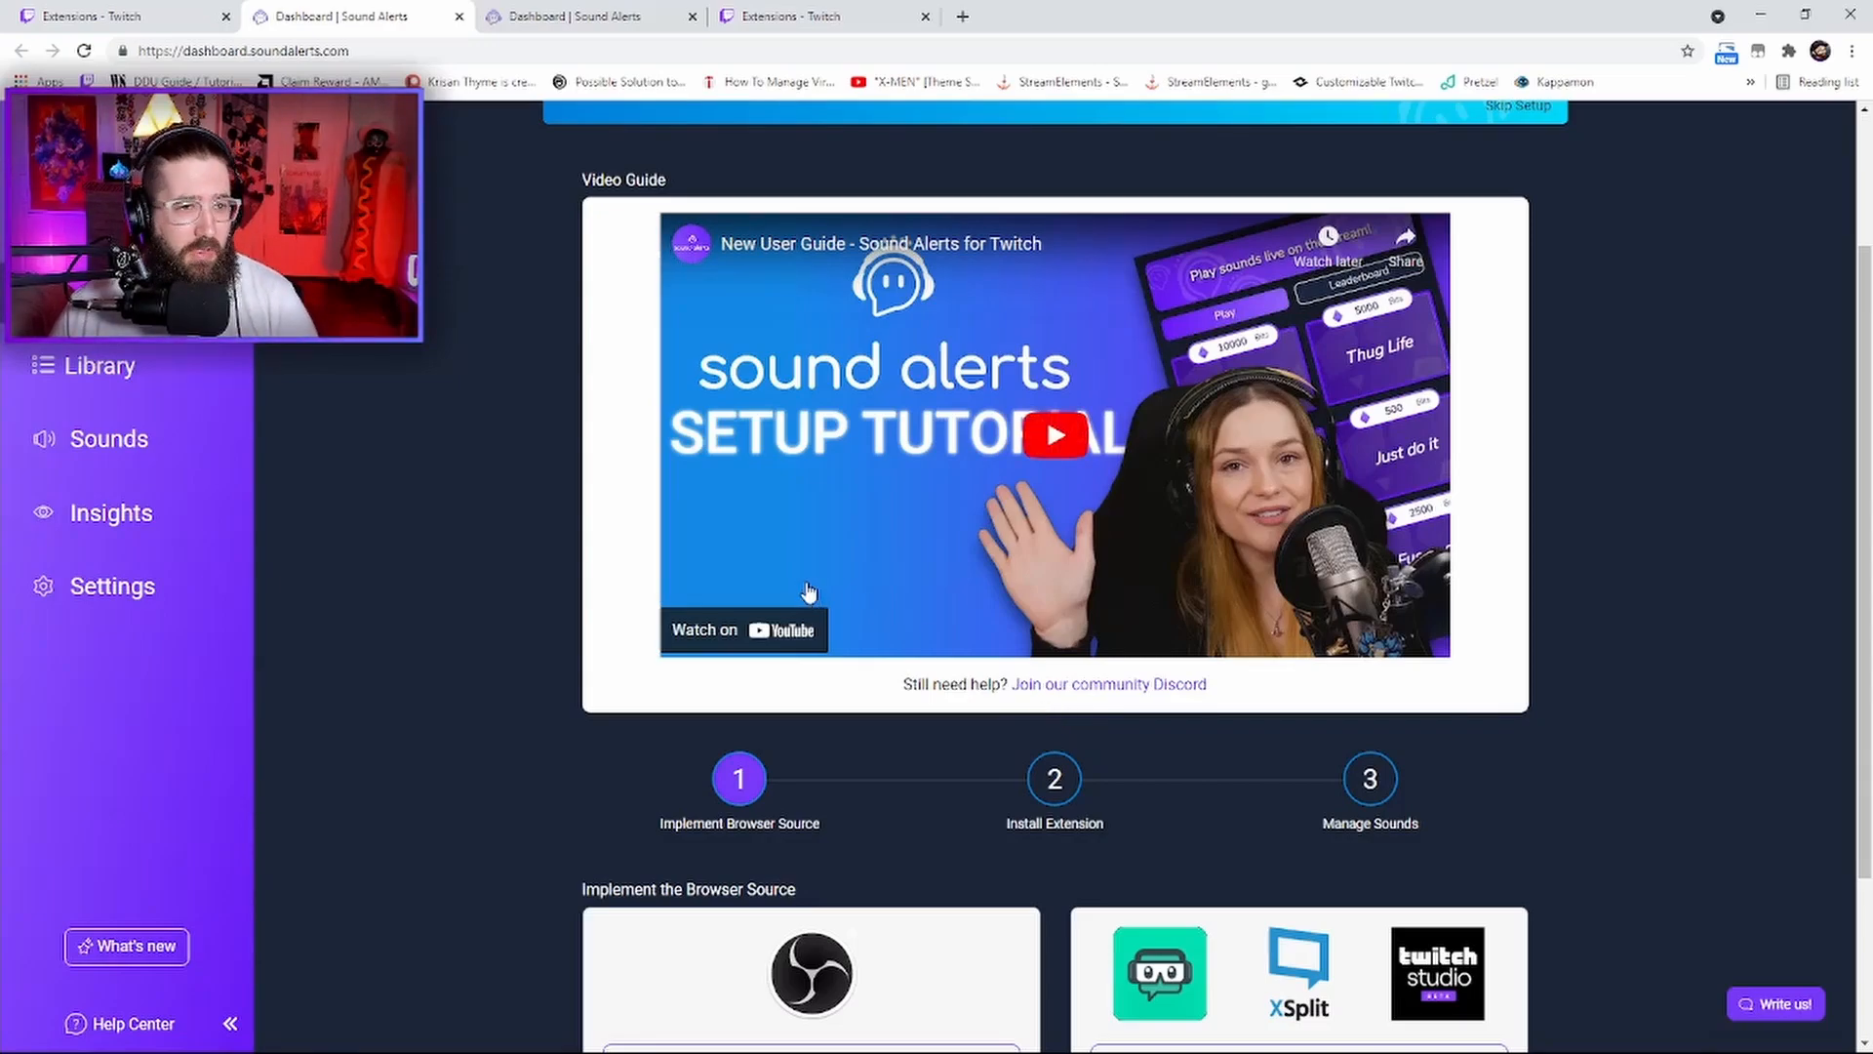
mouse_move(114, 585)
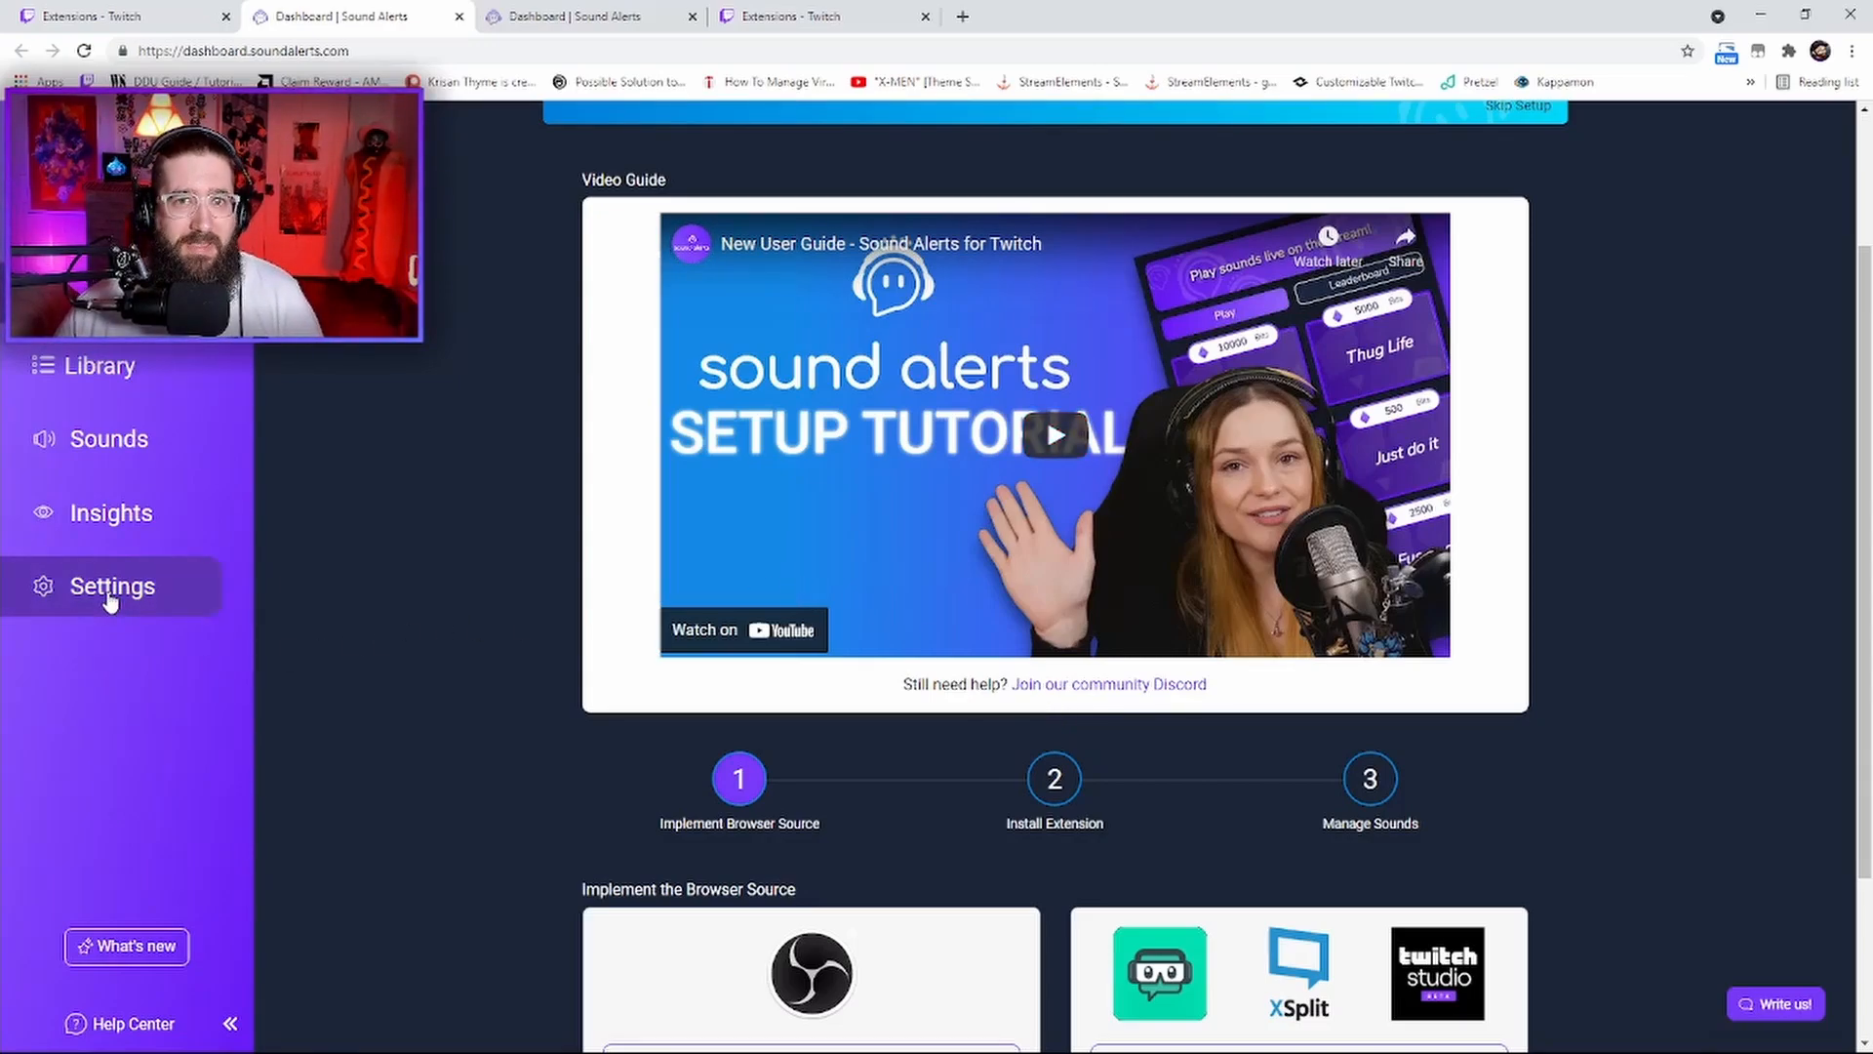
In Settings, set master volume to 15% and leave Channel Points sounds enabled
left_click(111, 585)
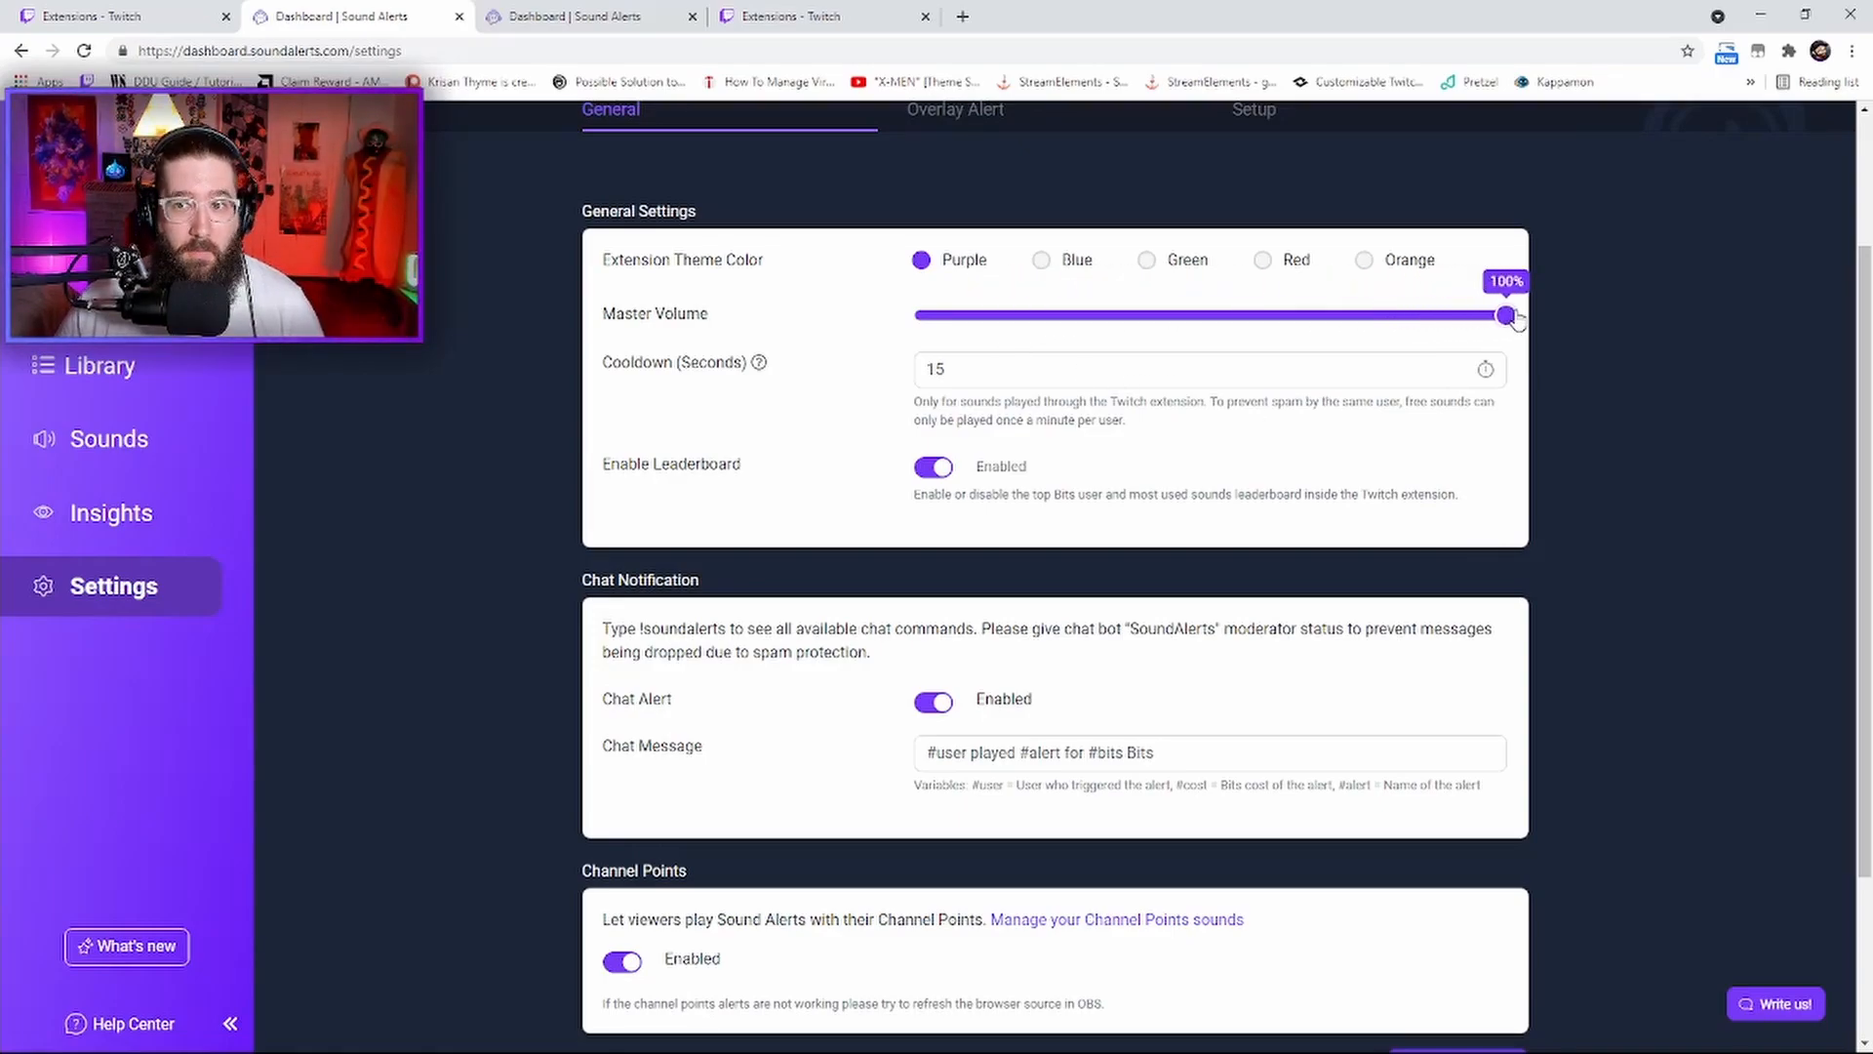
mouse_move(1480, 335)
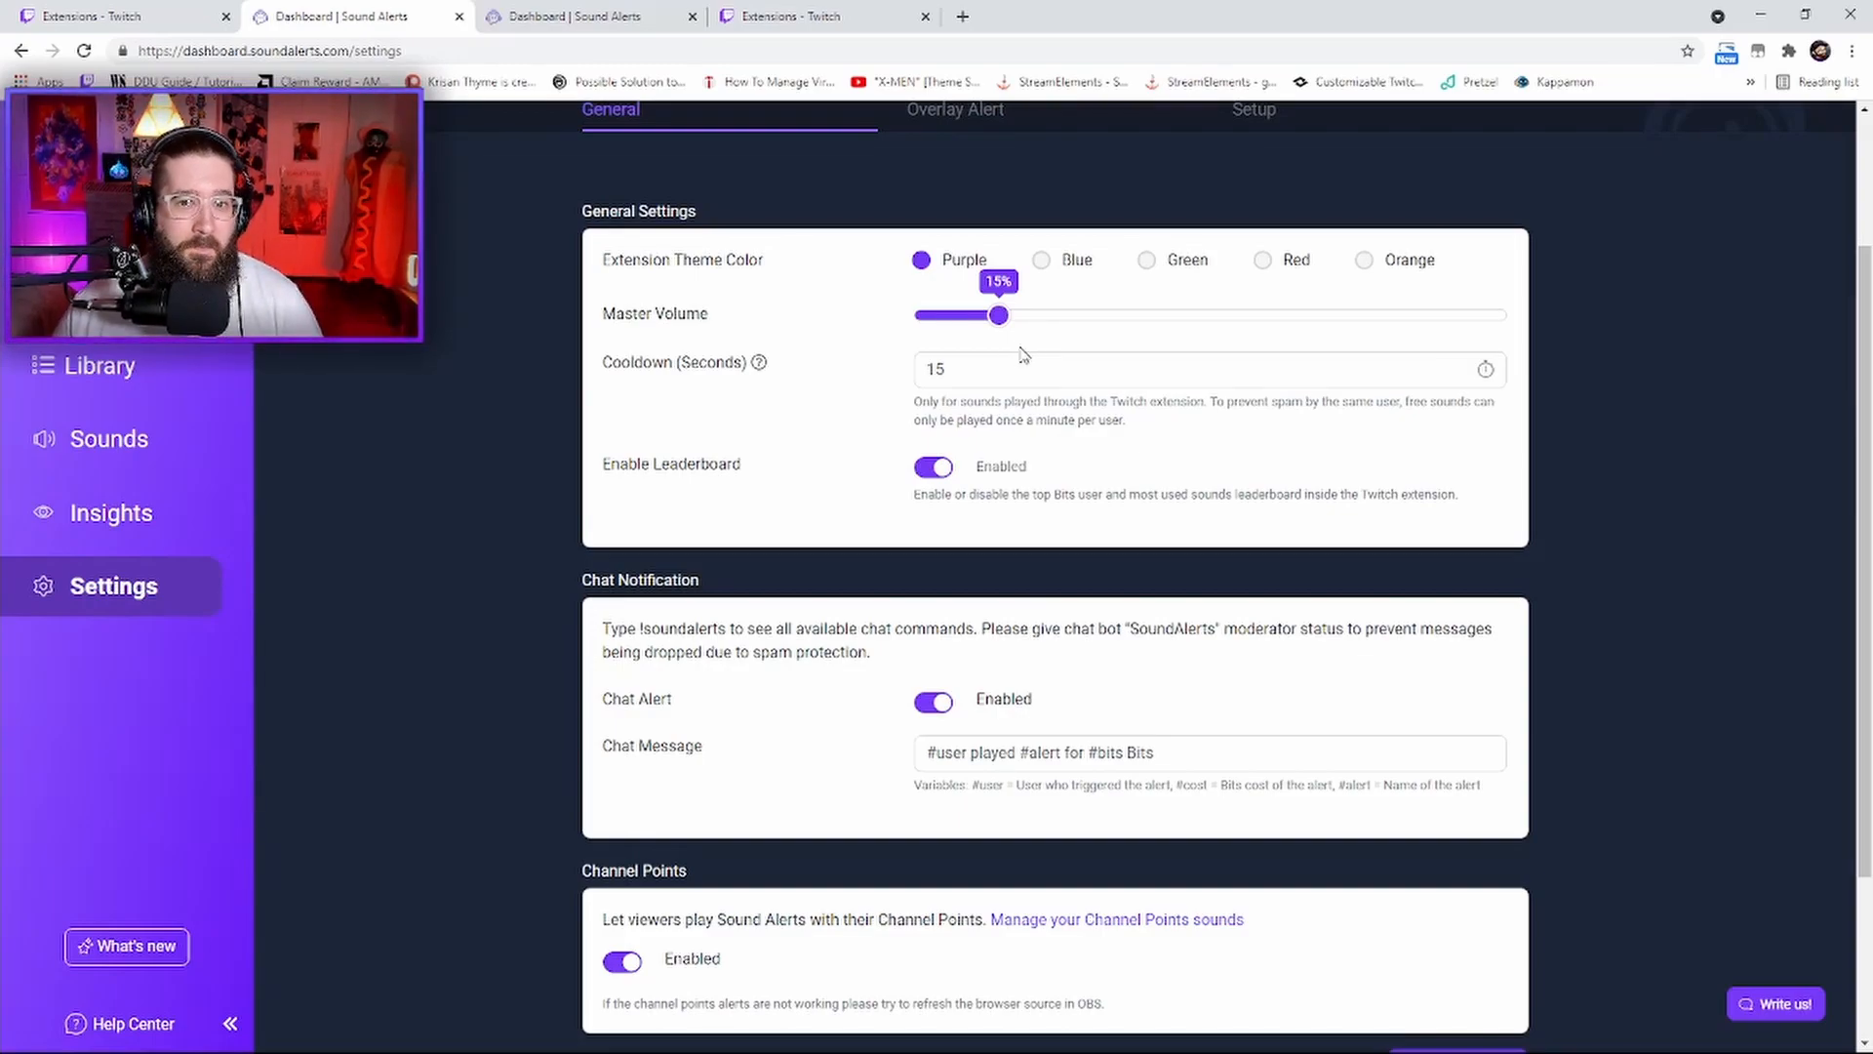
scroll("down", 3)
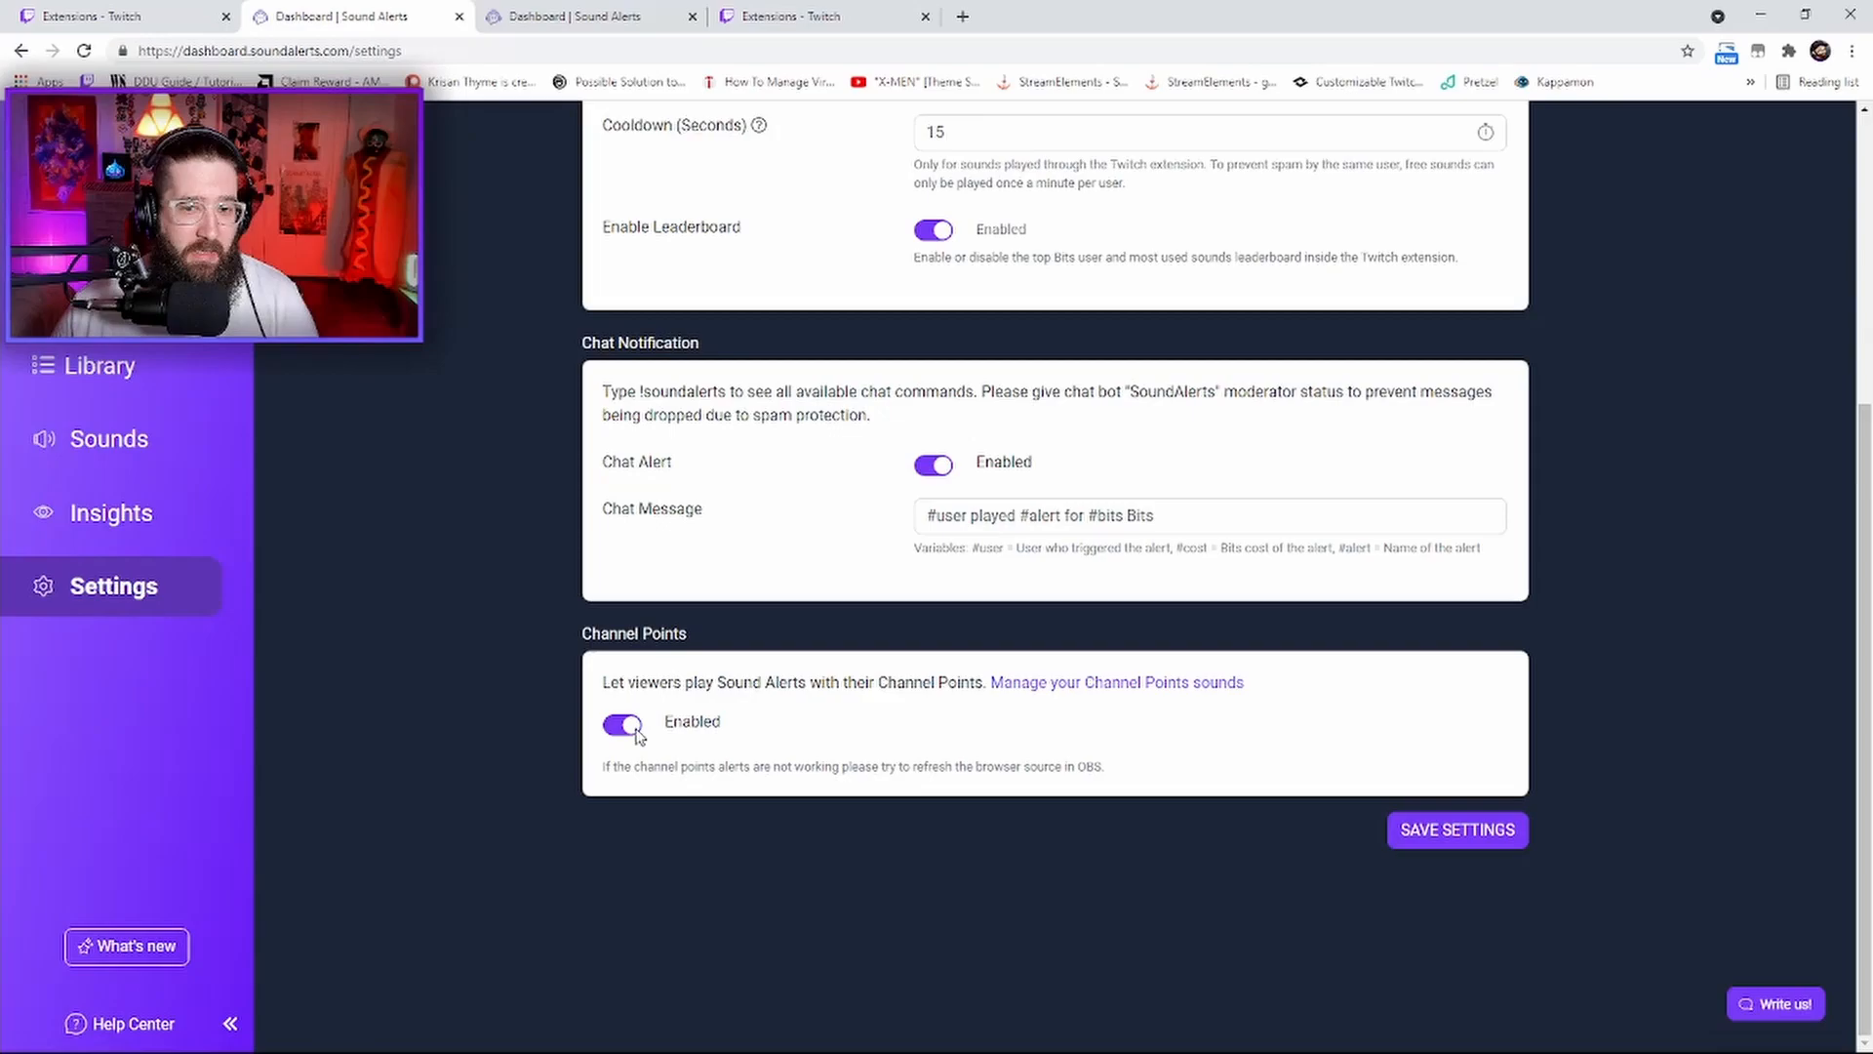
left_click(620, 722)
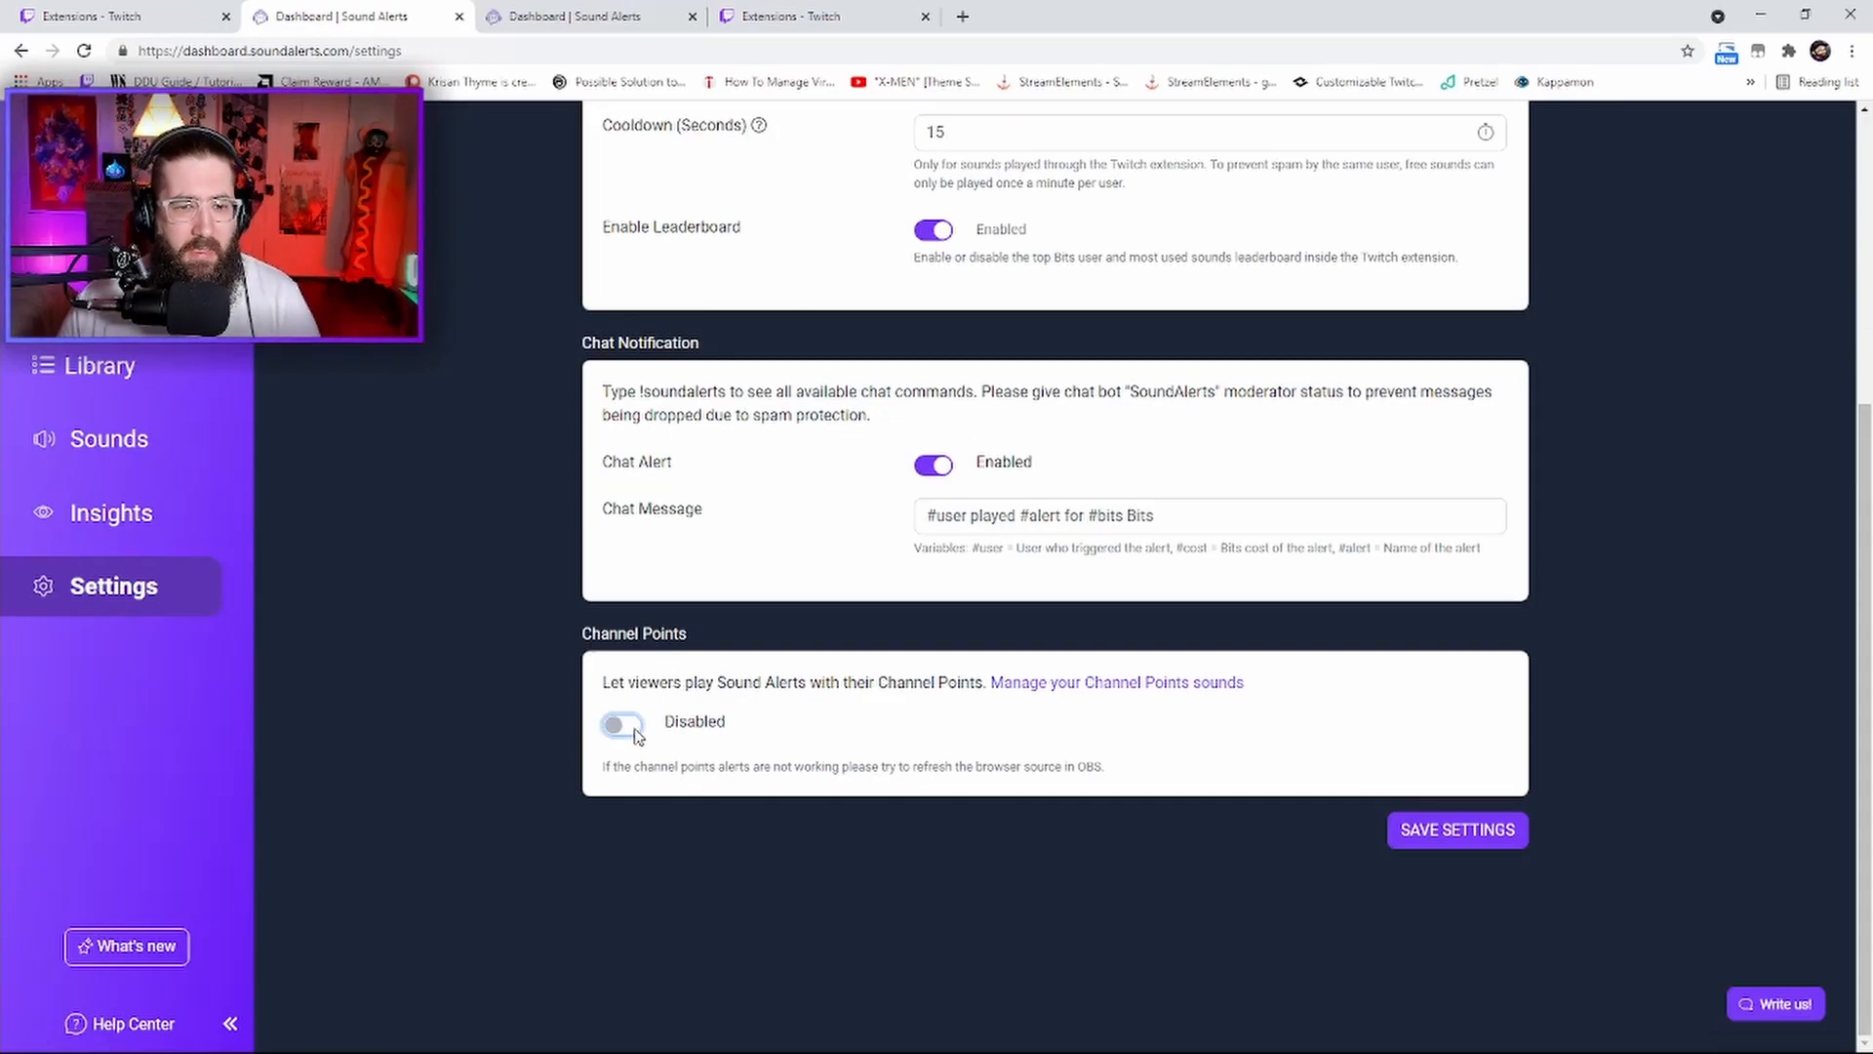
left_click(621, 722)
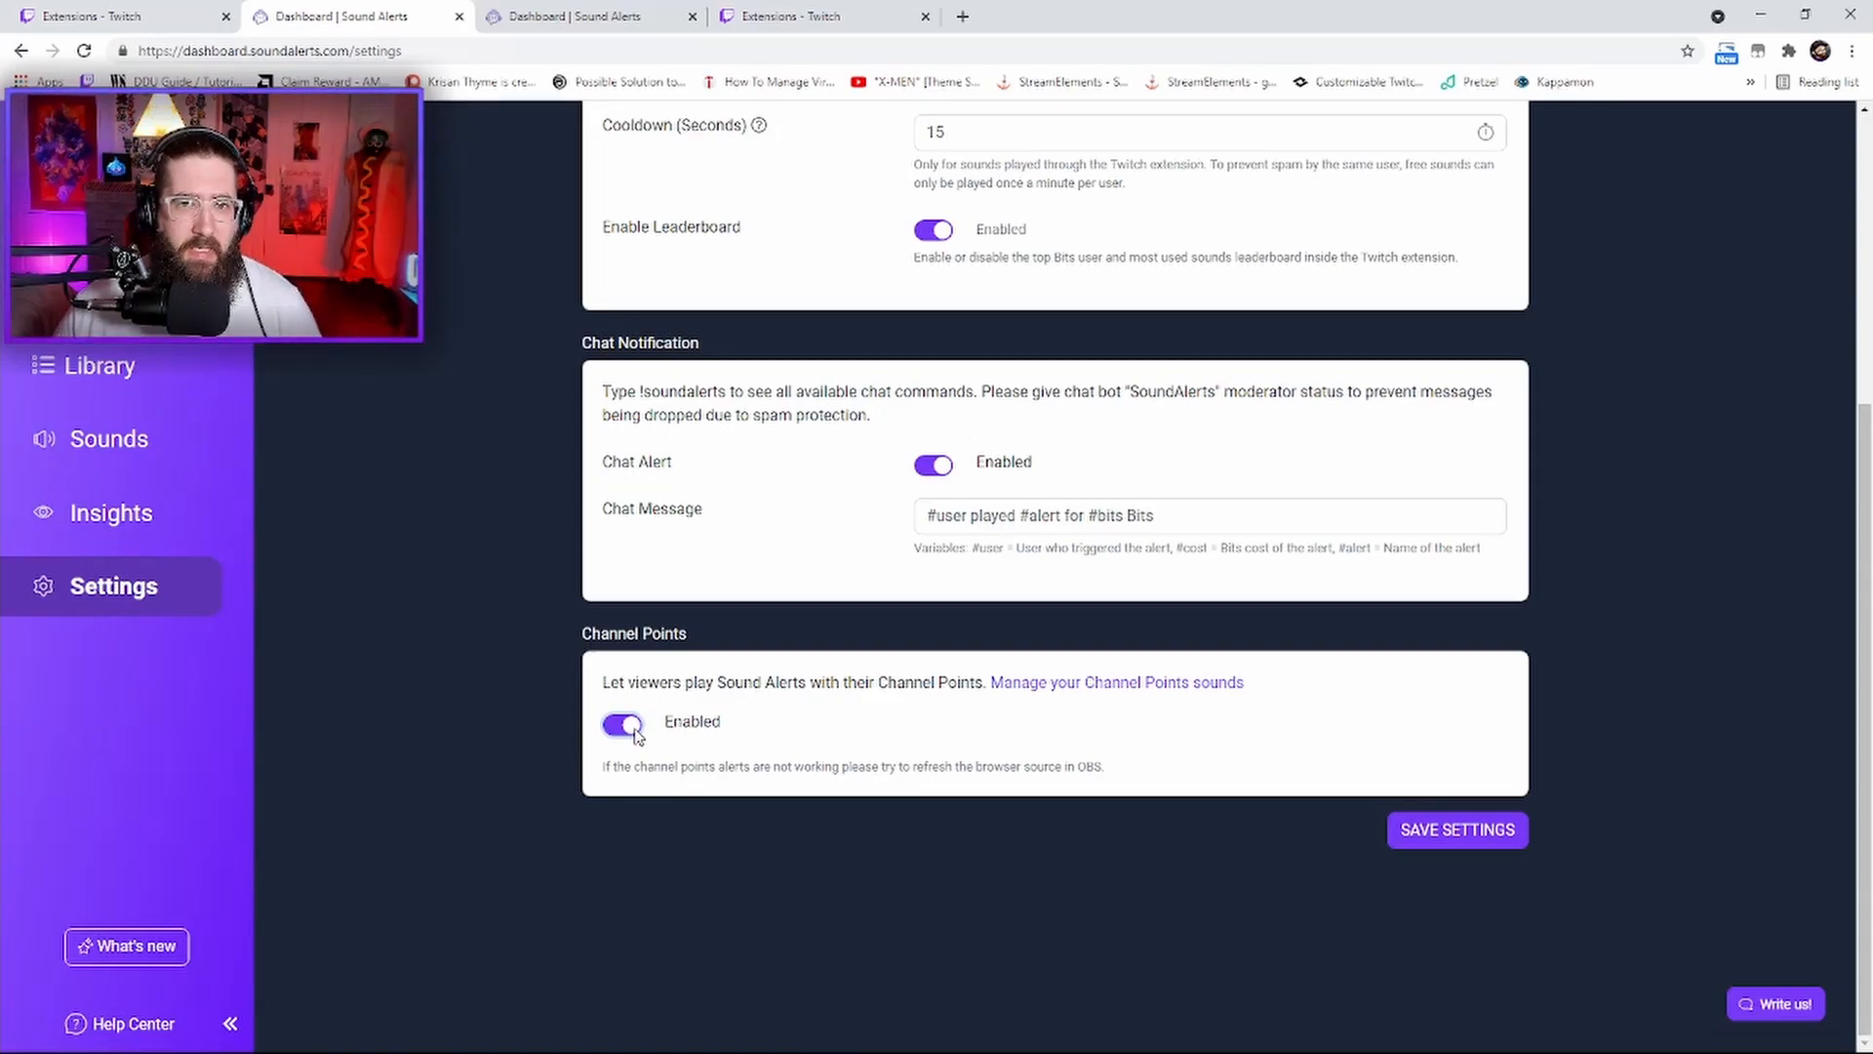
mouse_move(1346, 786)
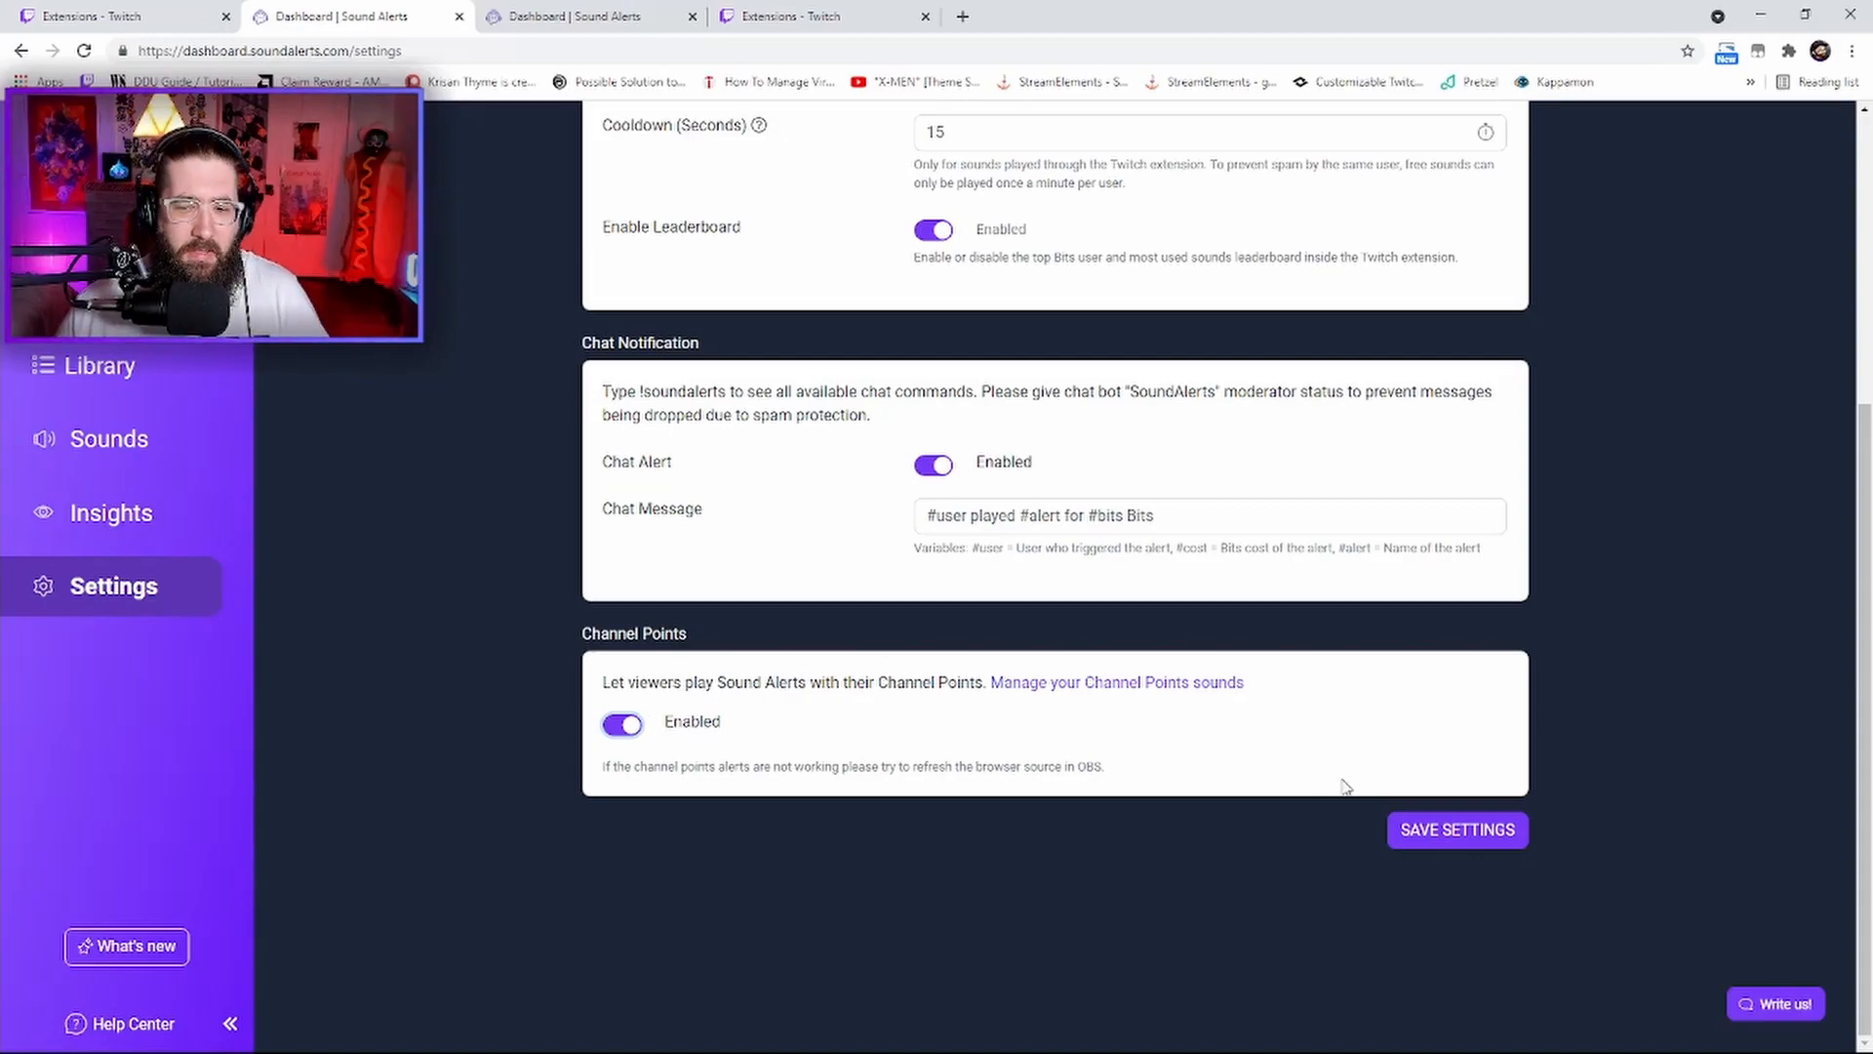
mouse_move(1456, 829)
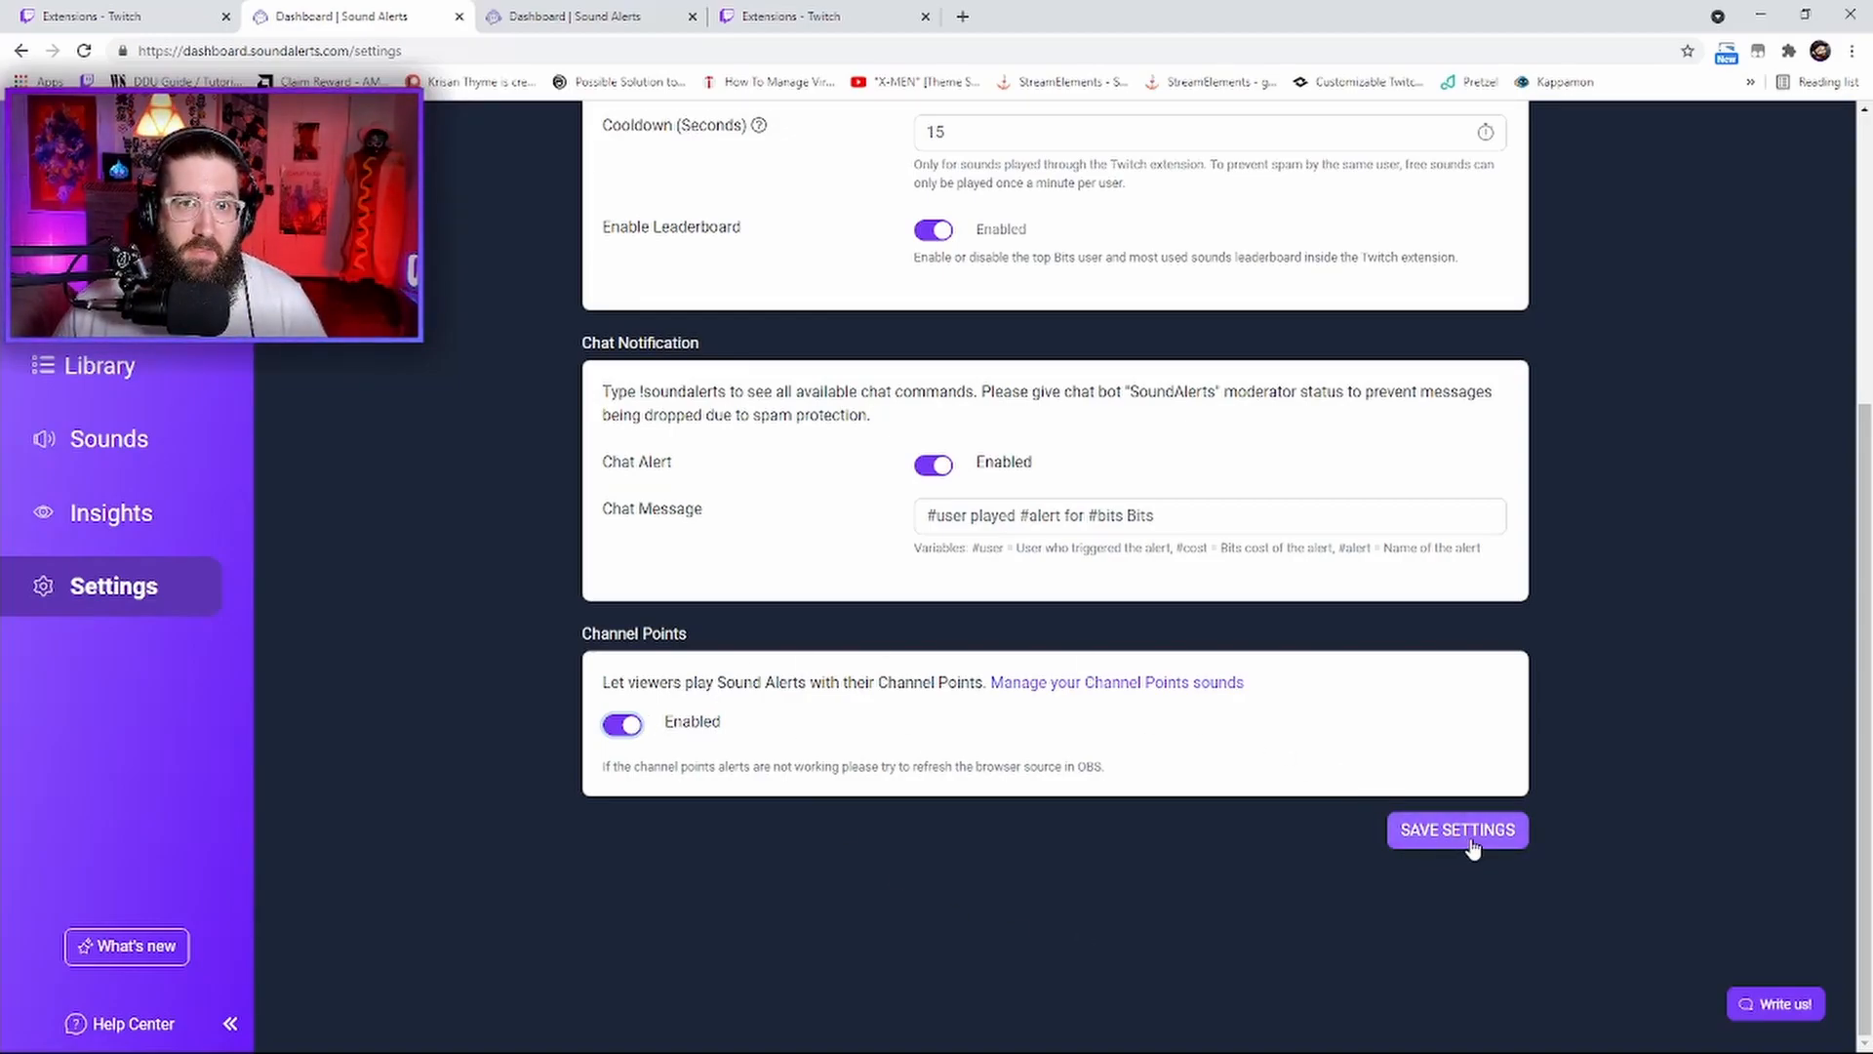
Save the updated Sound Alerts settings
left_click(1455, 829)
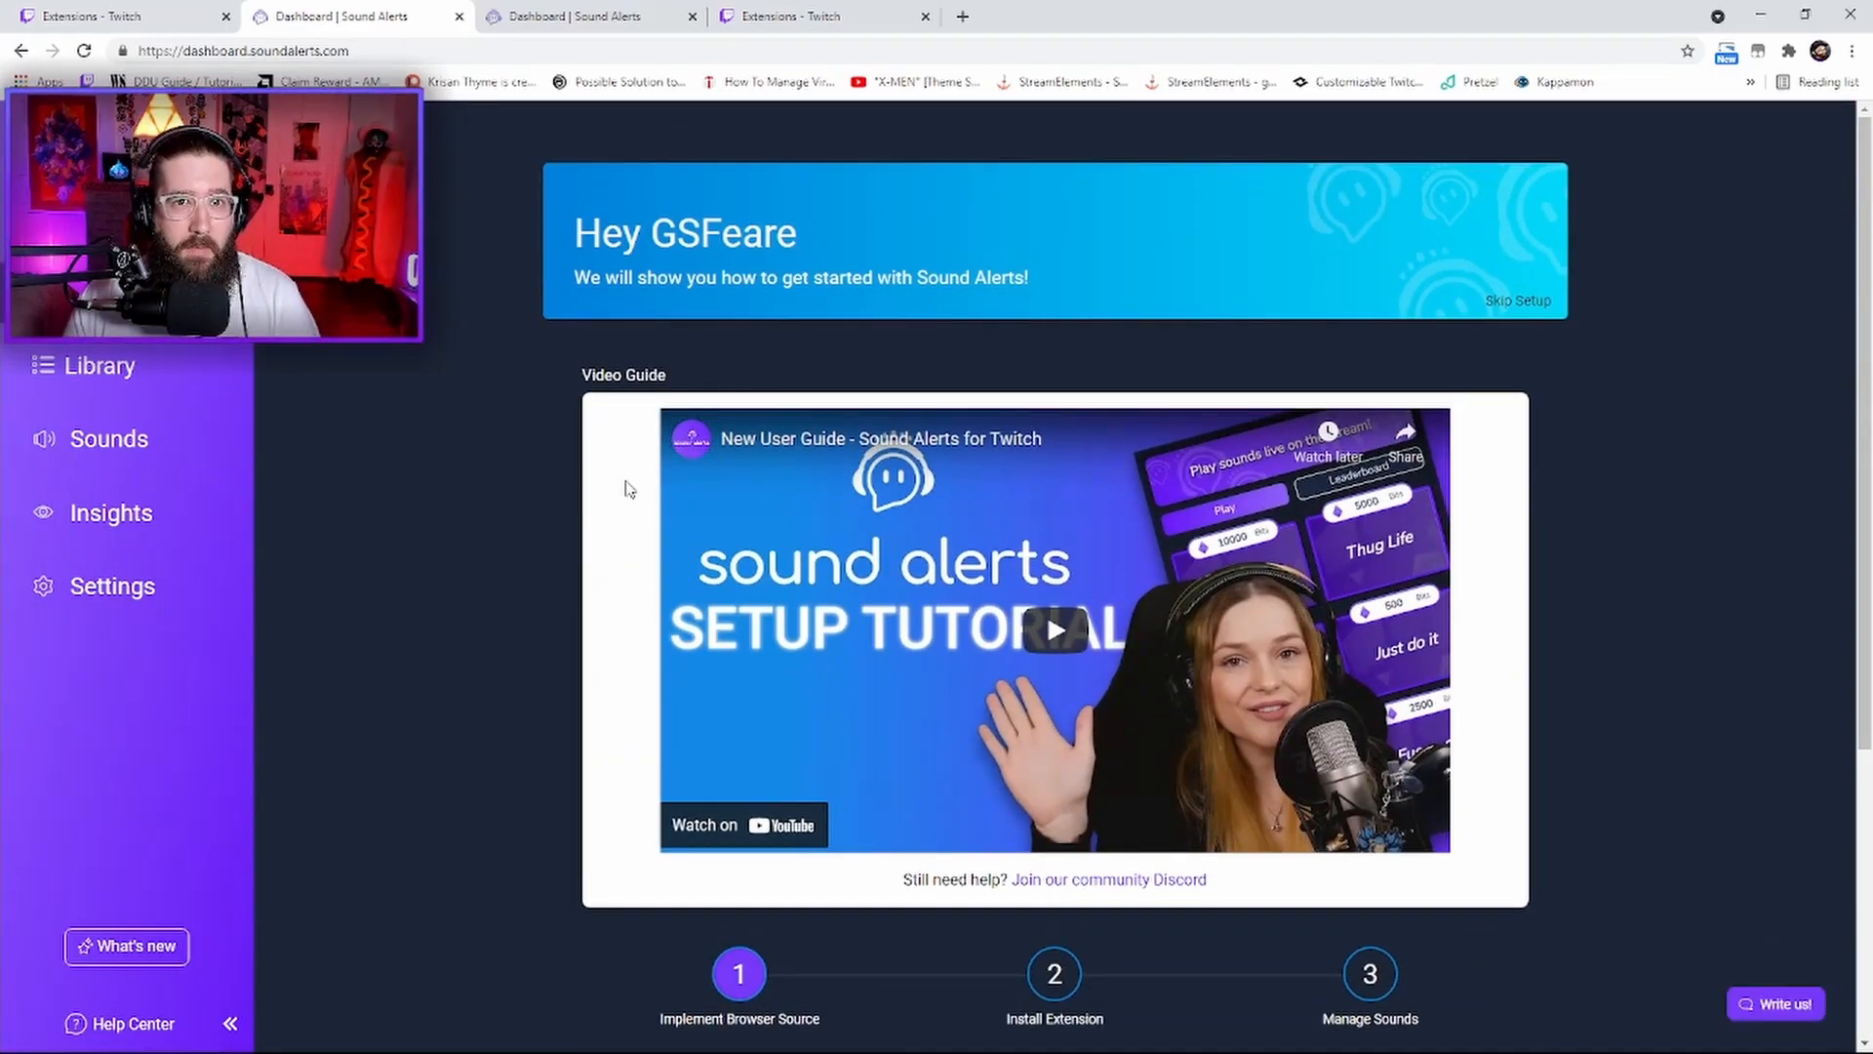
mouse_move(866, 562)
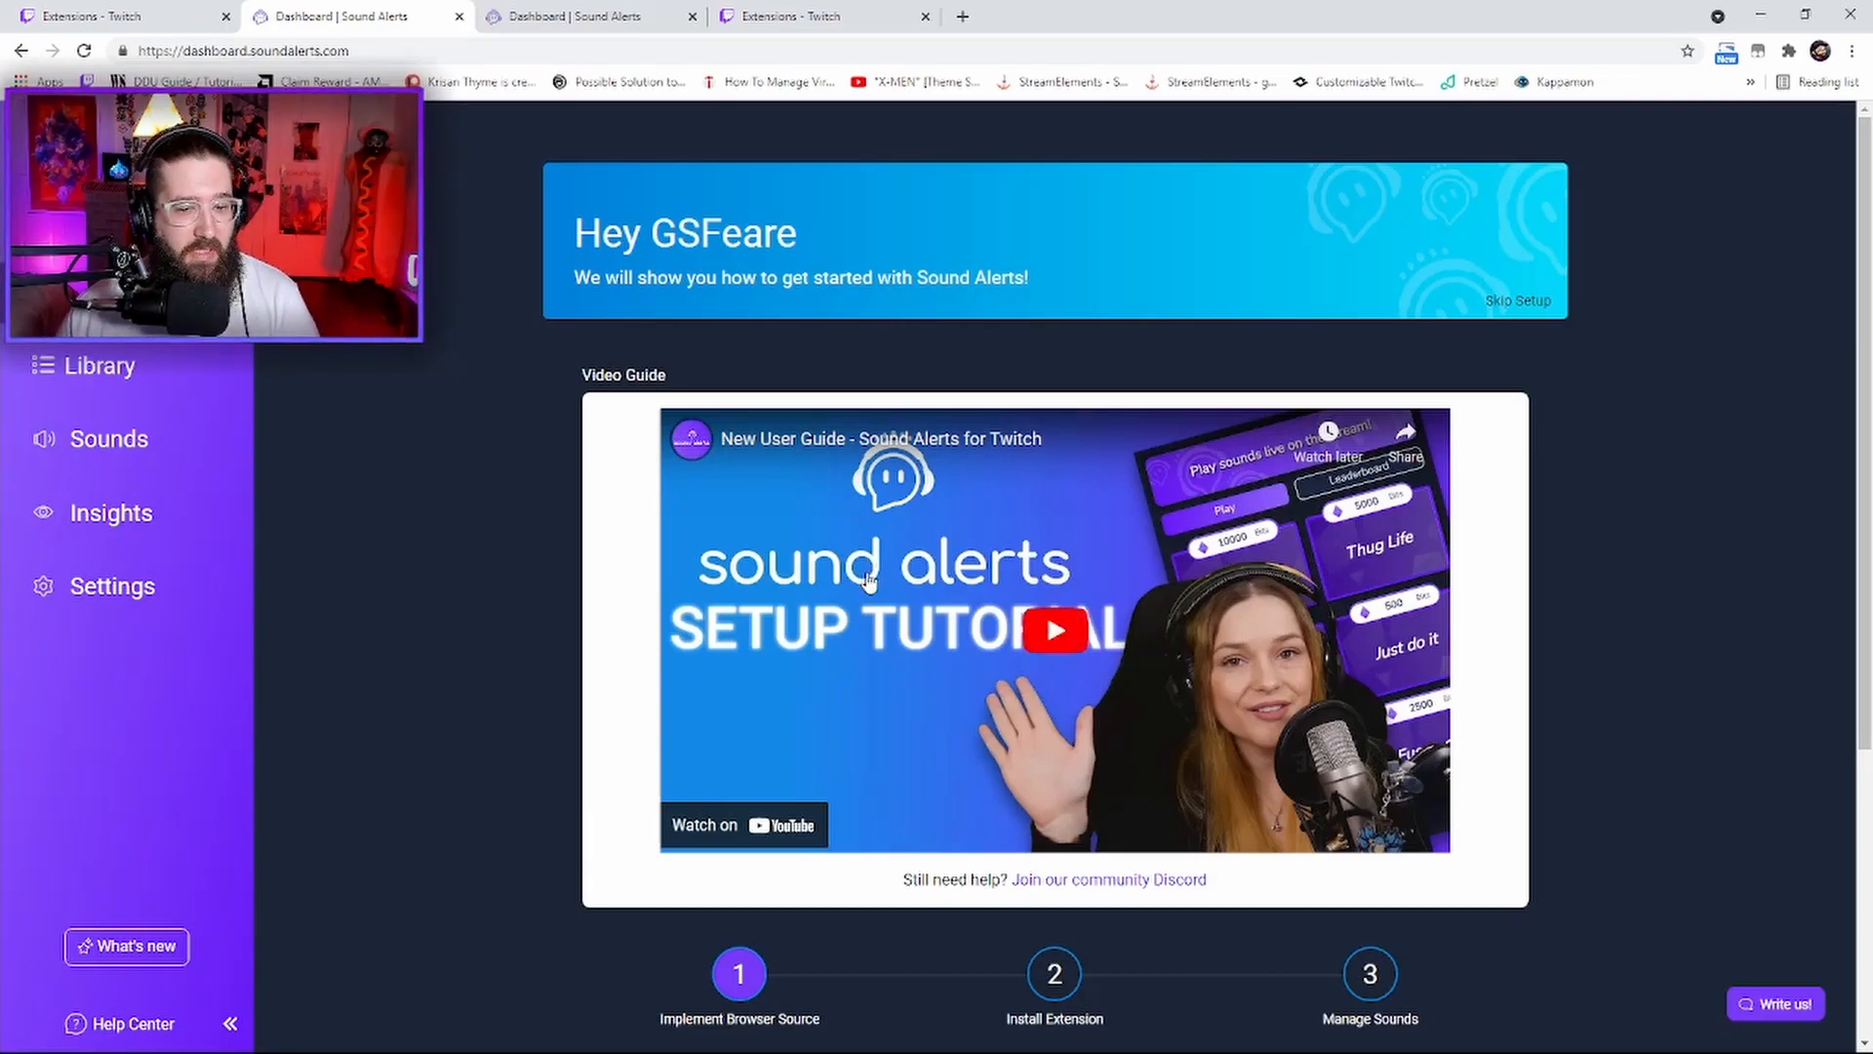
In setup step 1, choose 'I use OBS Studio' to show the browser-source instructions
scroll("down", 3)
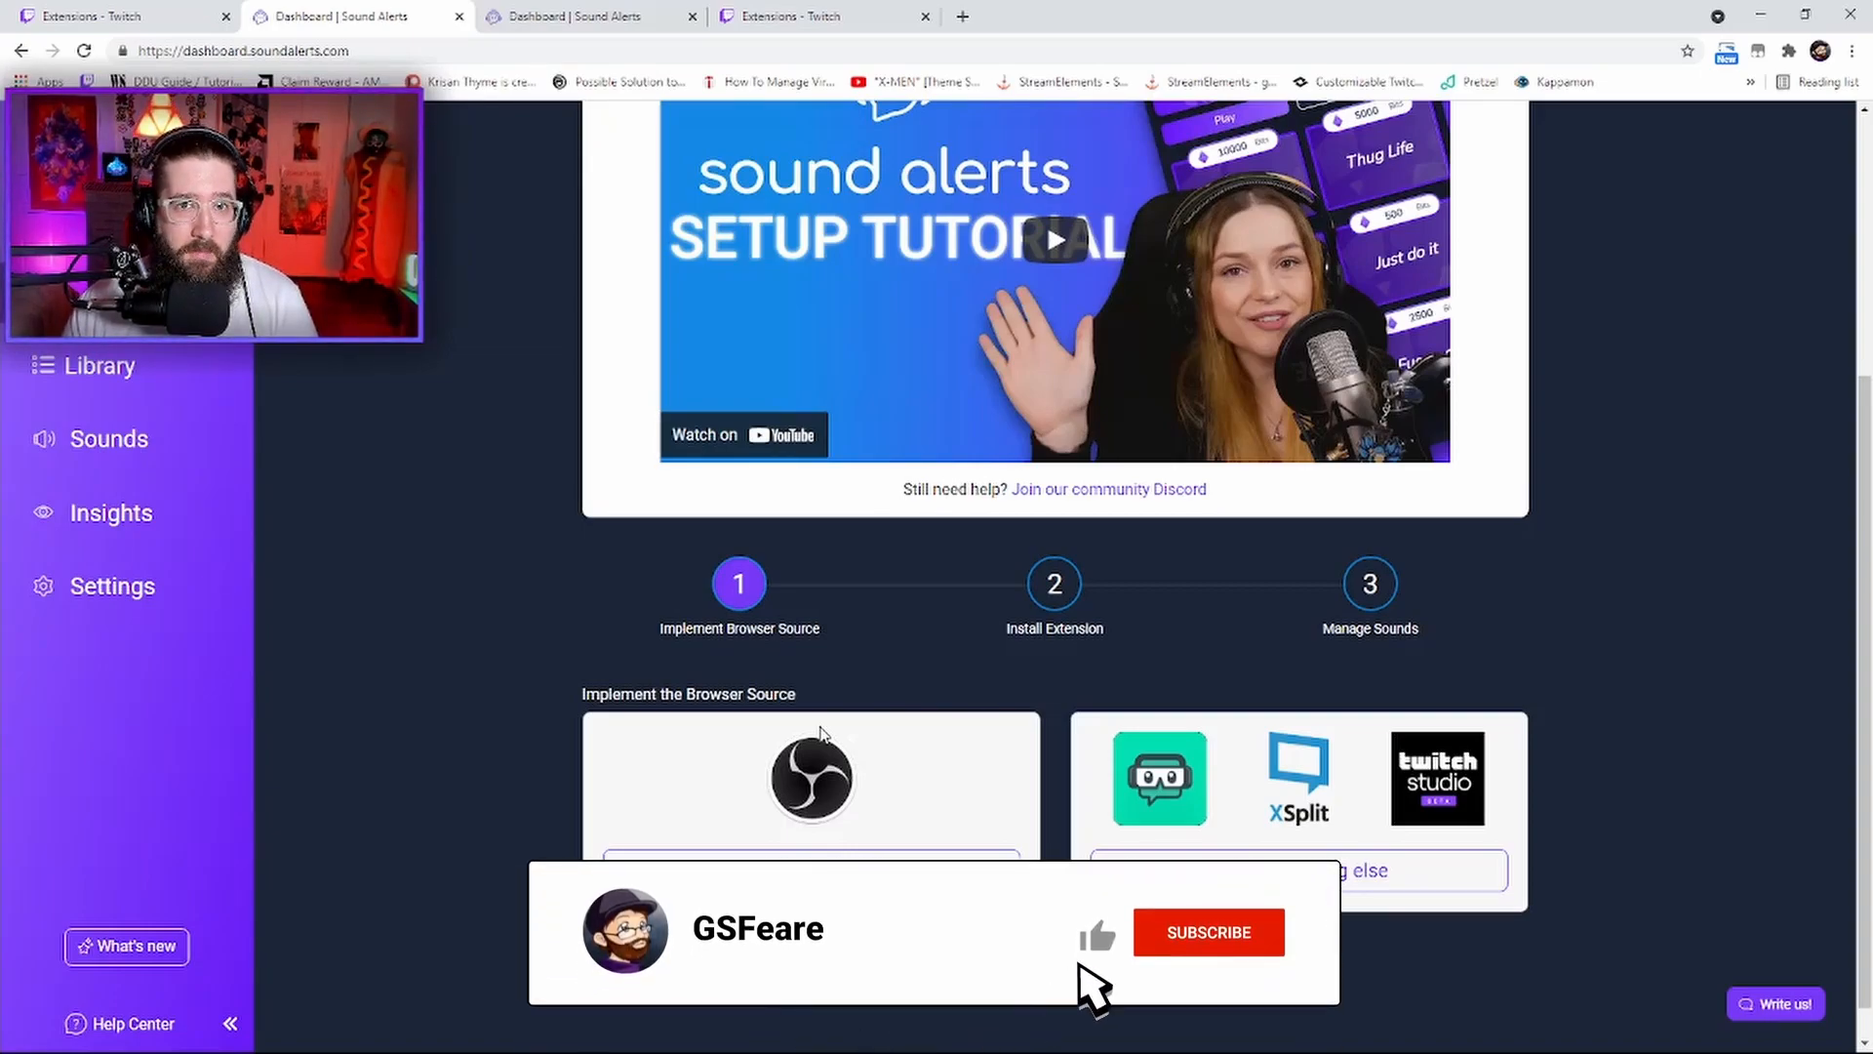
mouse_move(1231, 961)
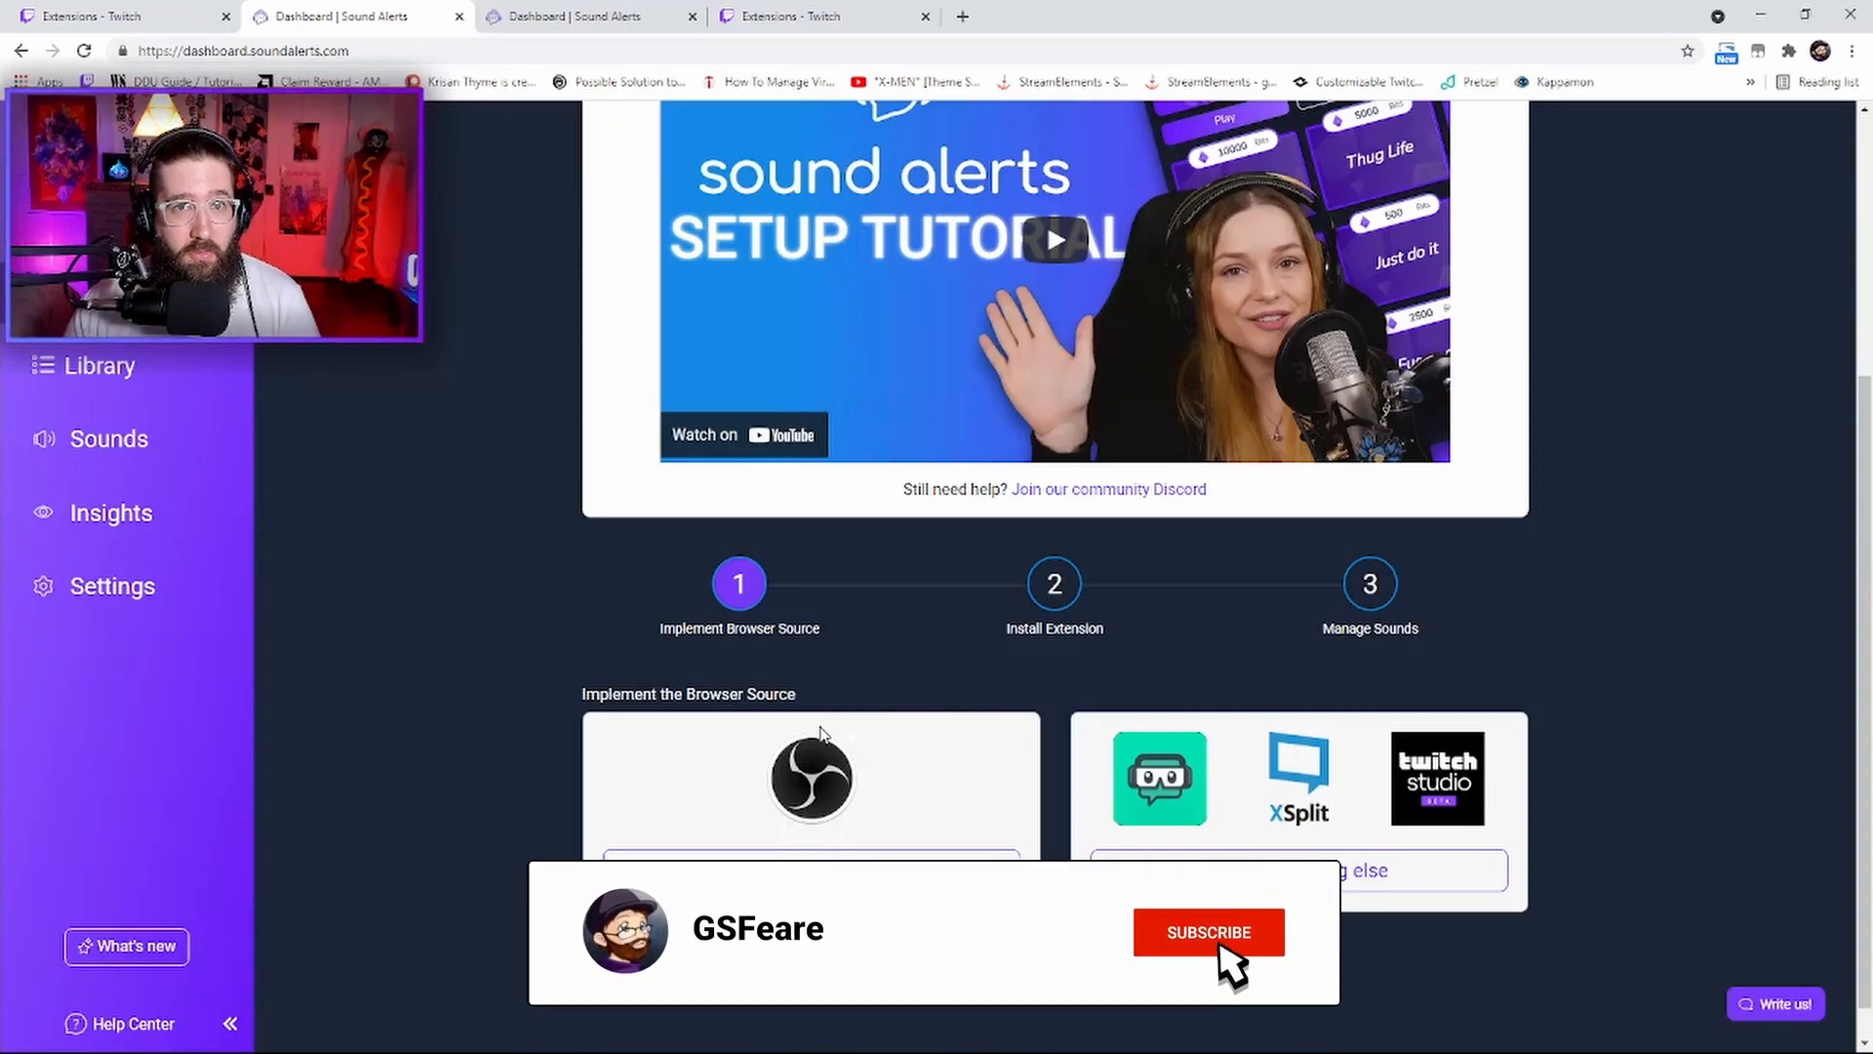
left_click(1208, 932)
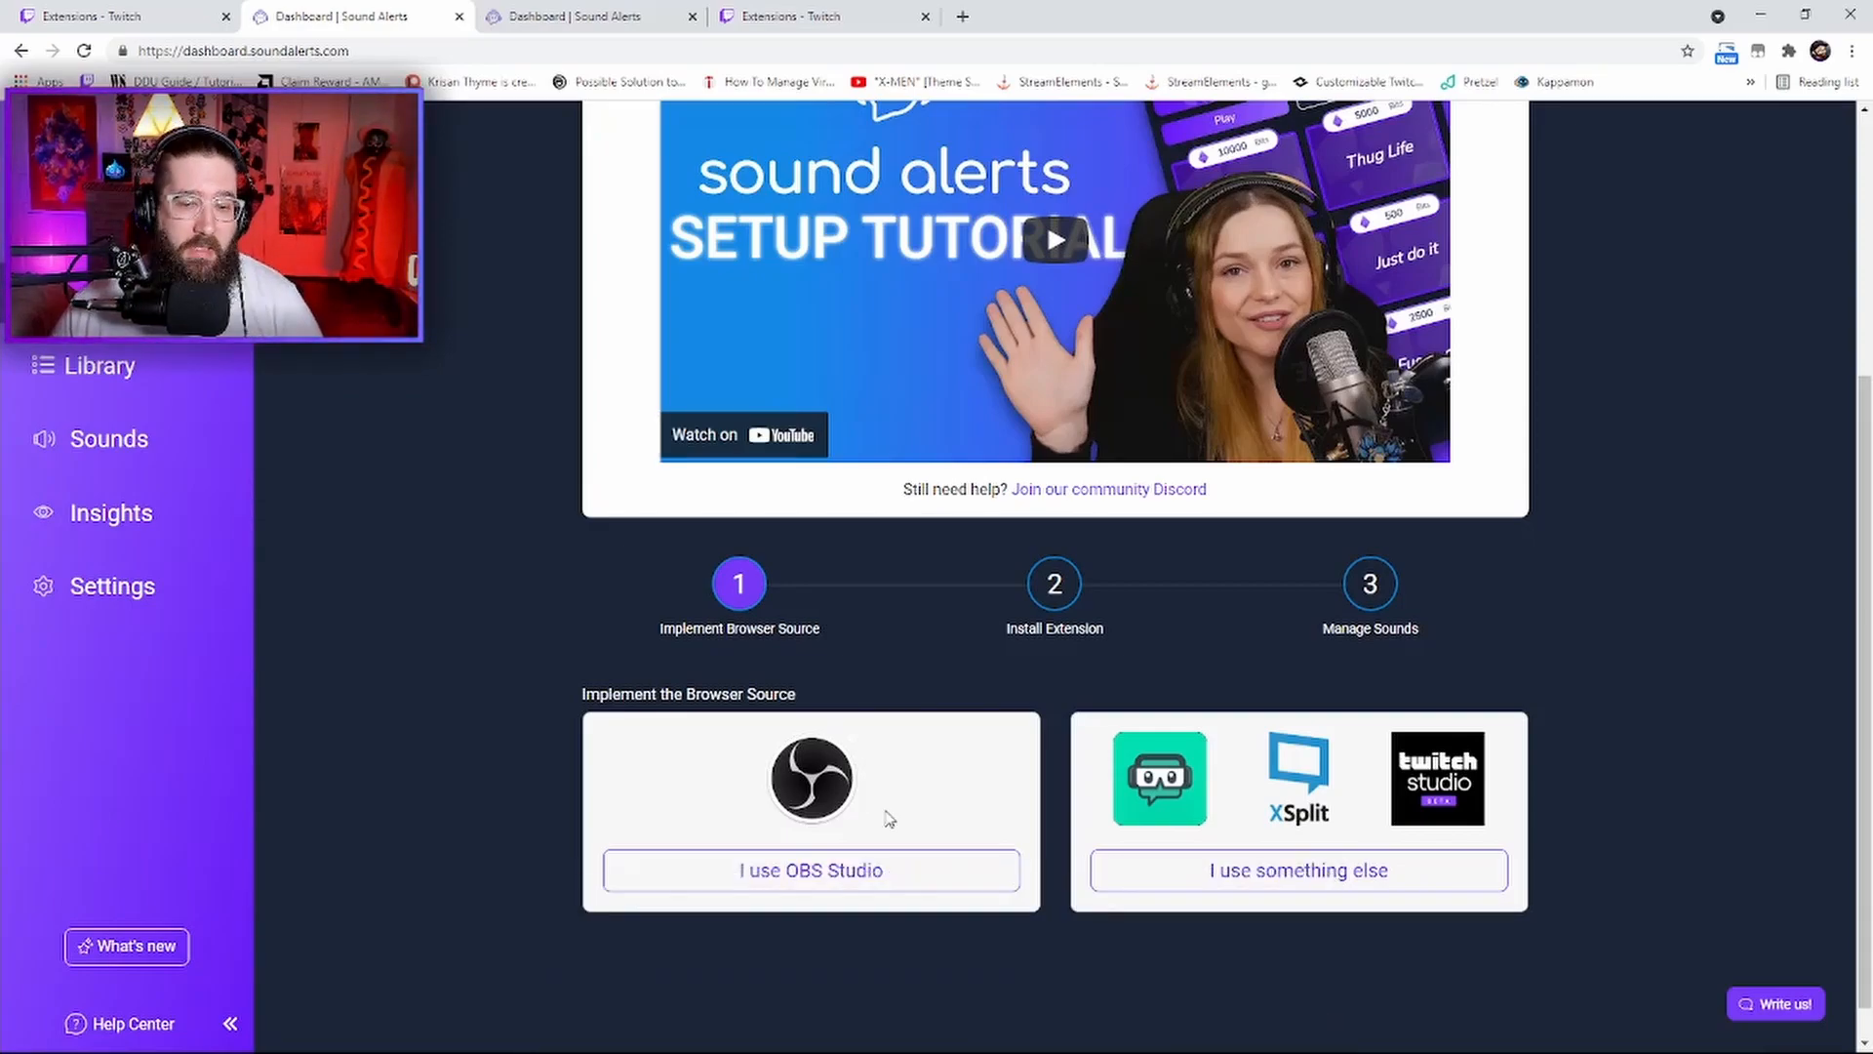
left_click(810, 870)
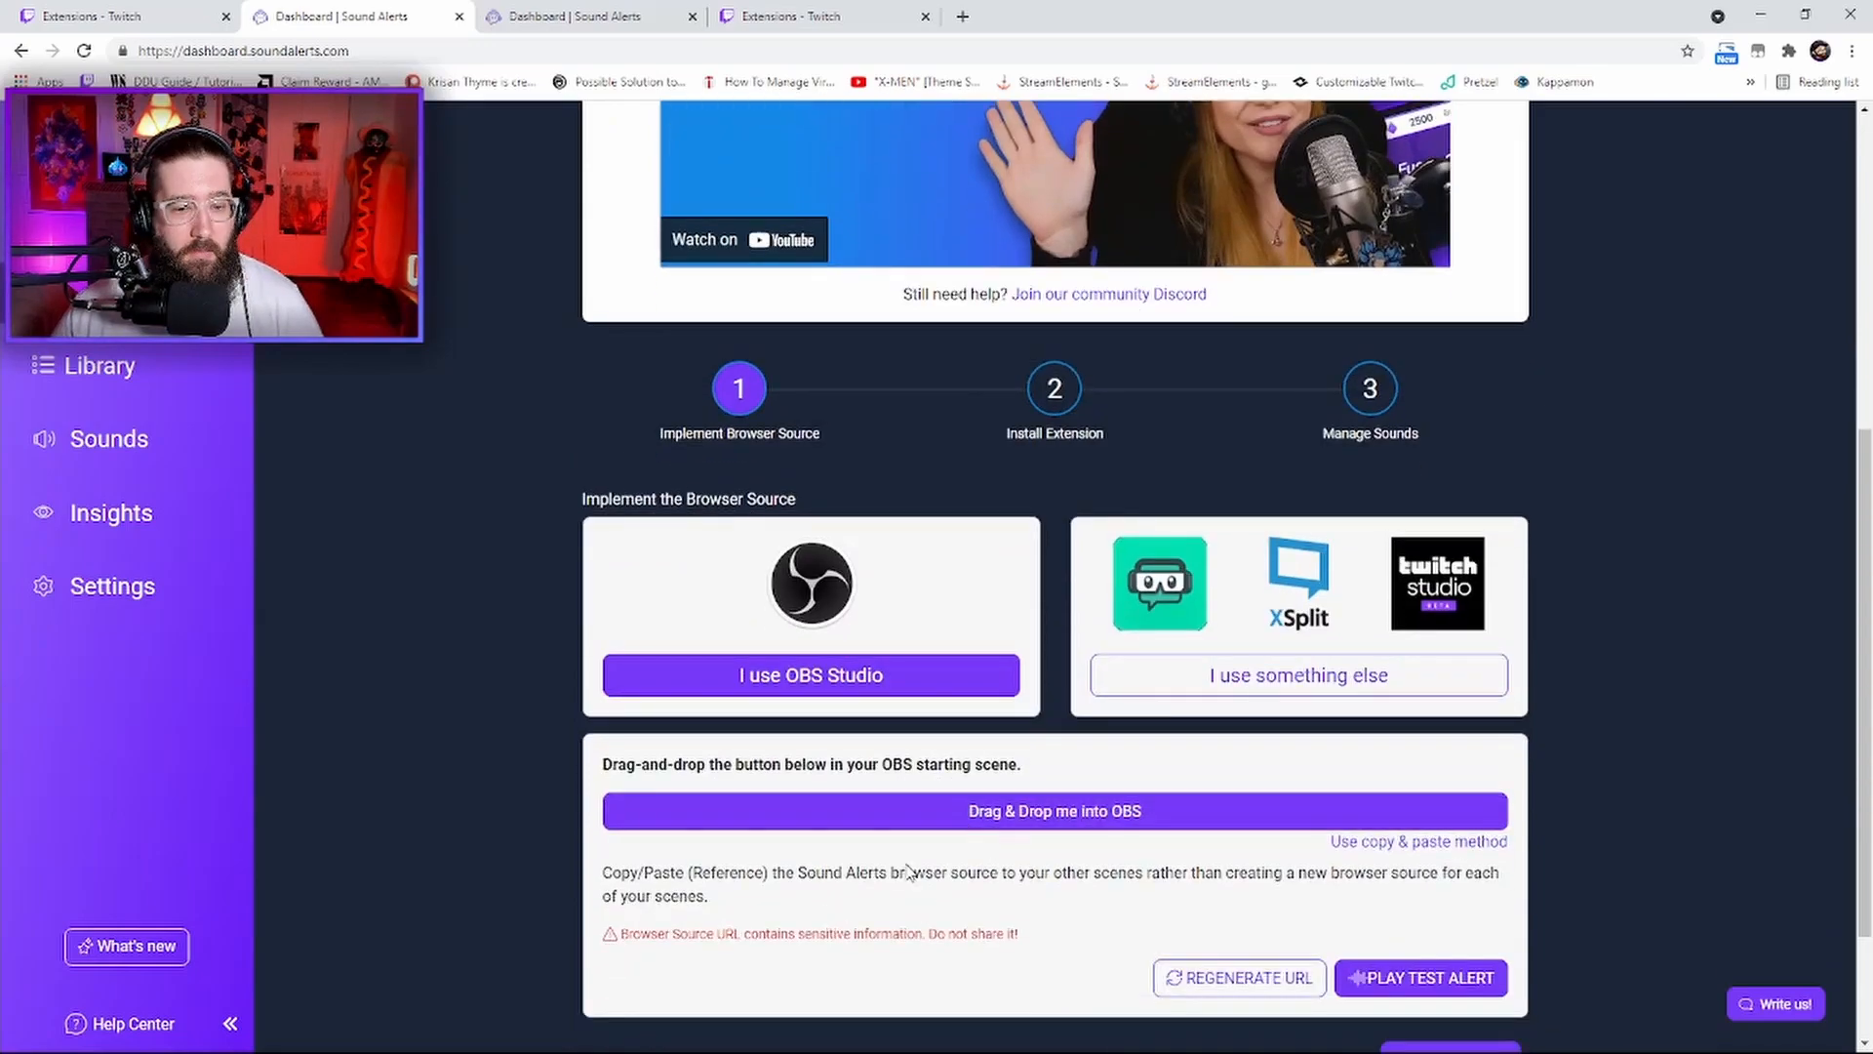
mouse_move(971, 823)
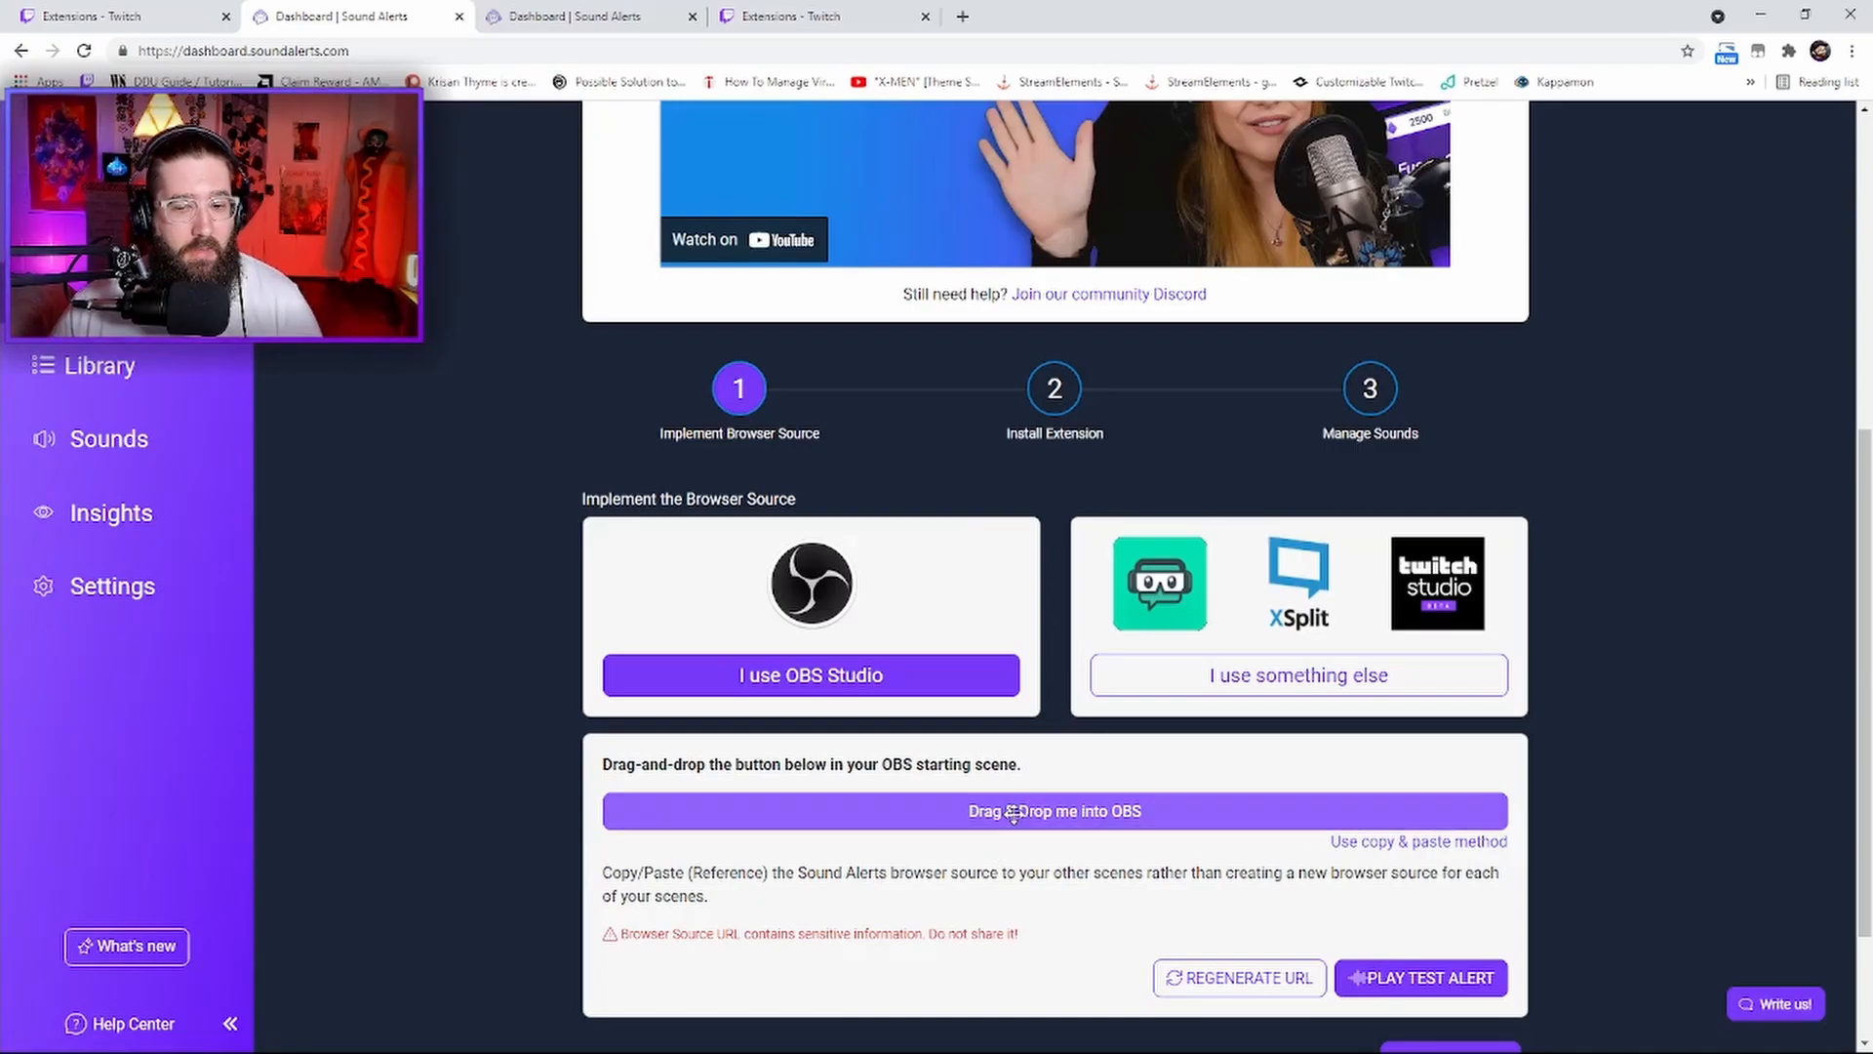
mouse_move(1020, 851)
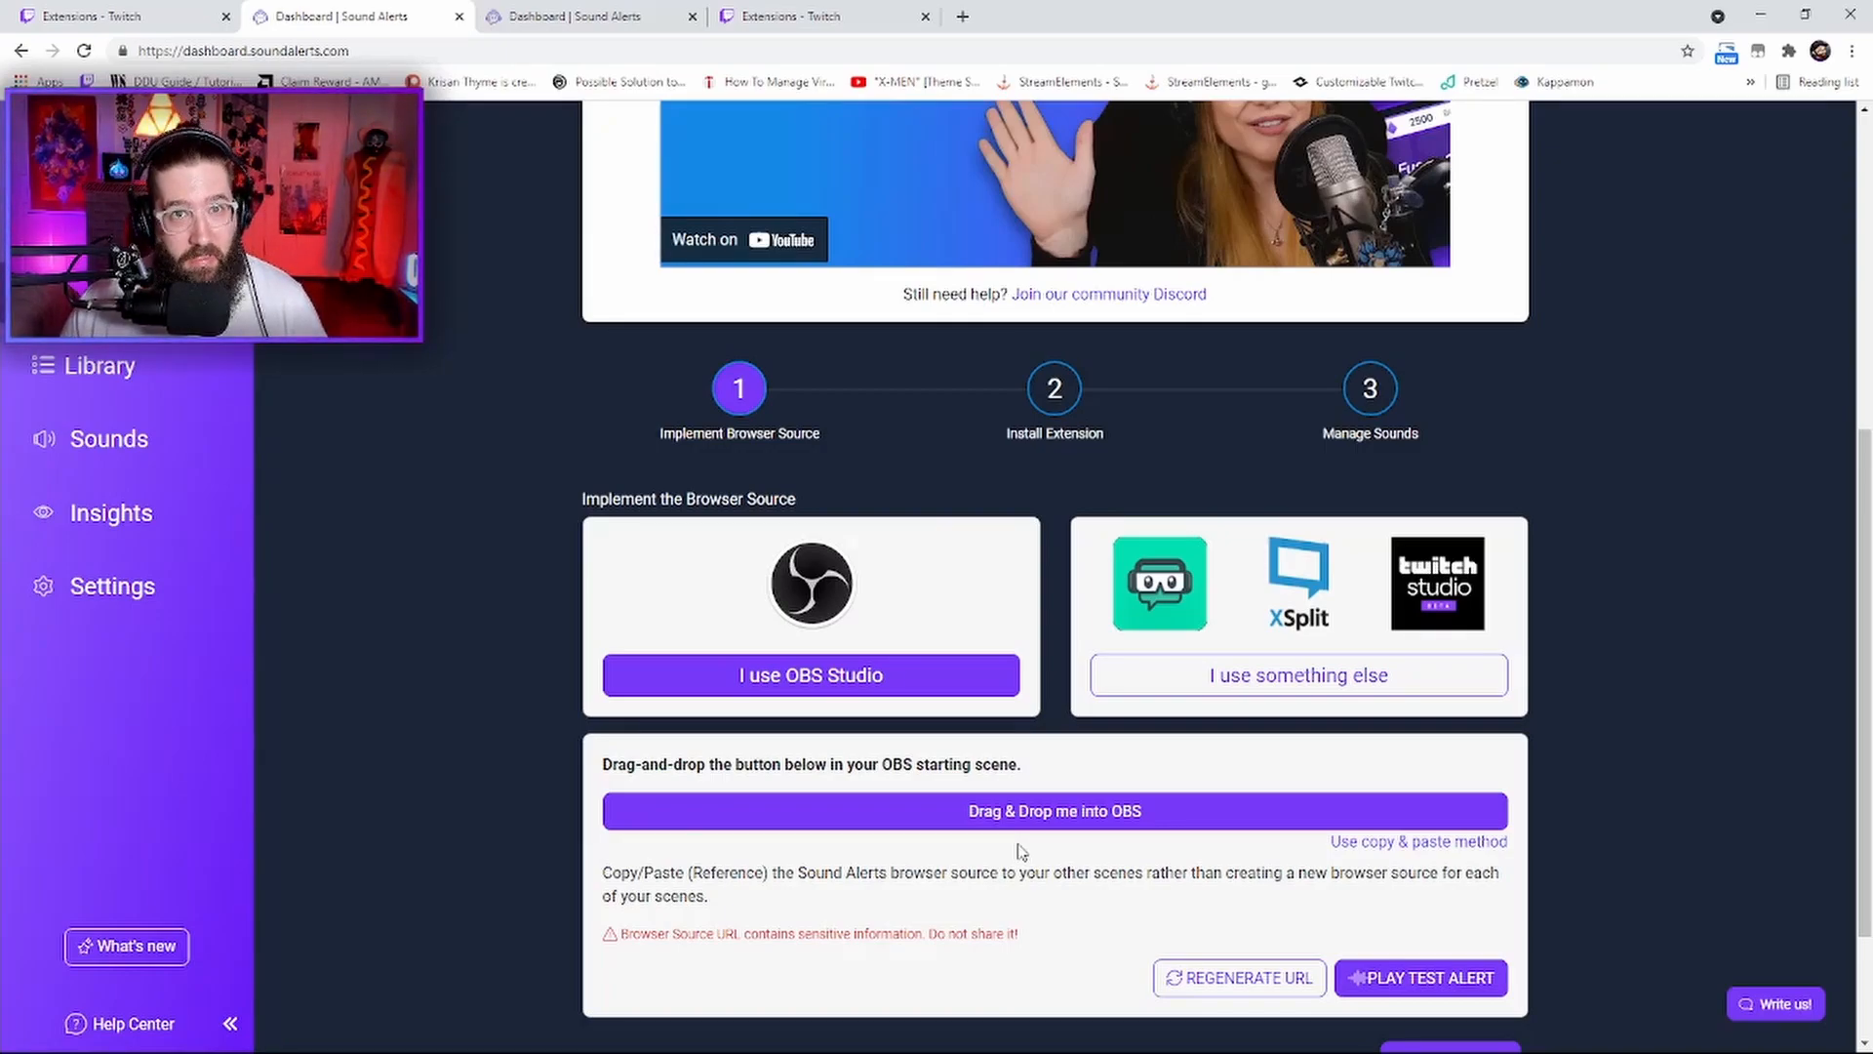
mouse_move(1071, 908)
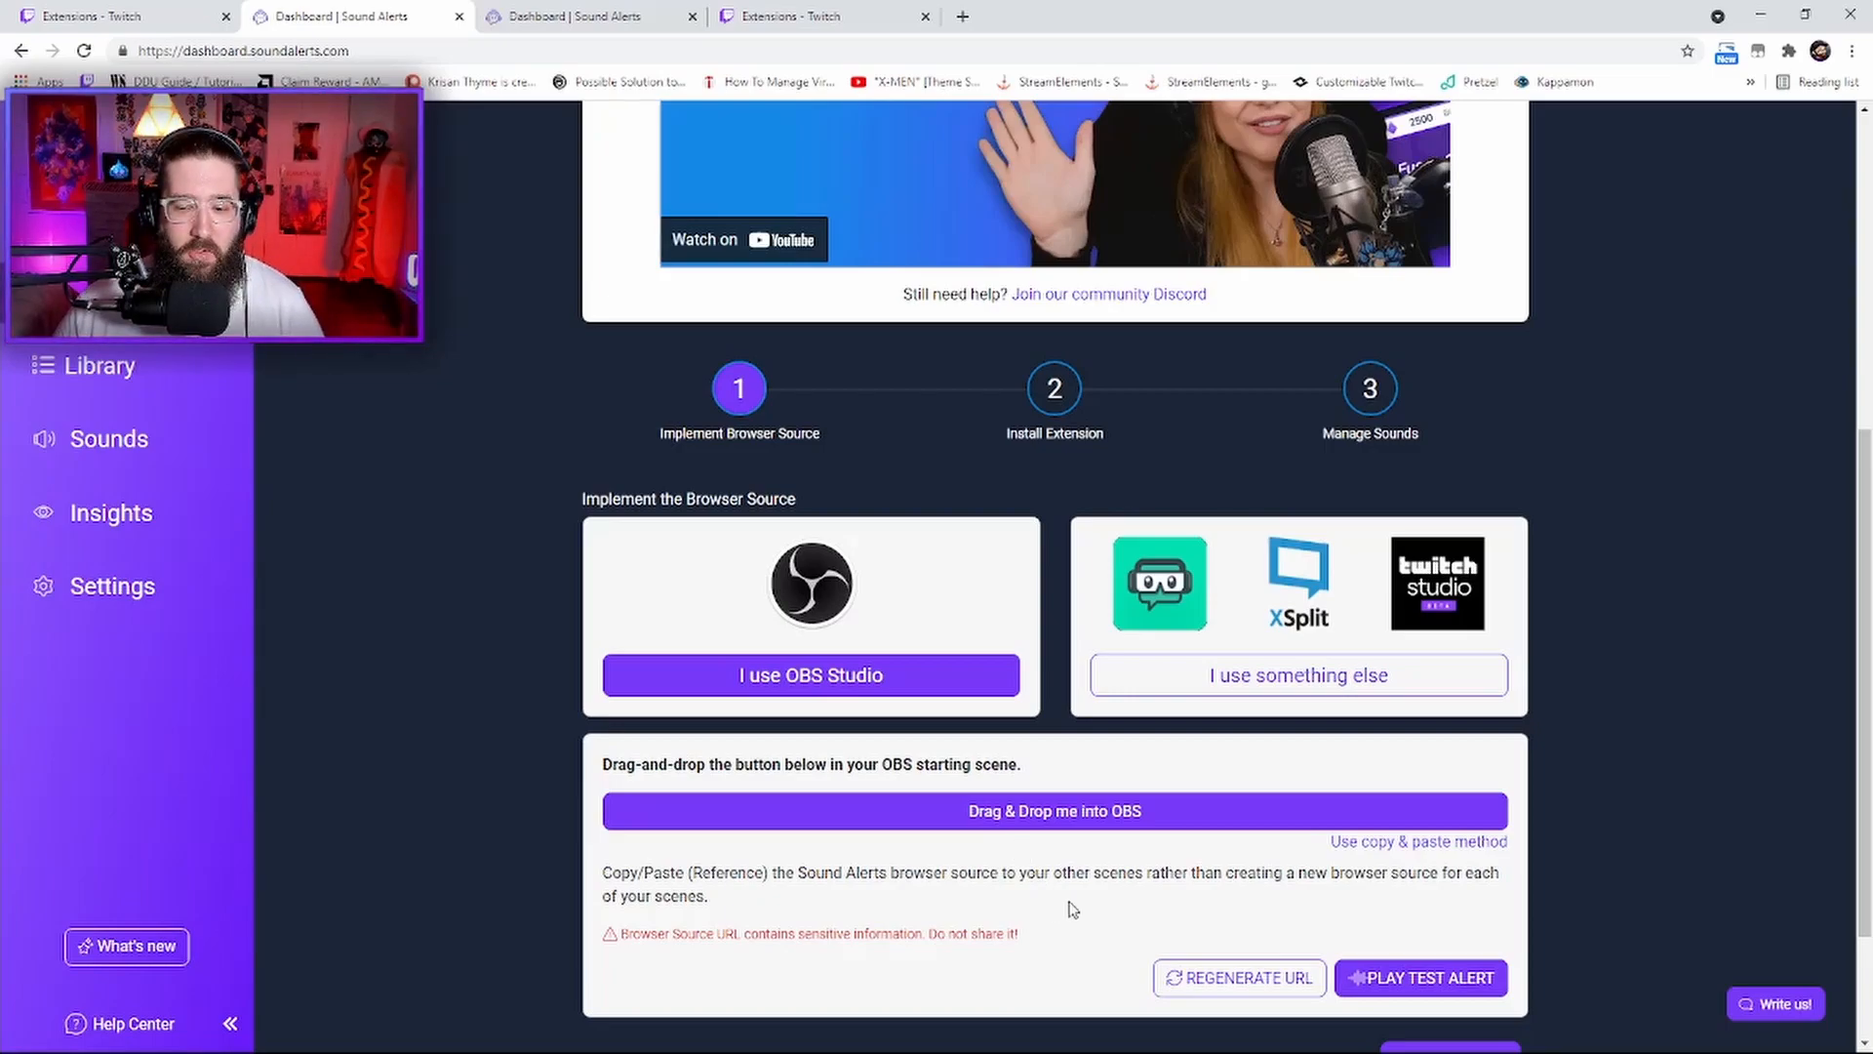
mouse_move(1420, 978)
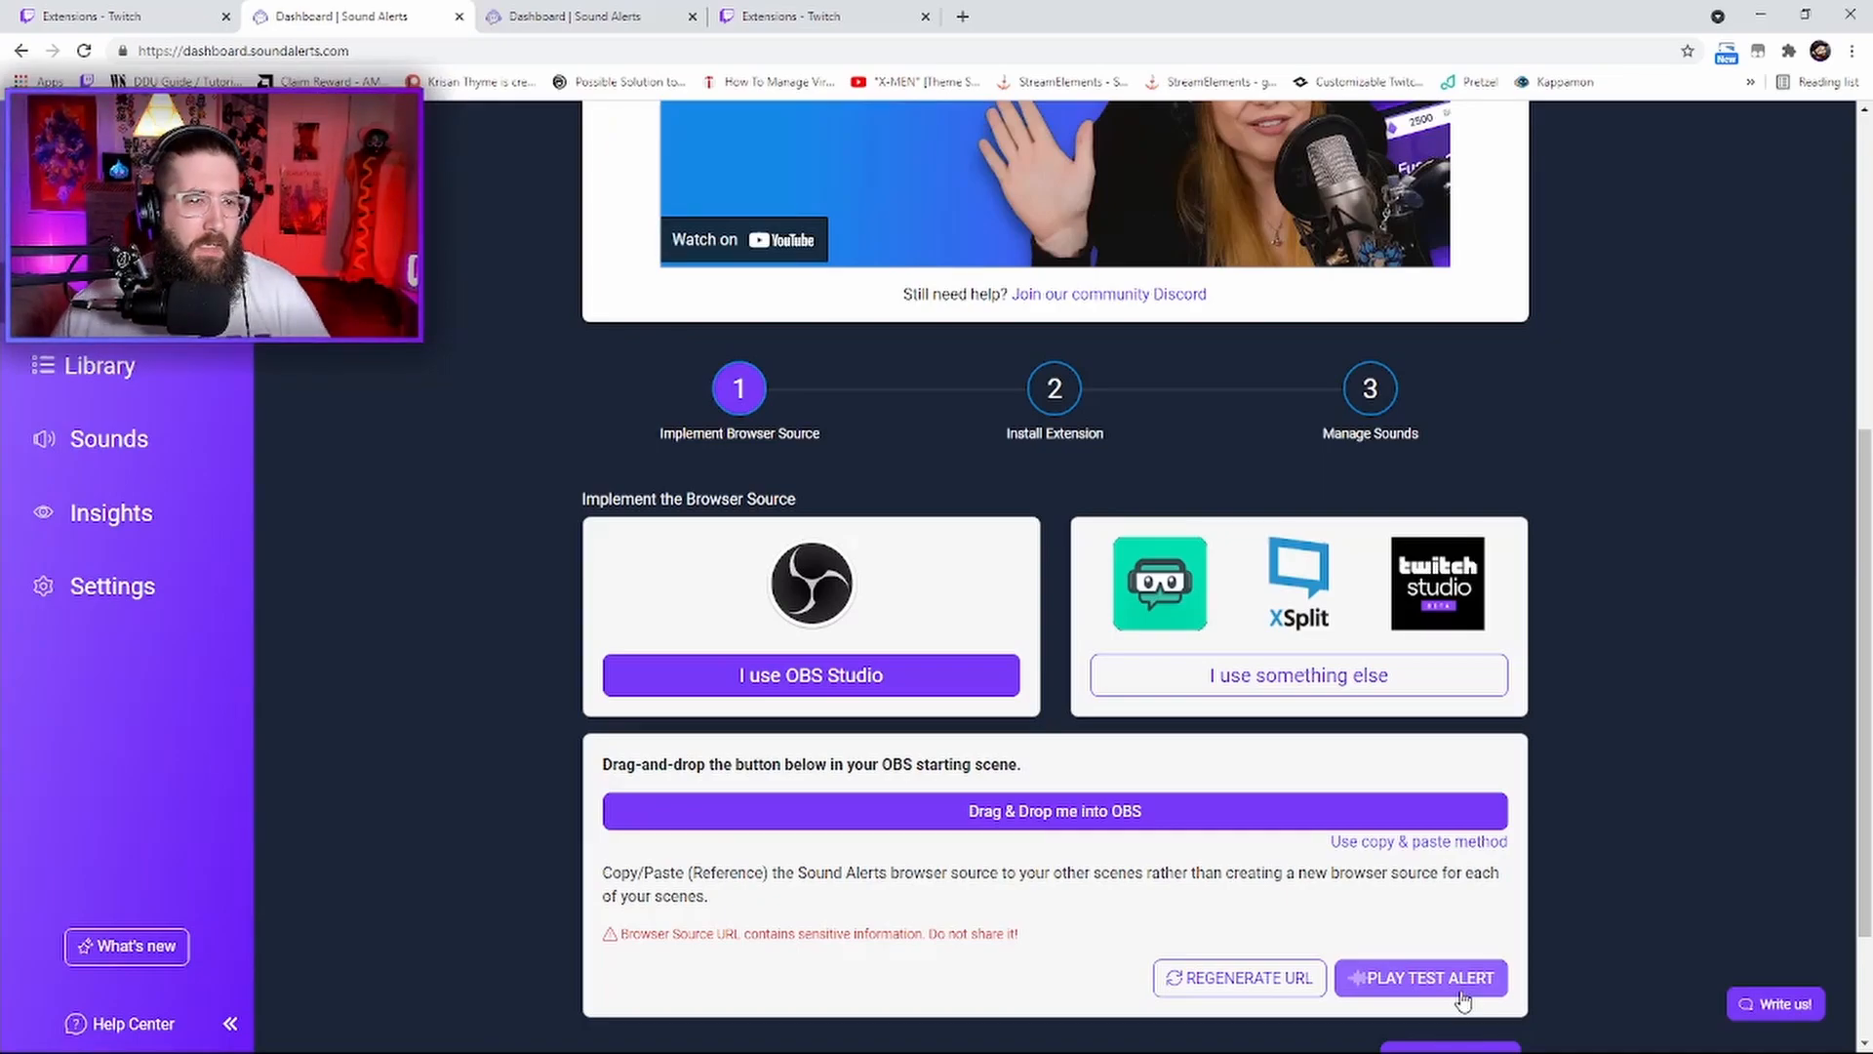
mouse_move(1056, 386)
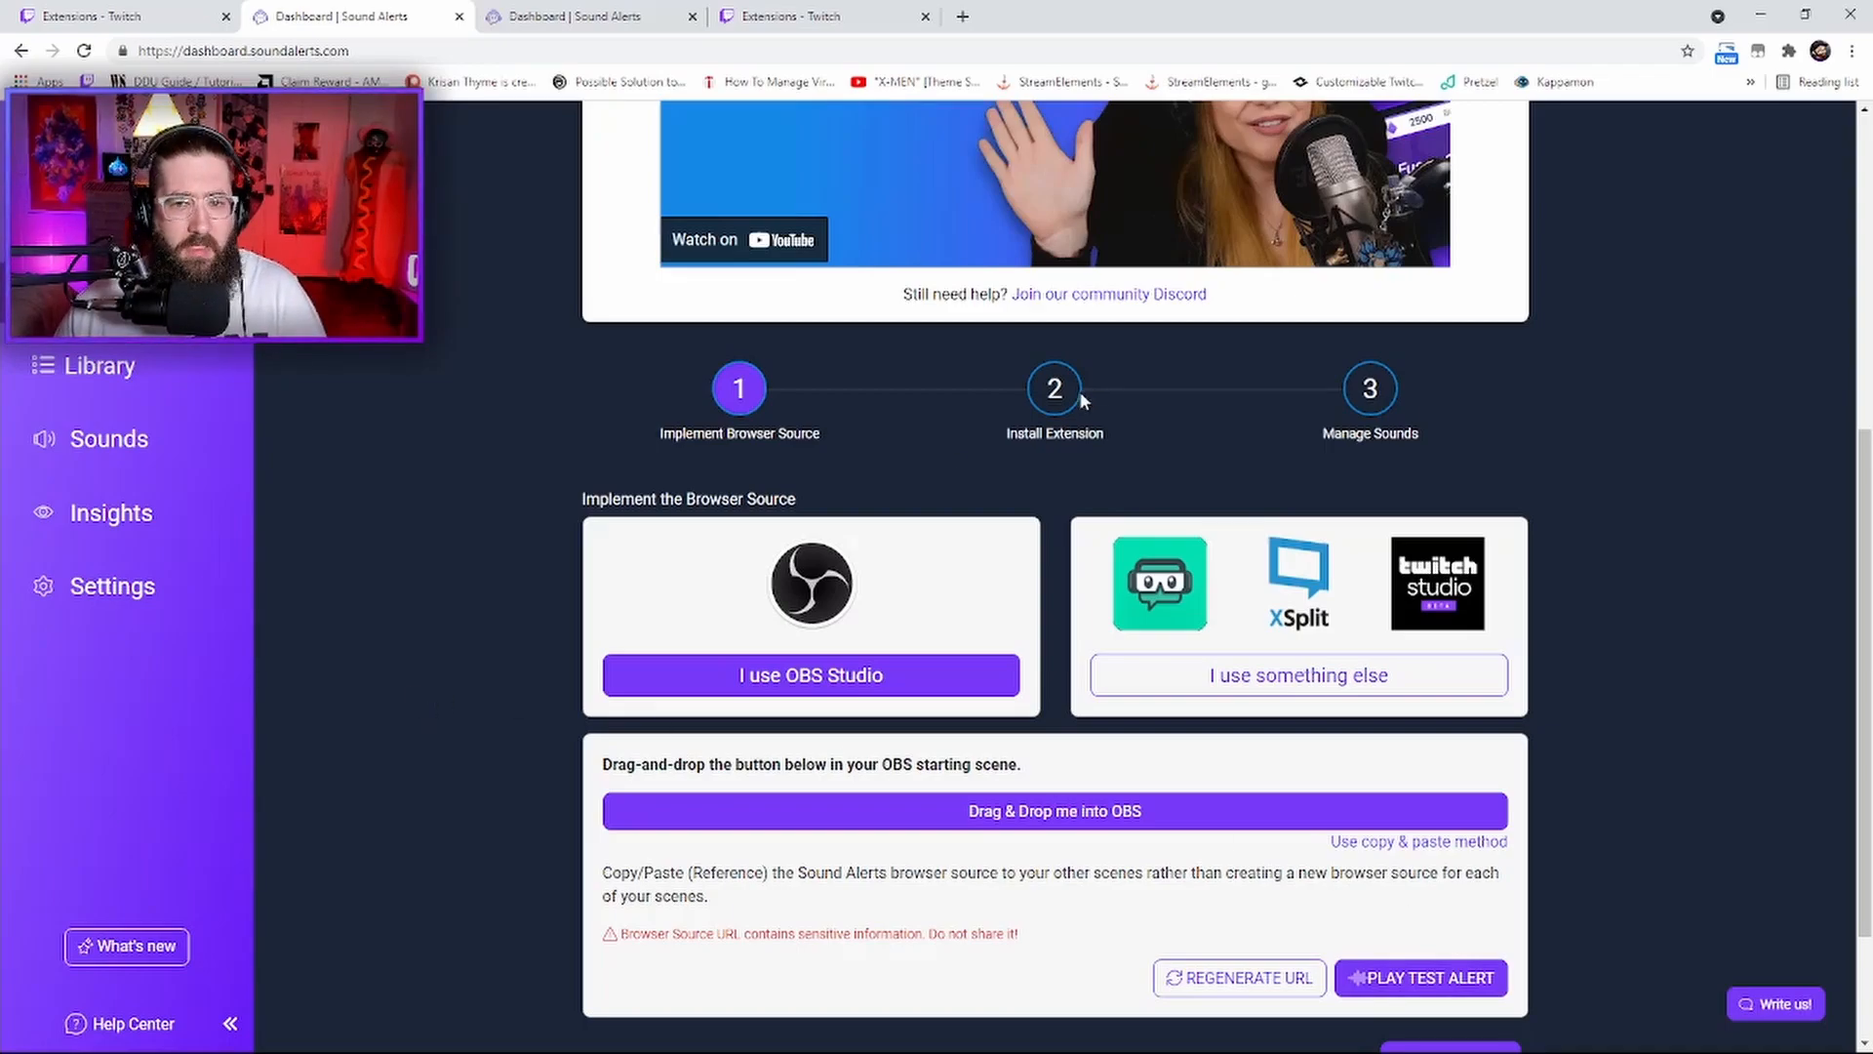
Go to step 2, open Sound Alerts on Twitch, and view the installed extensions list
left_click(1055, 389)
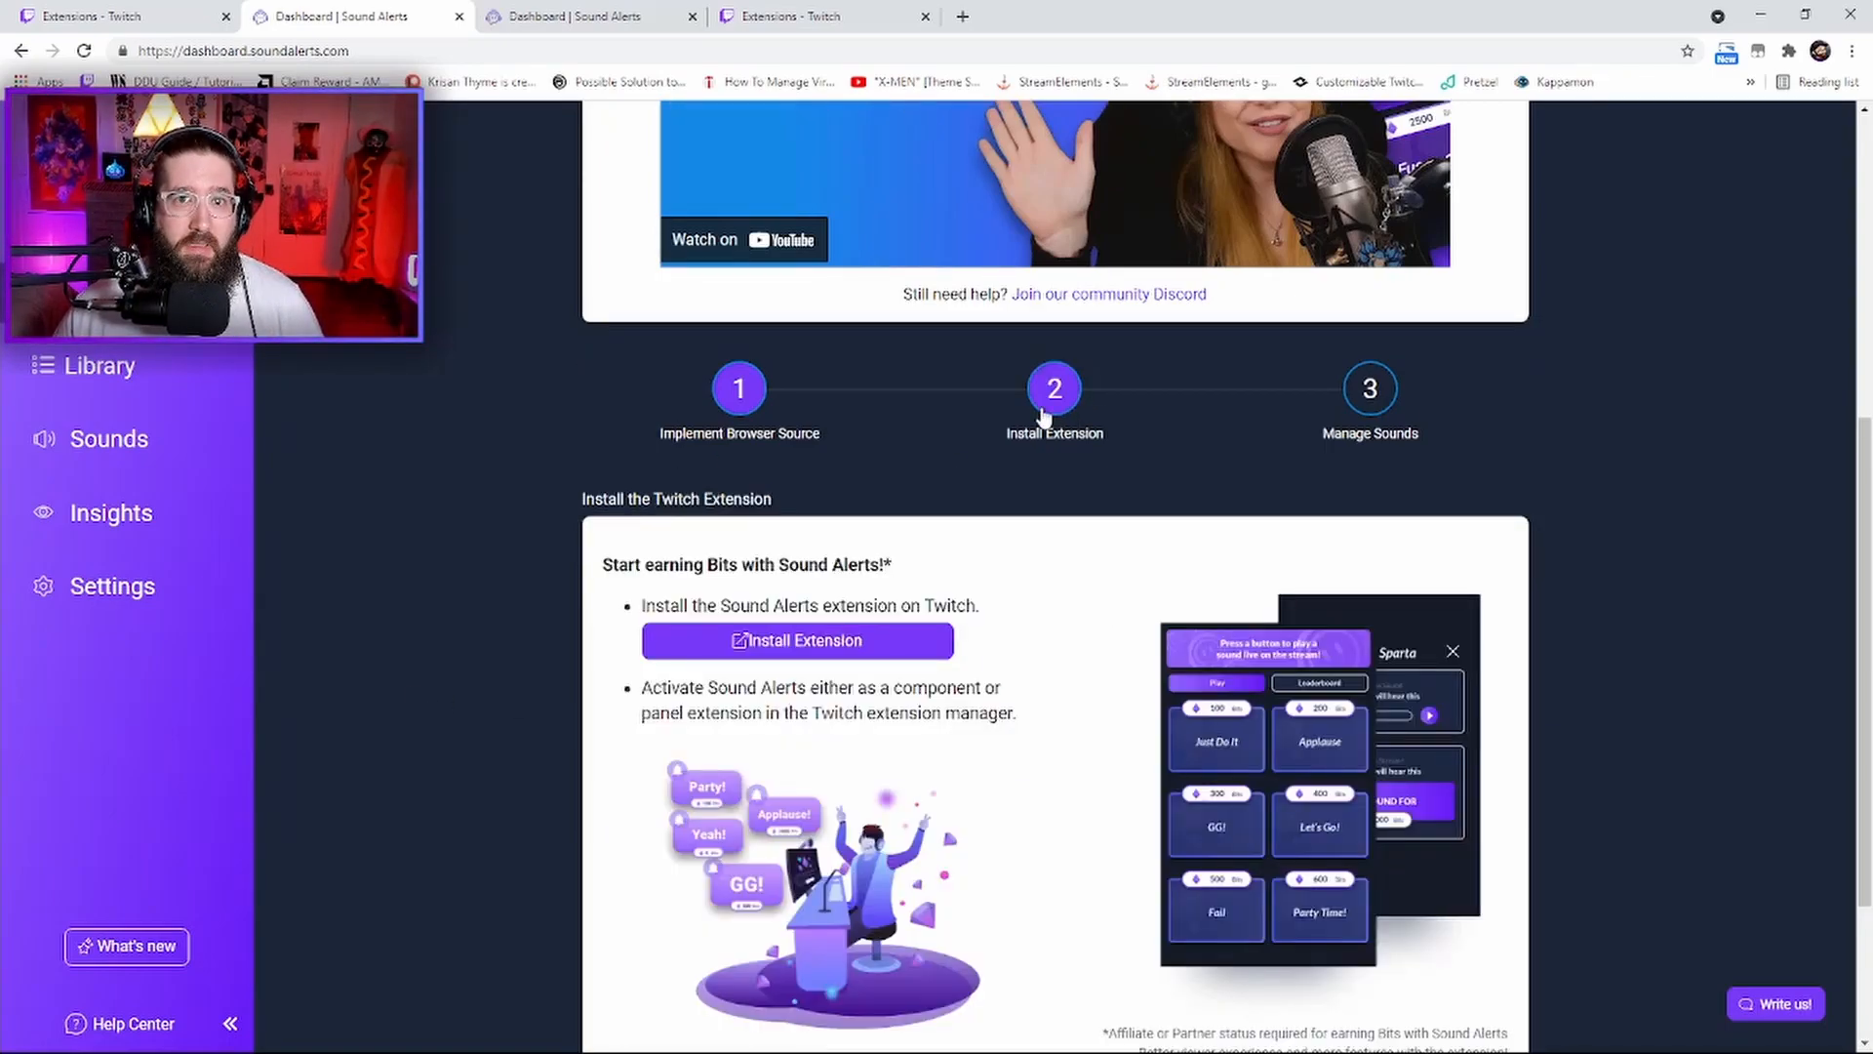
mouse_move(980, 547)
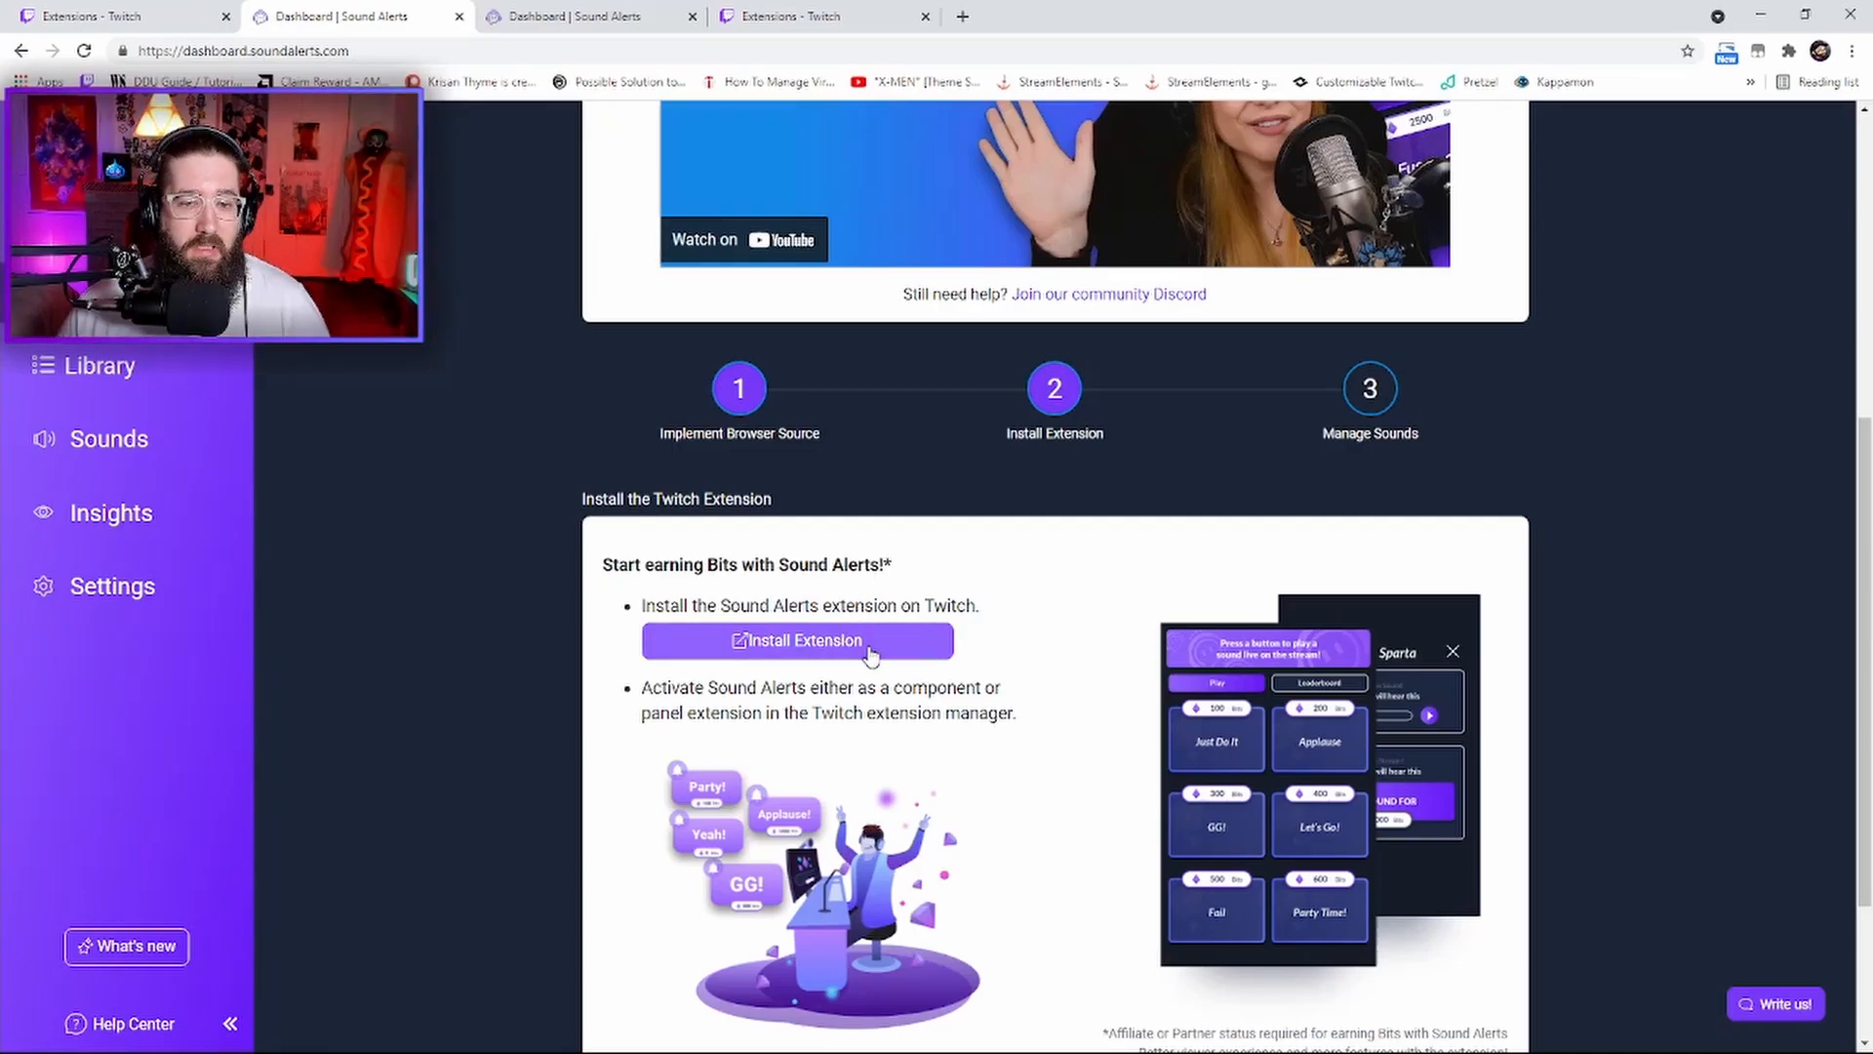
left_click(802, 640)
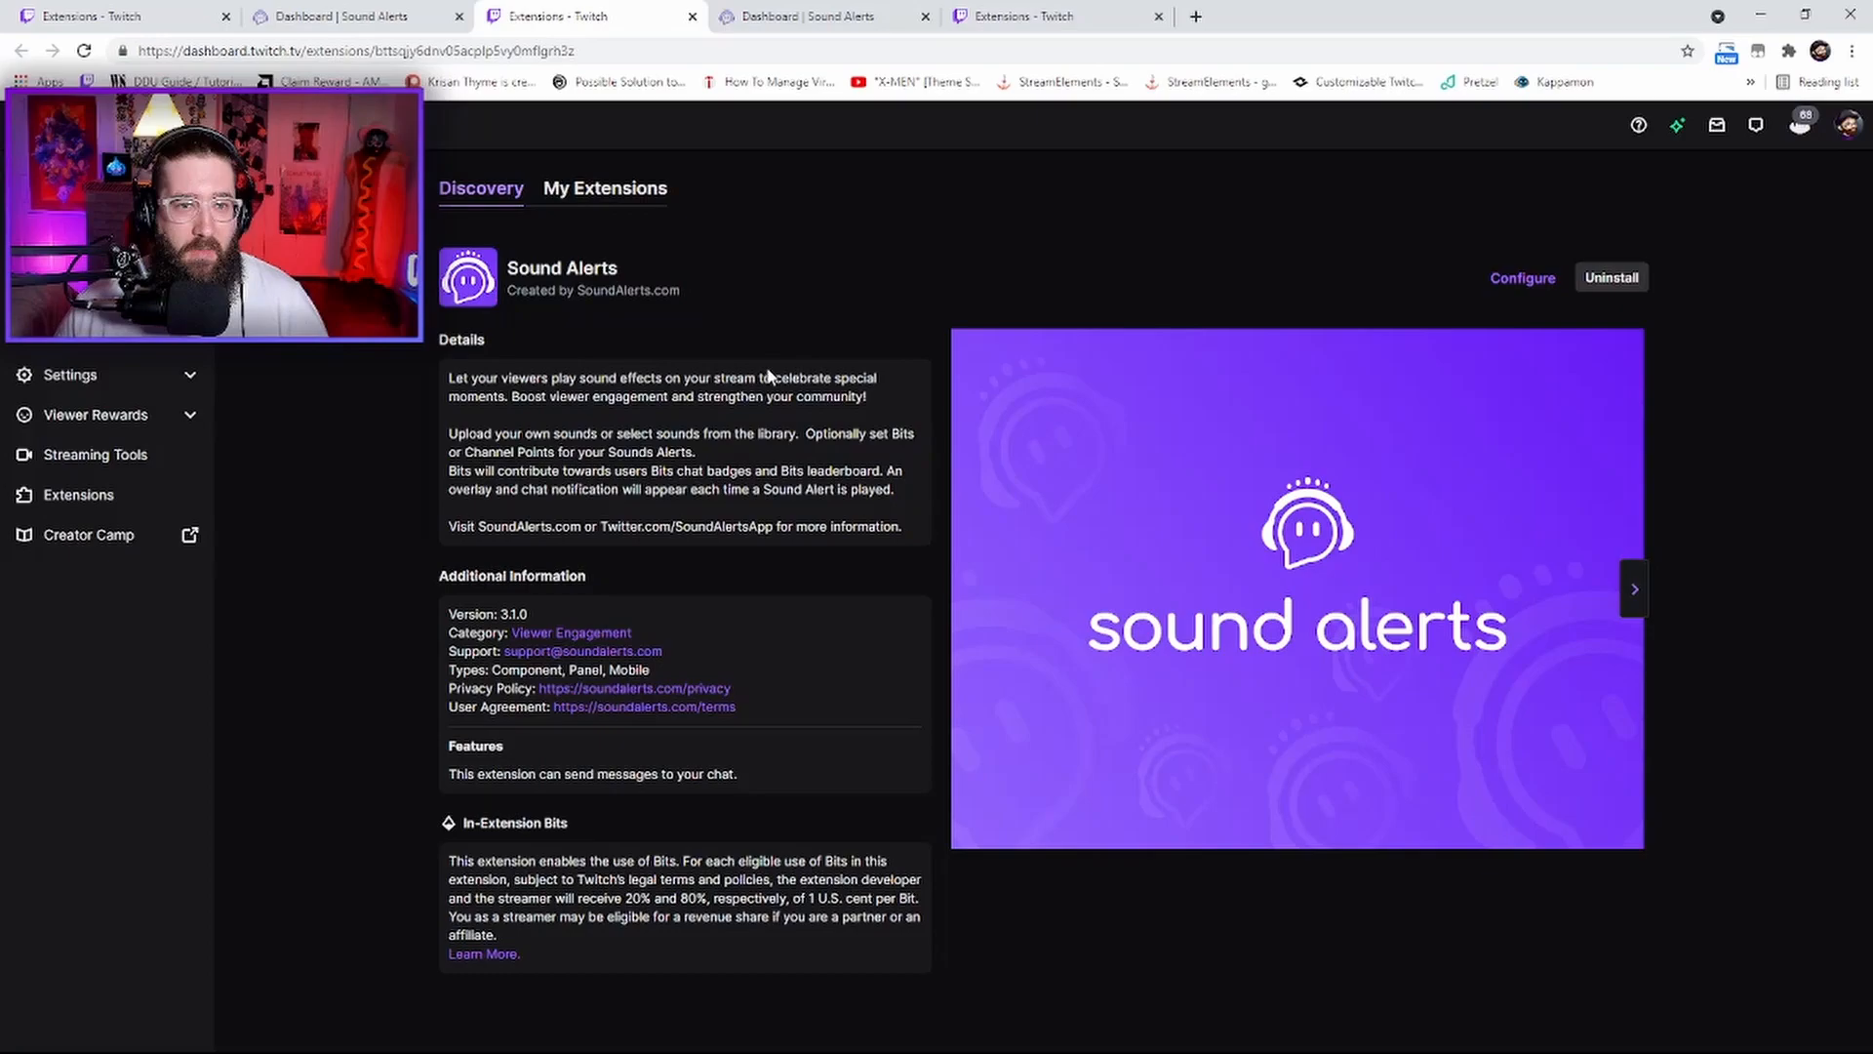
mouse_move(623, 285)
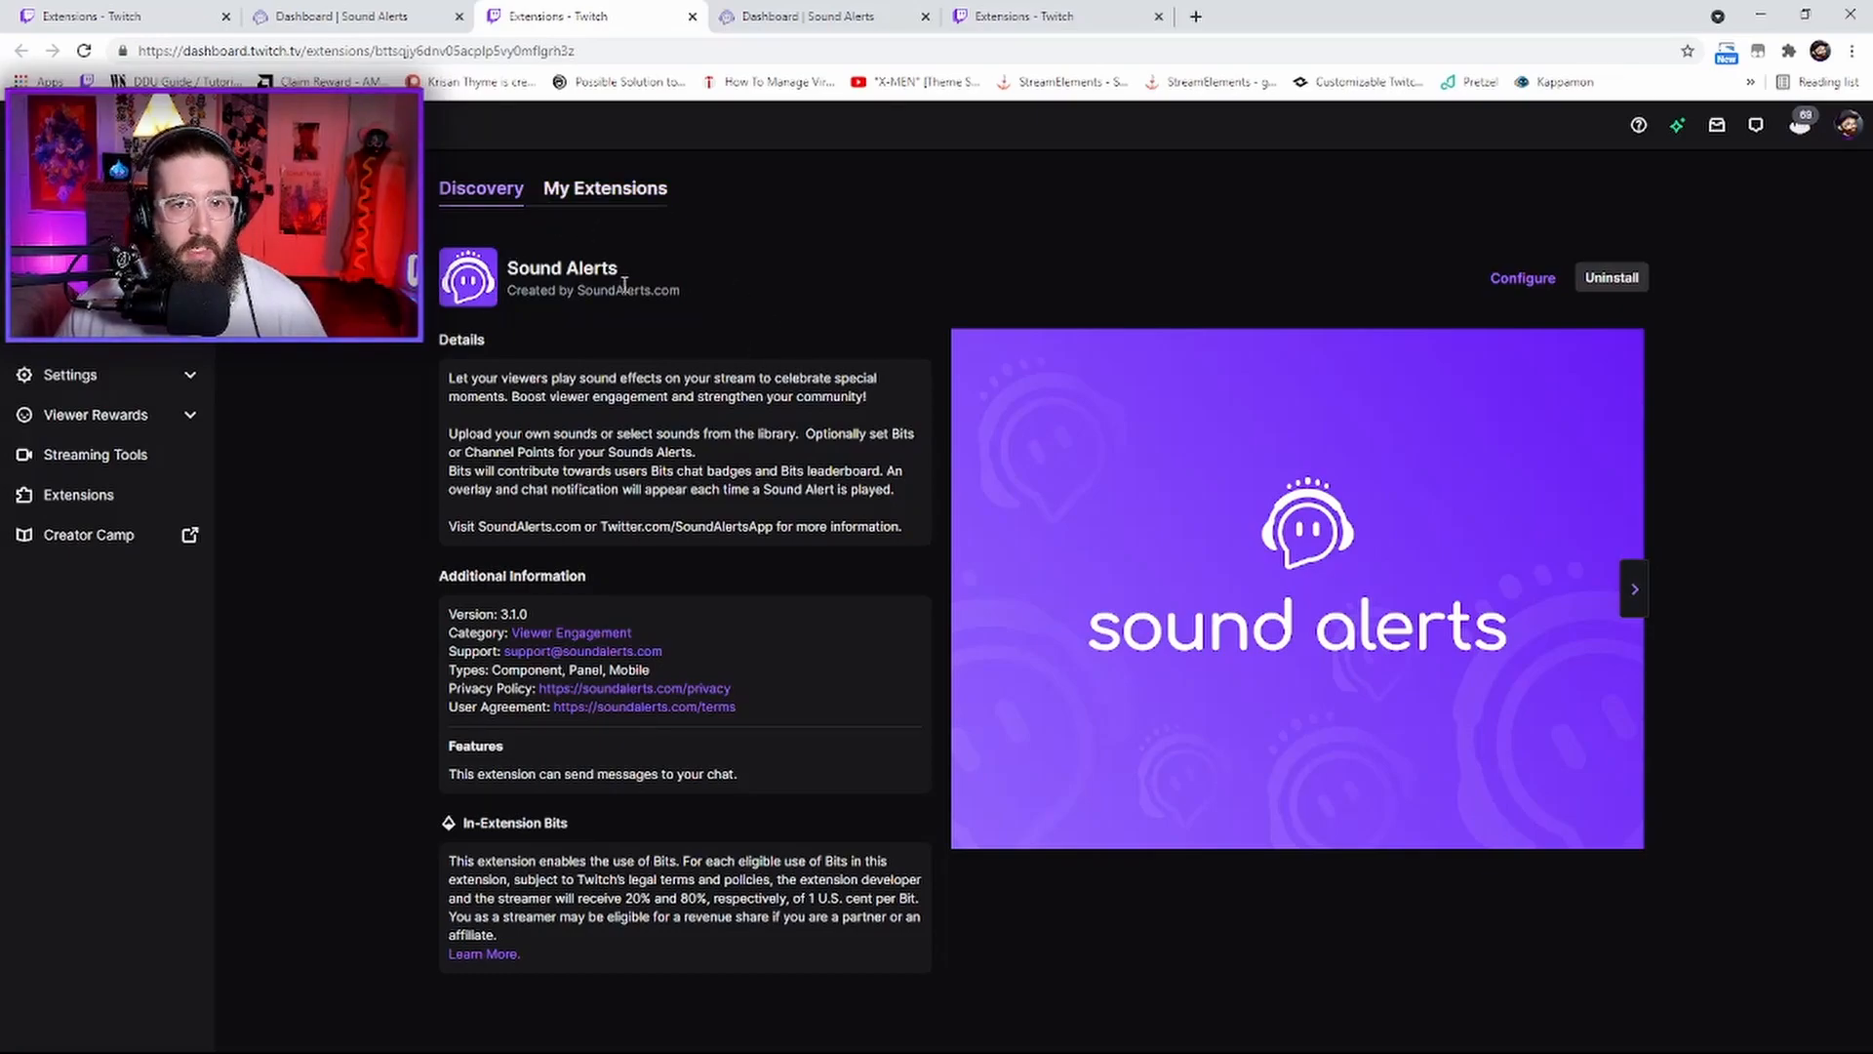
left_click(605, 187)
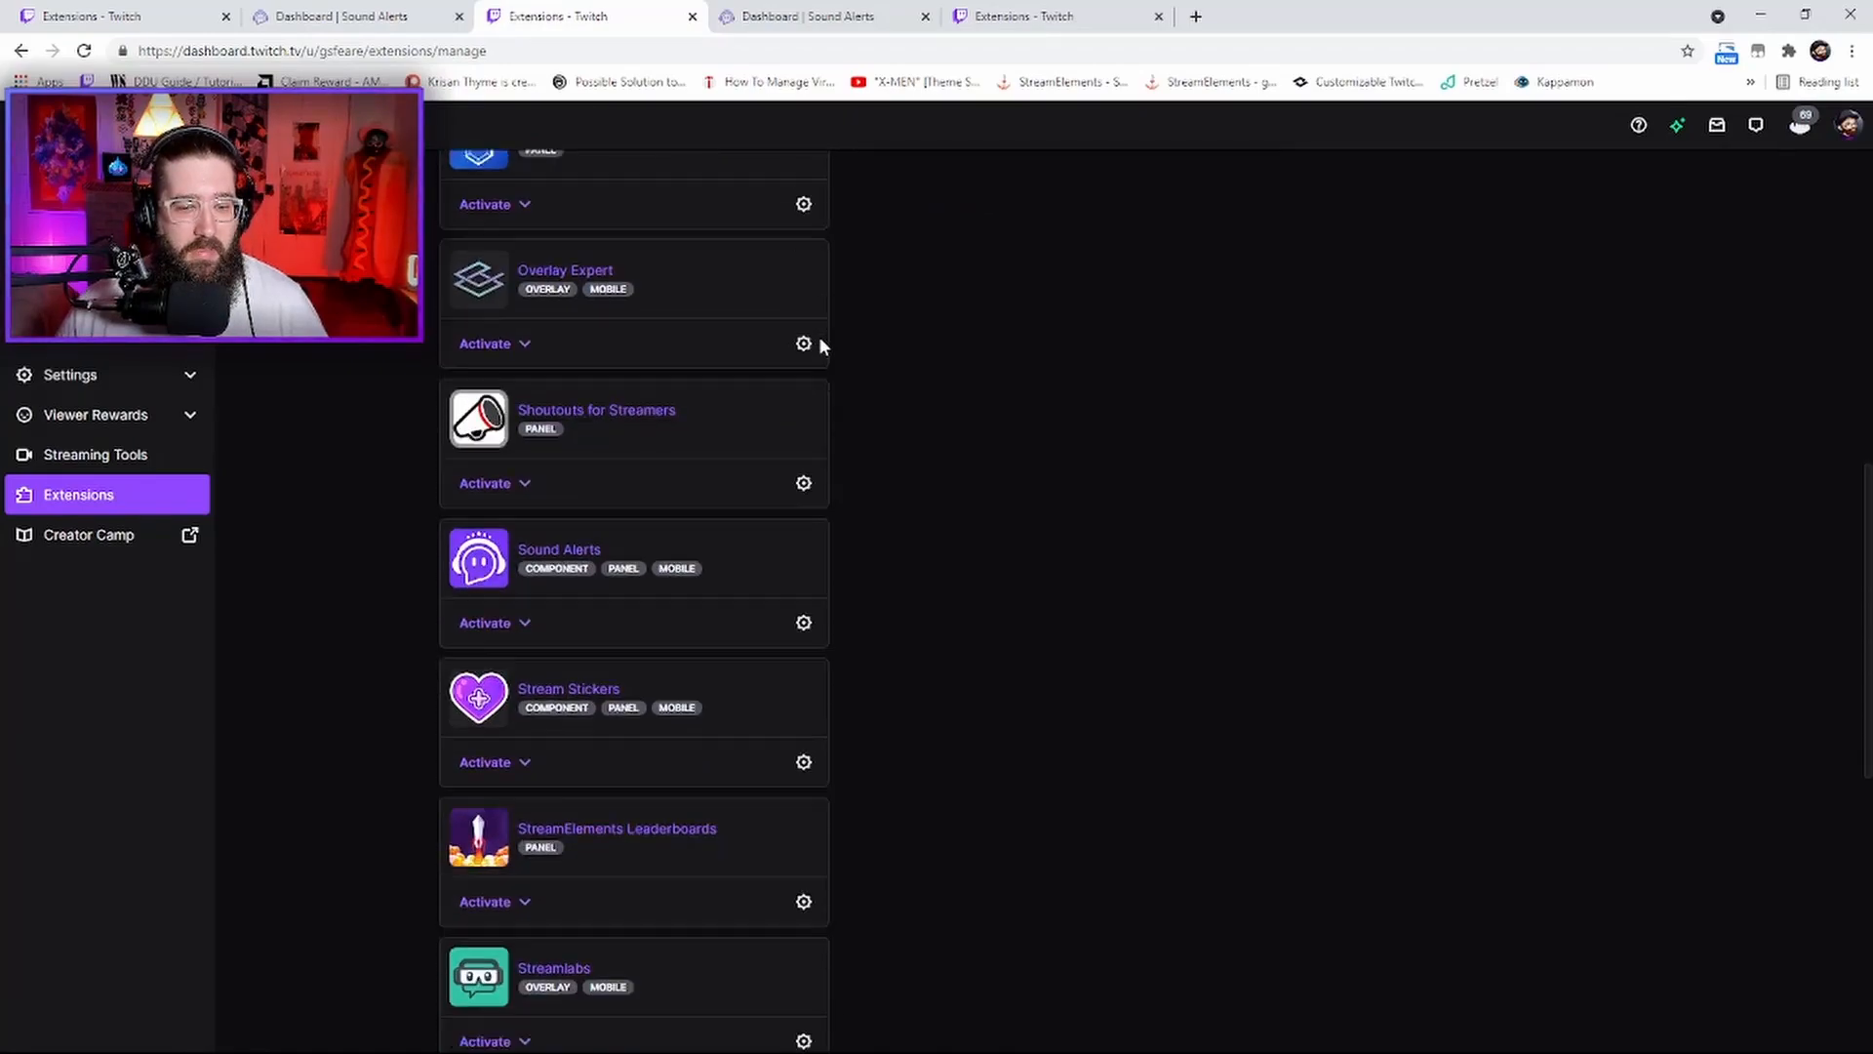
scroll("down", 3)
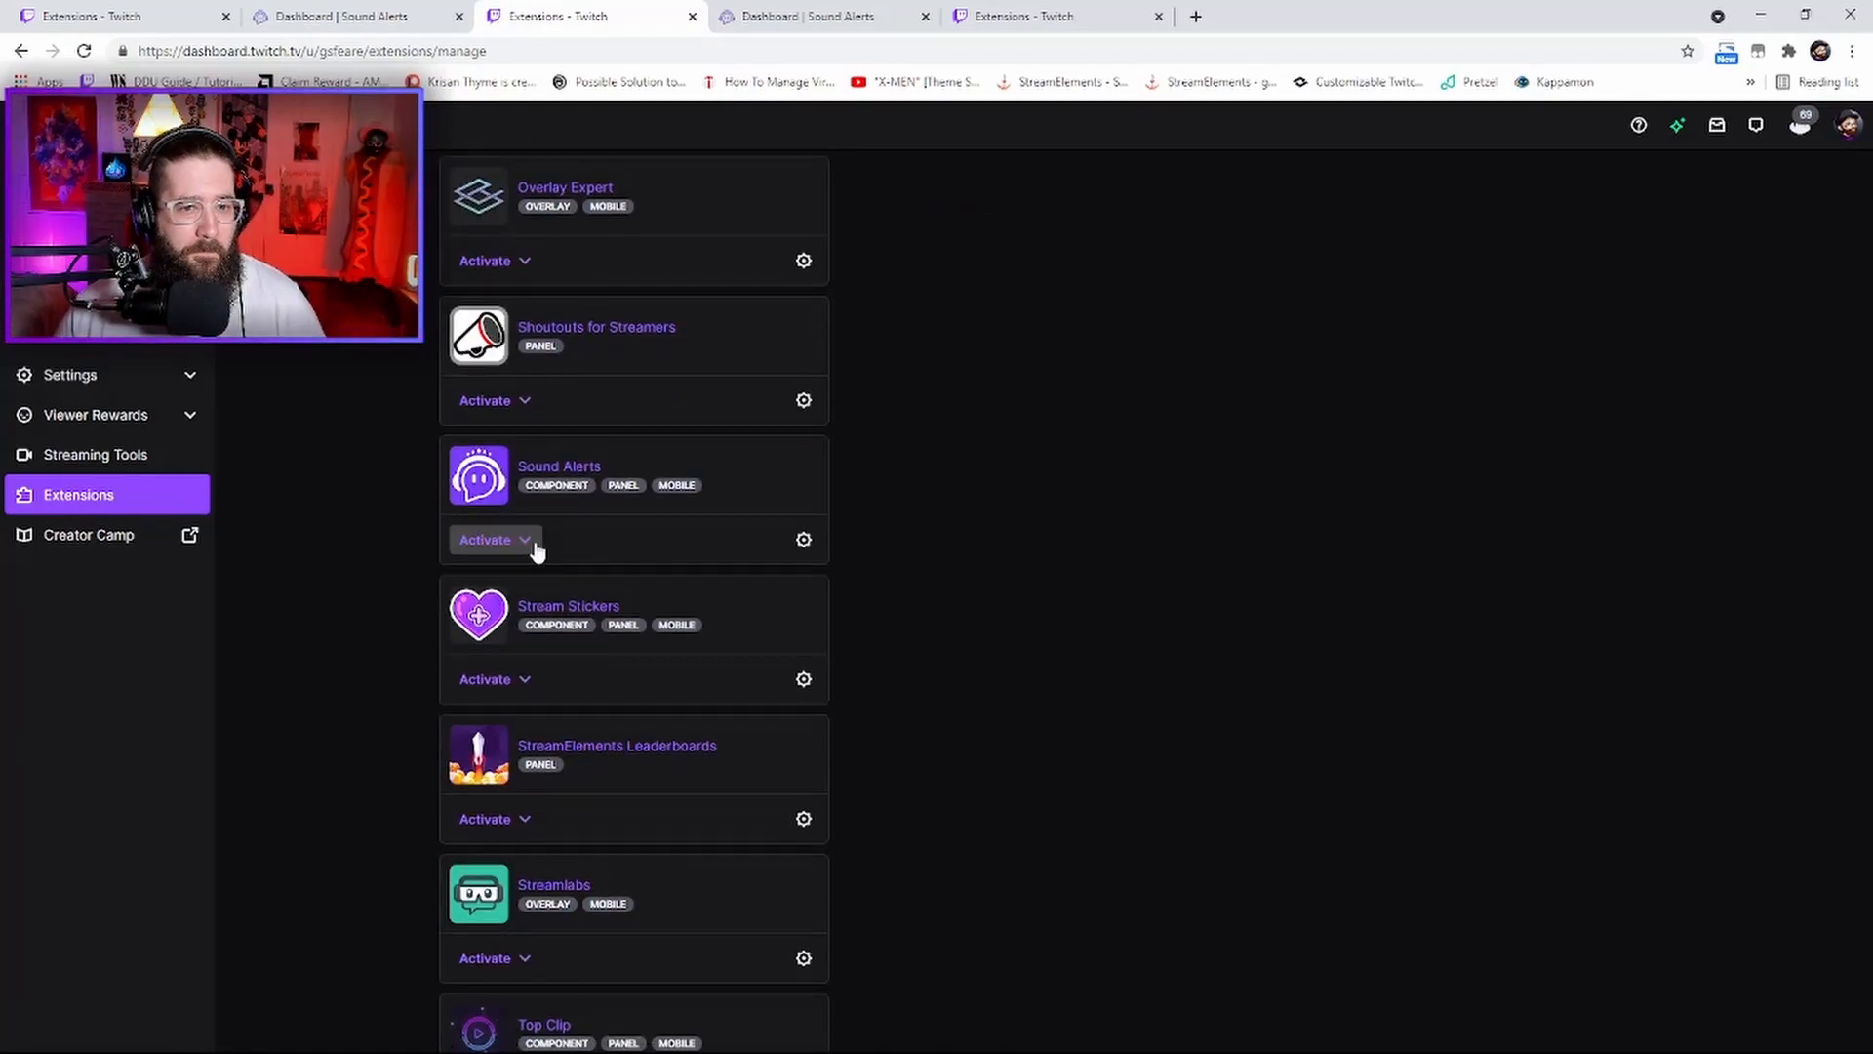
mouse_move(515, 550)
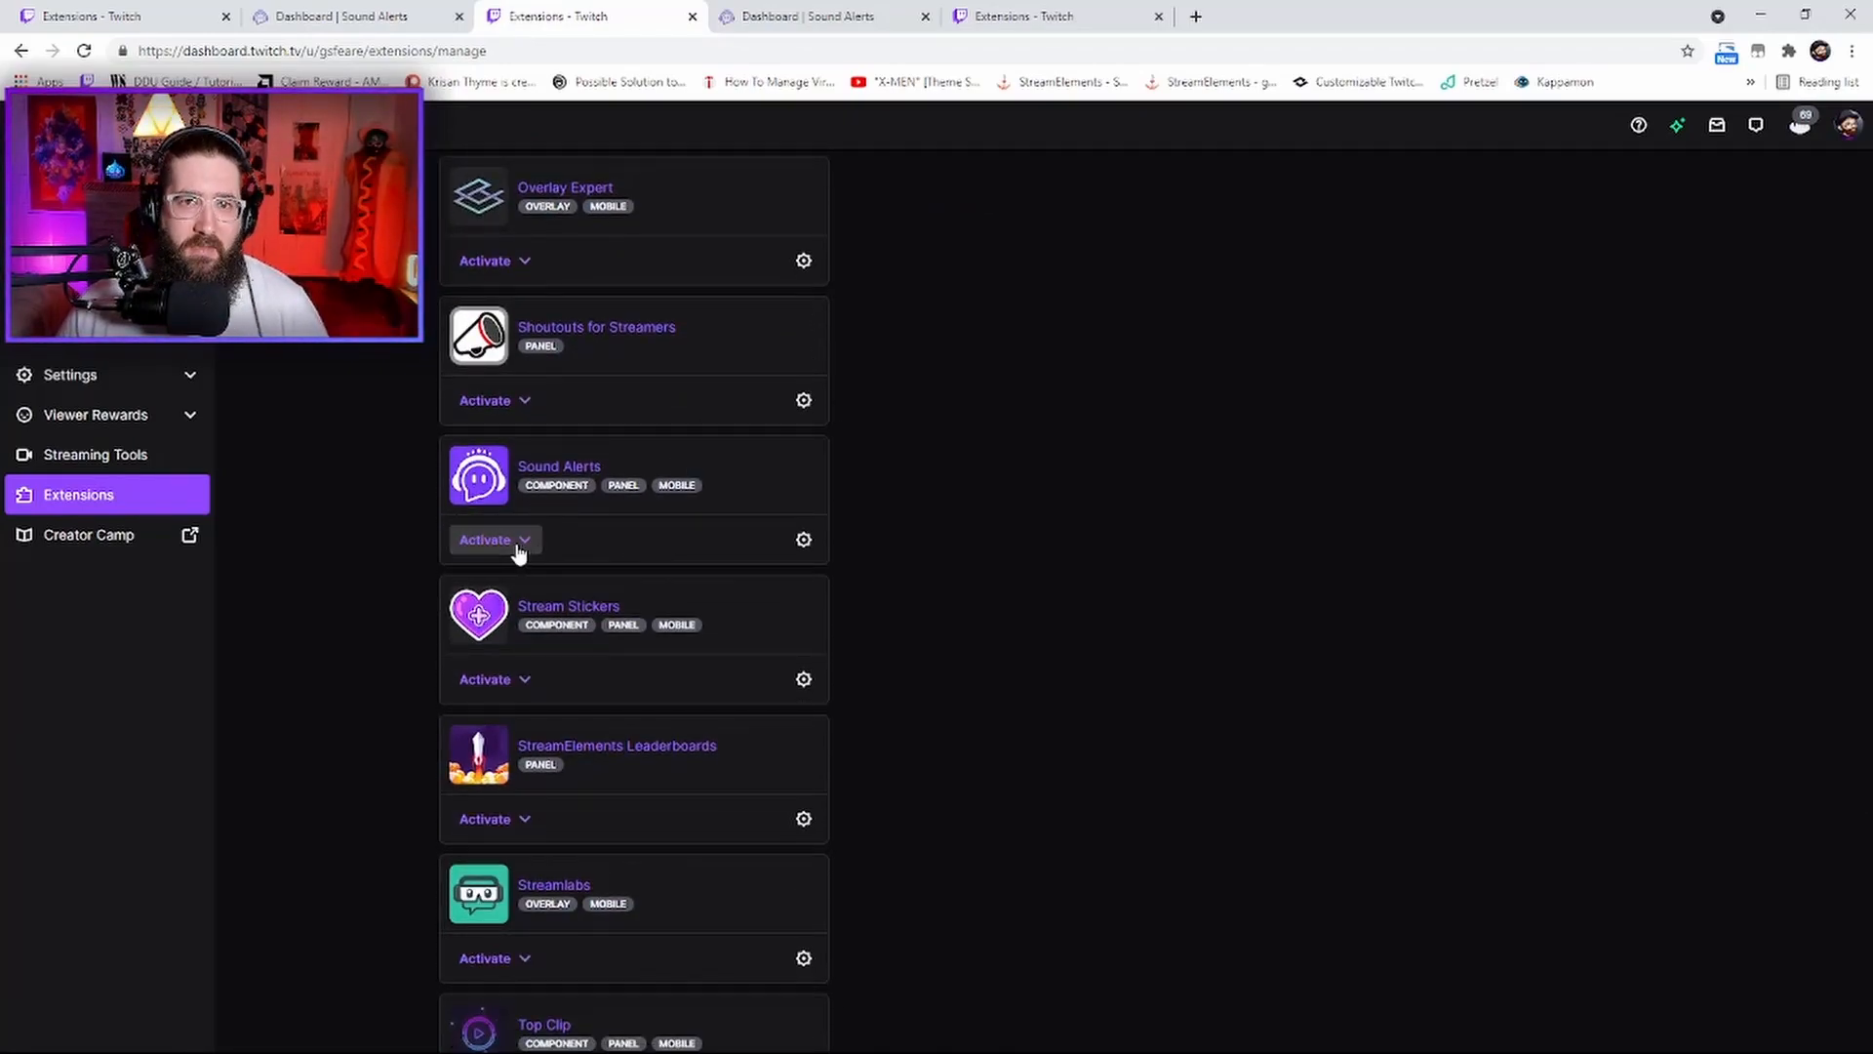
left_click(493, 538)
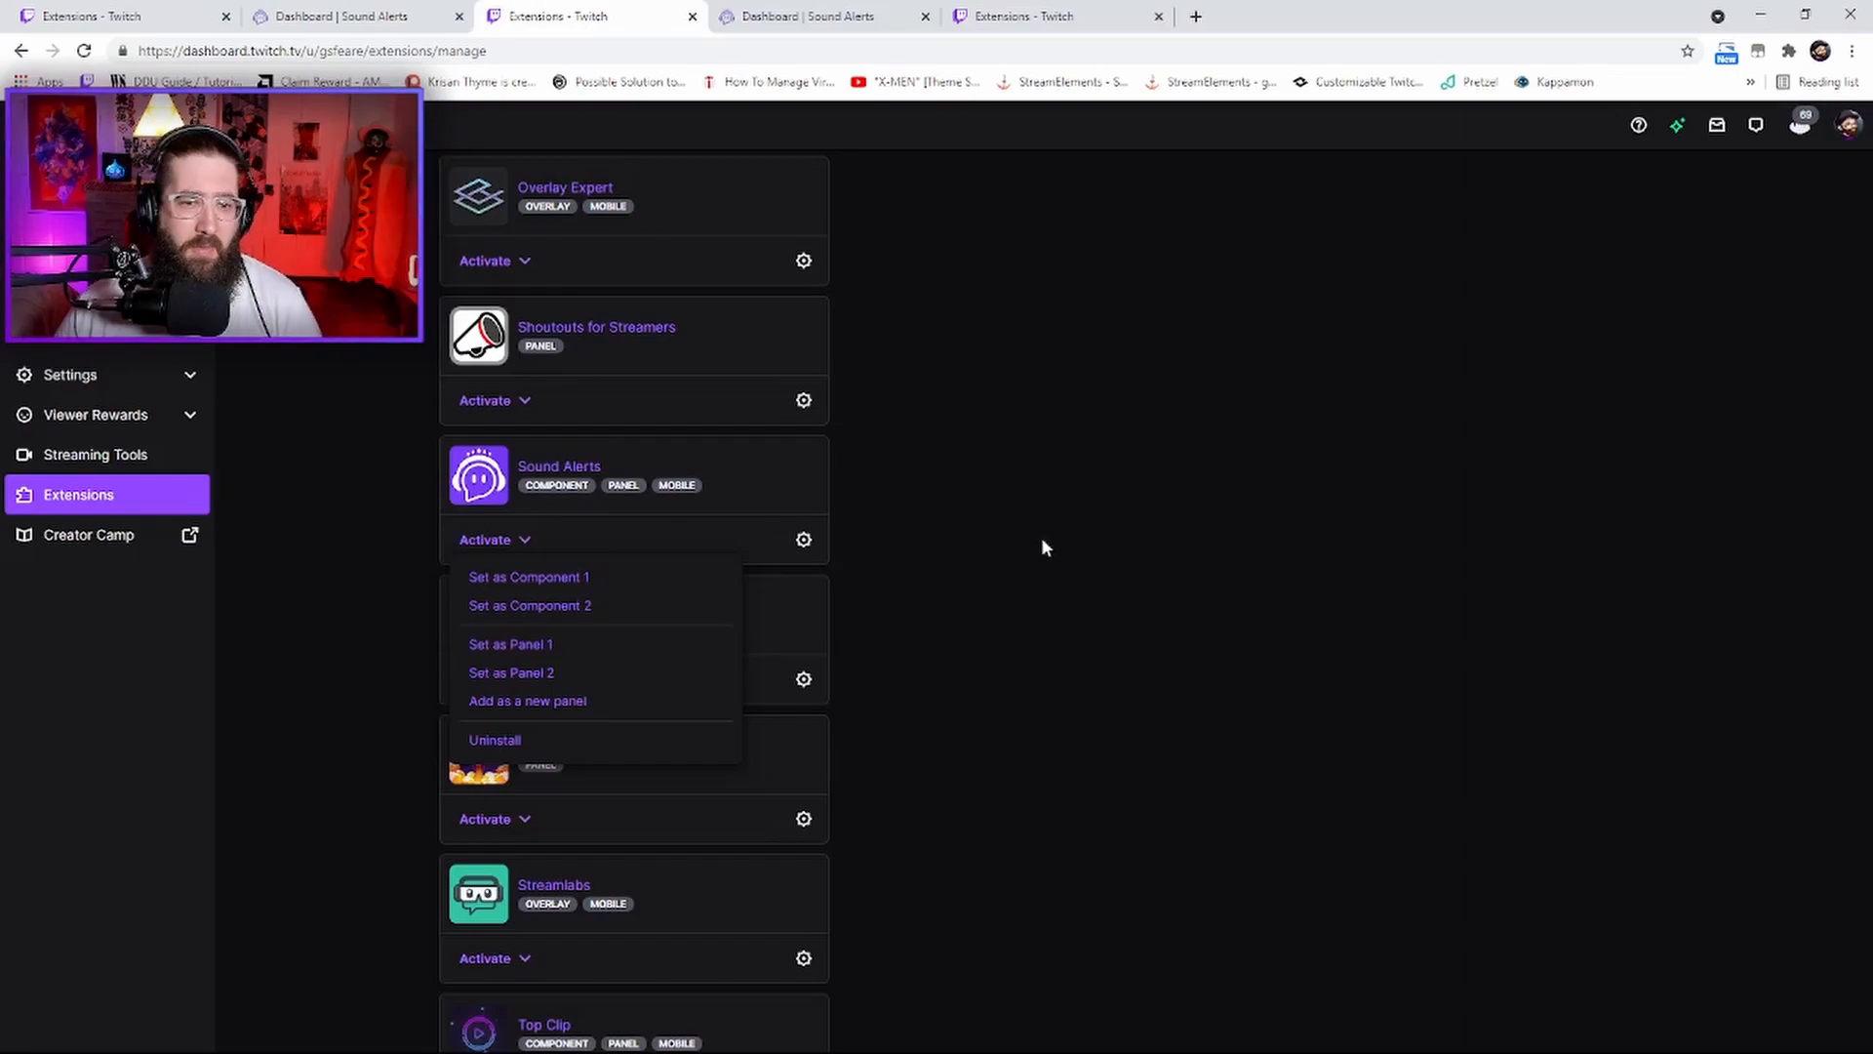
left_click(1042, 546)
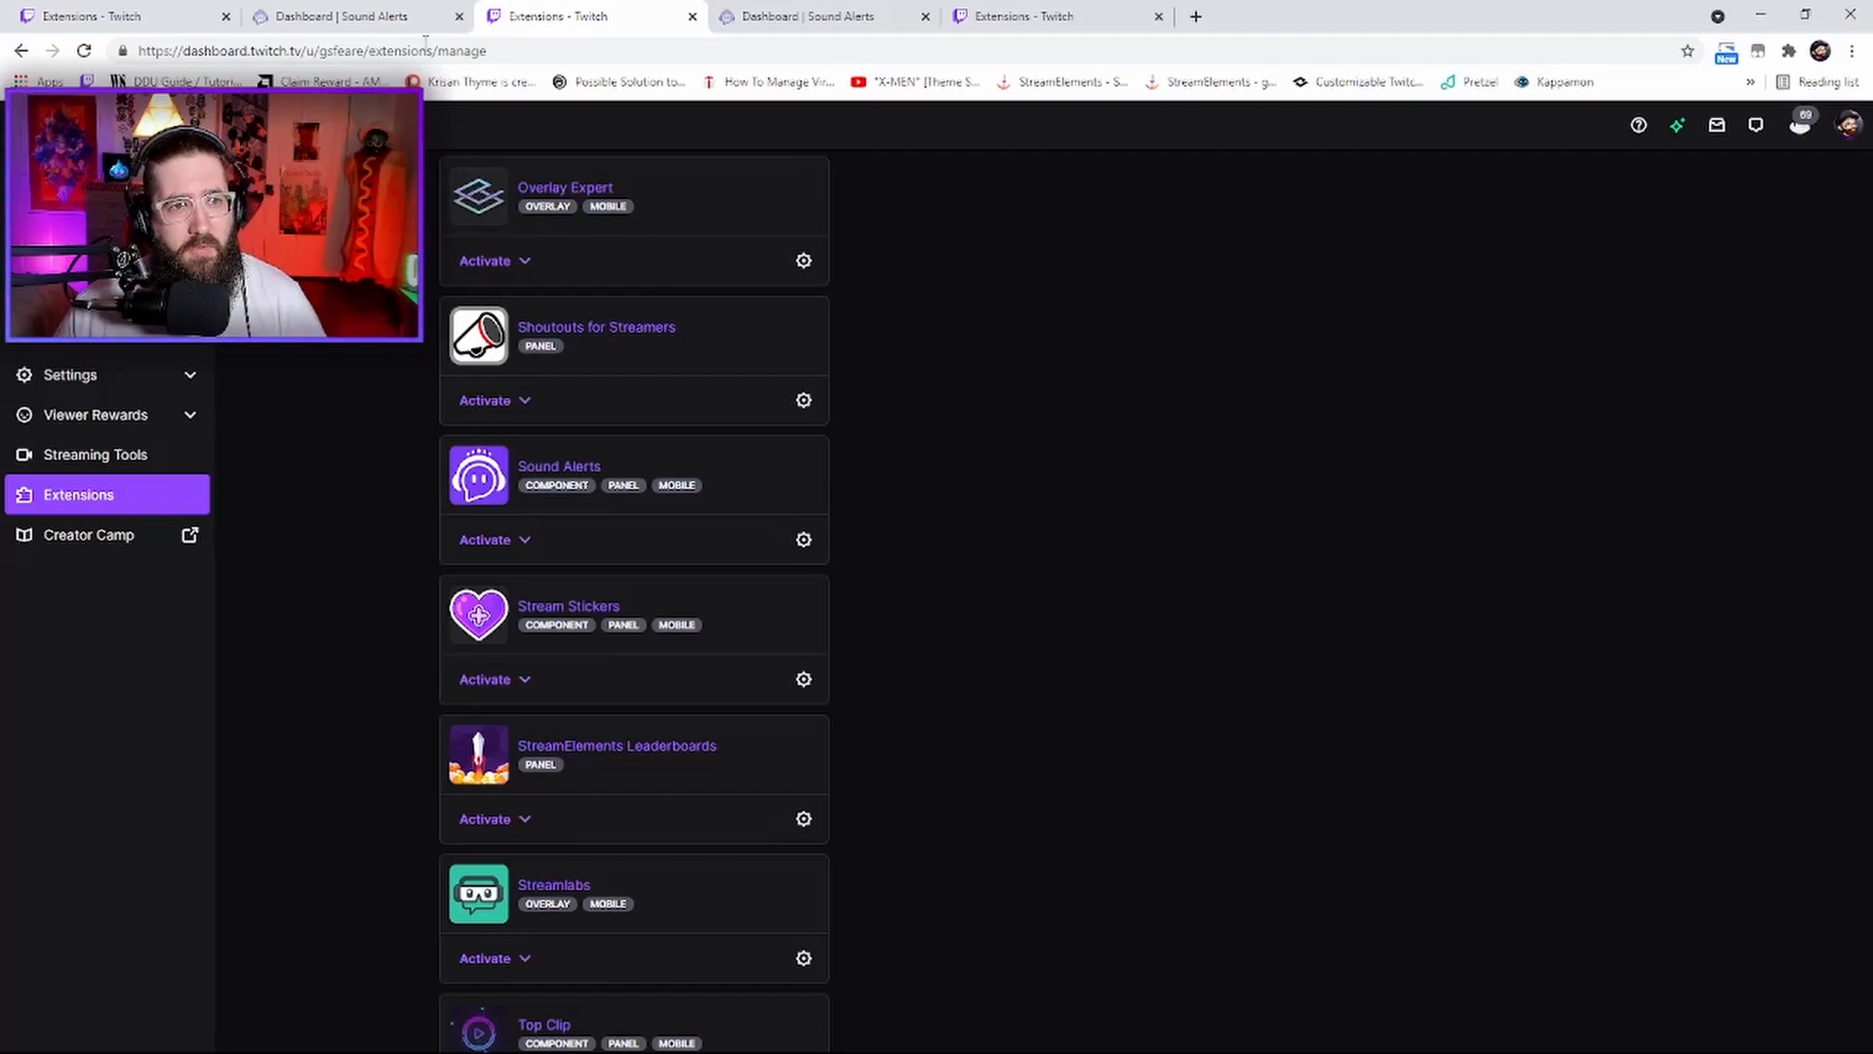
left_click(347, 15)
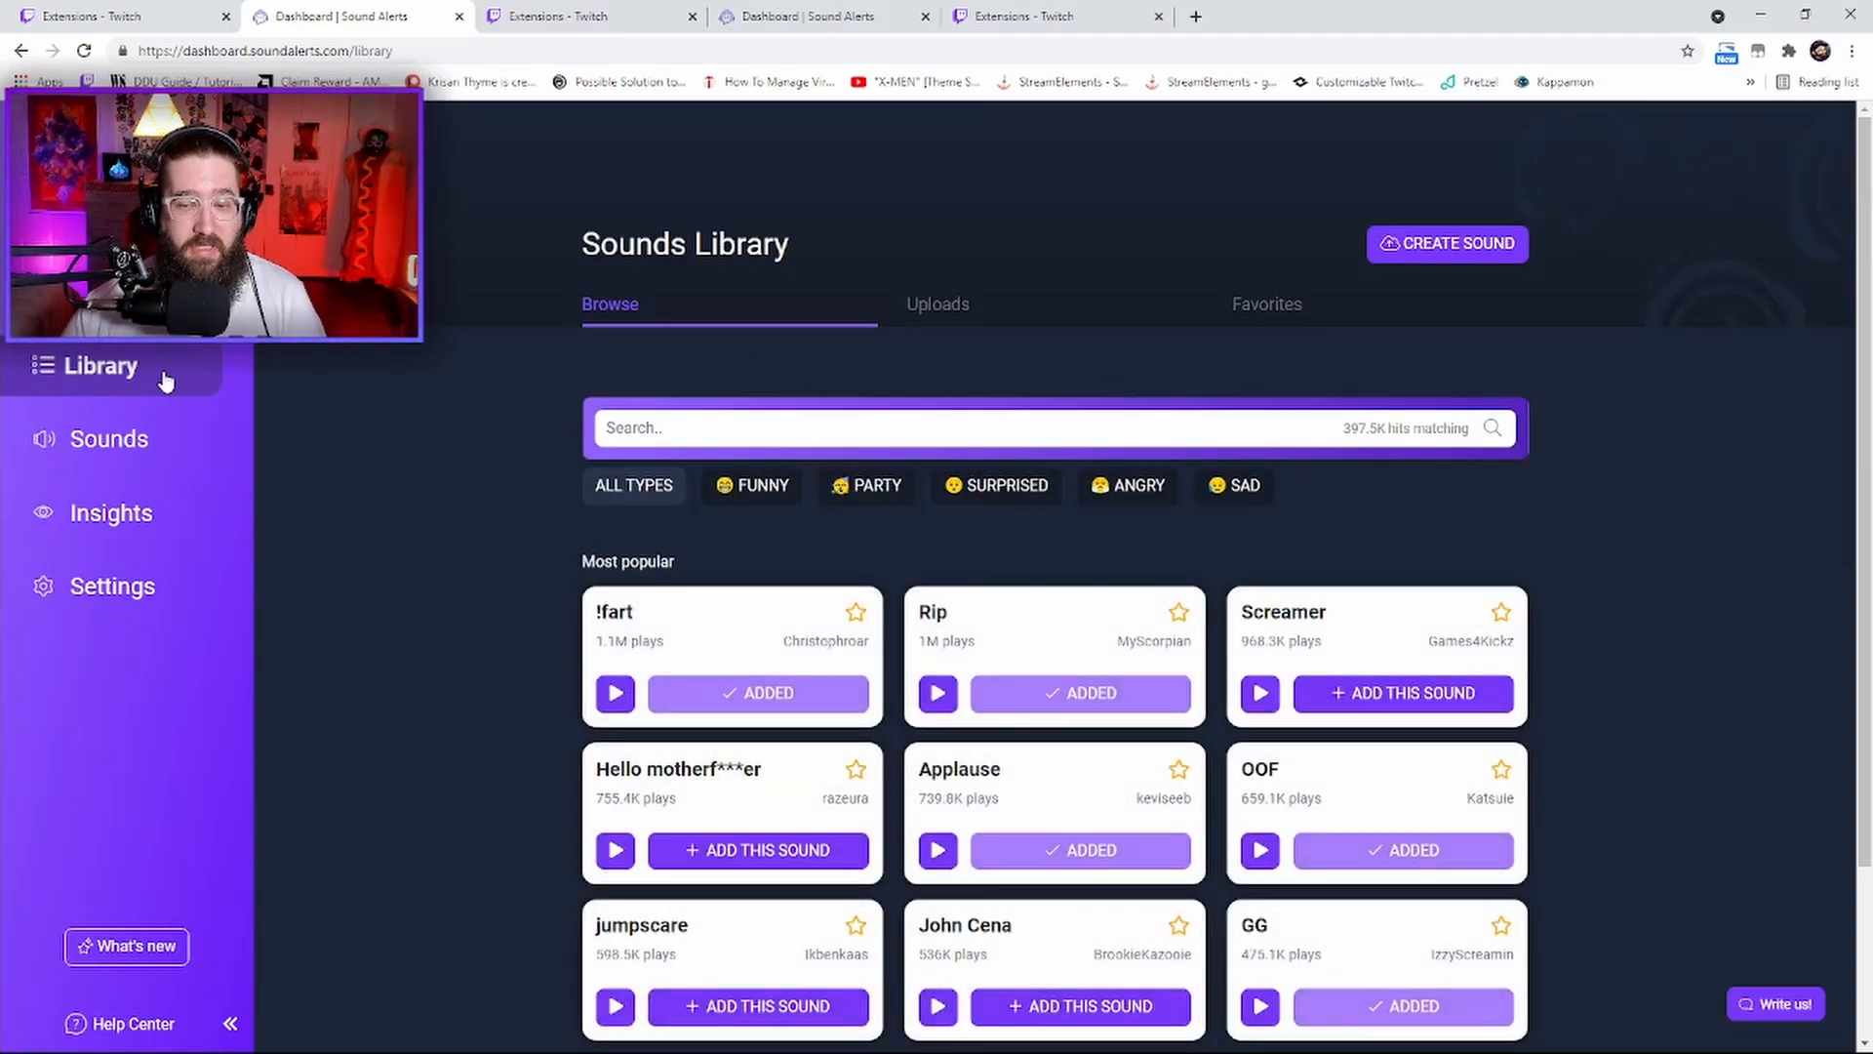
mouse_move(876, 693)
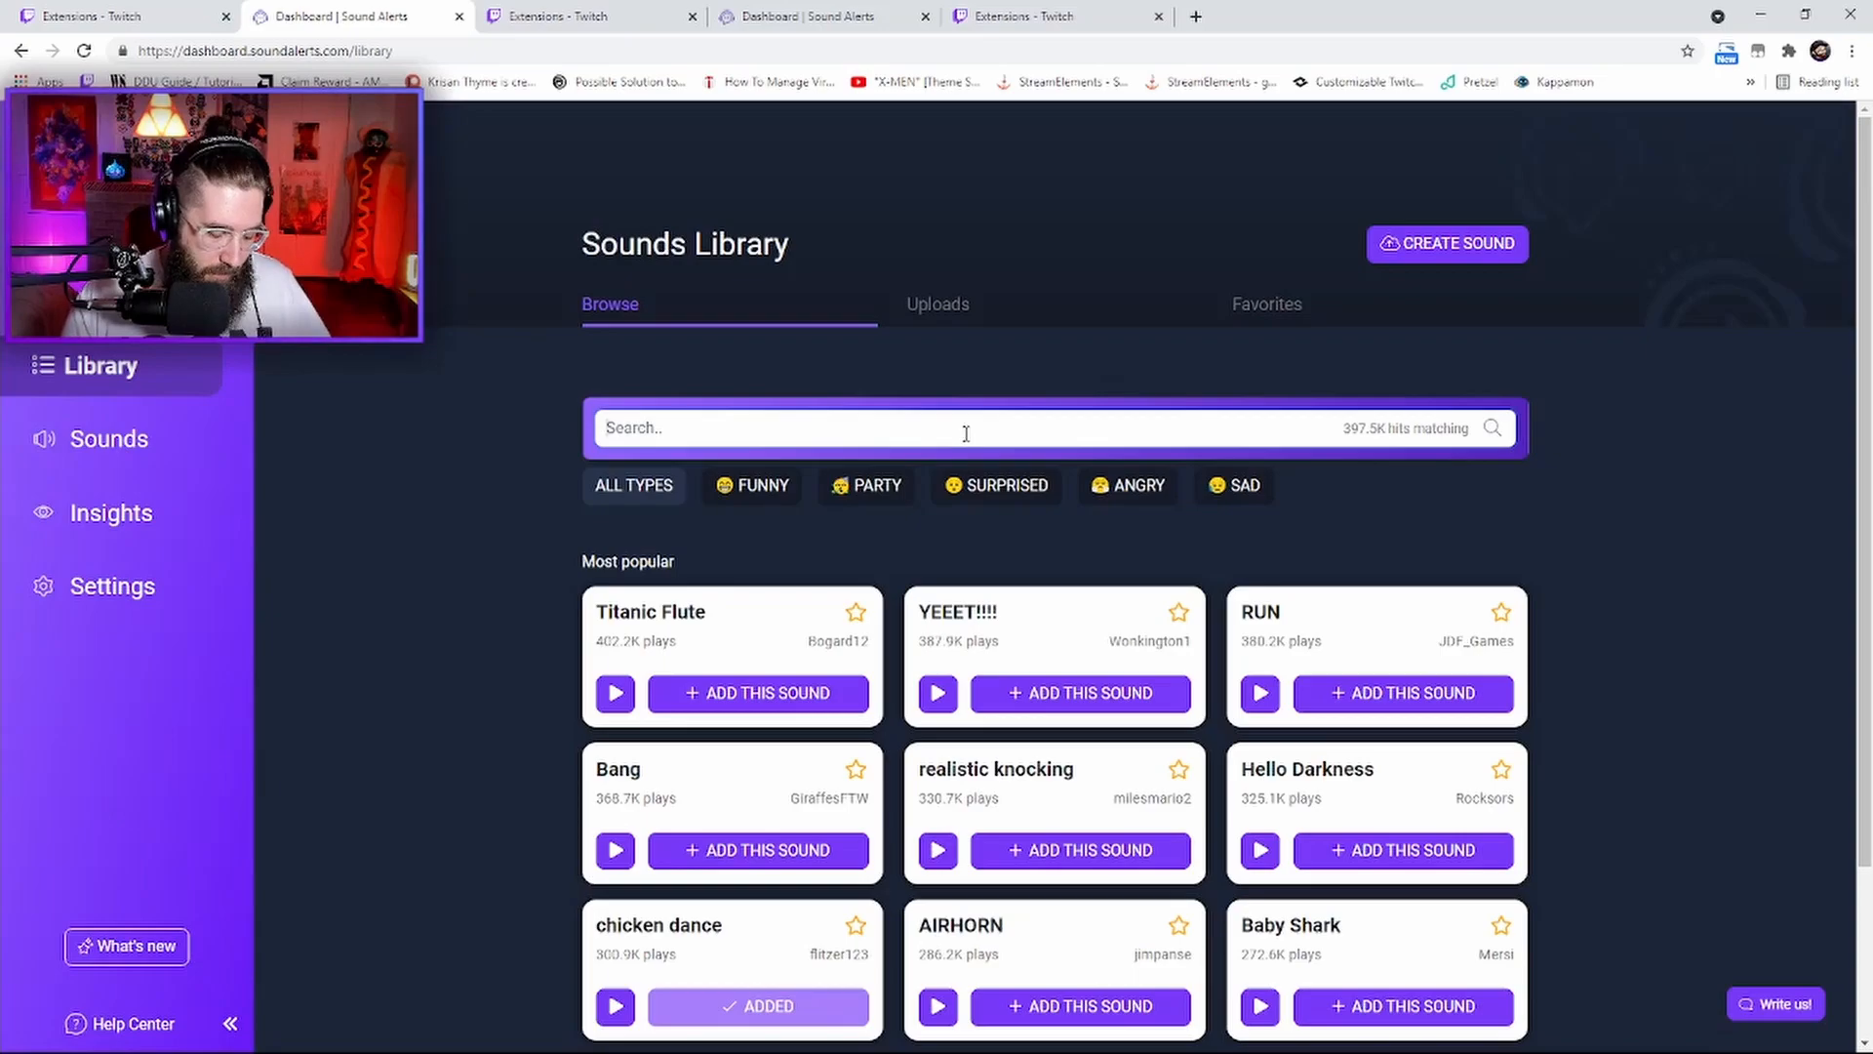
Search the library for 'chicken dance' and start adding Chicken Dance Remix
type("chicken dance")
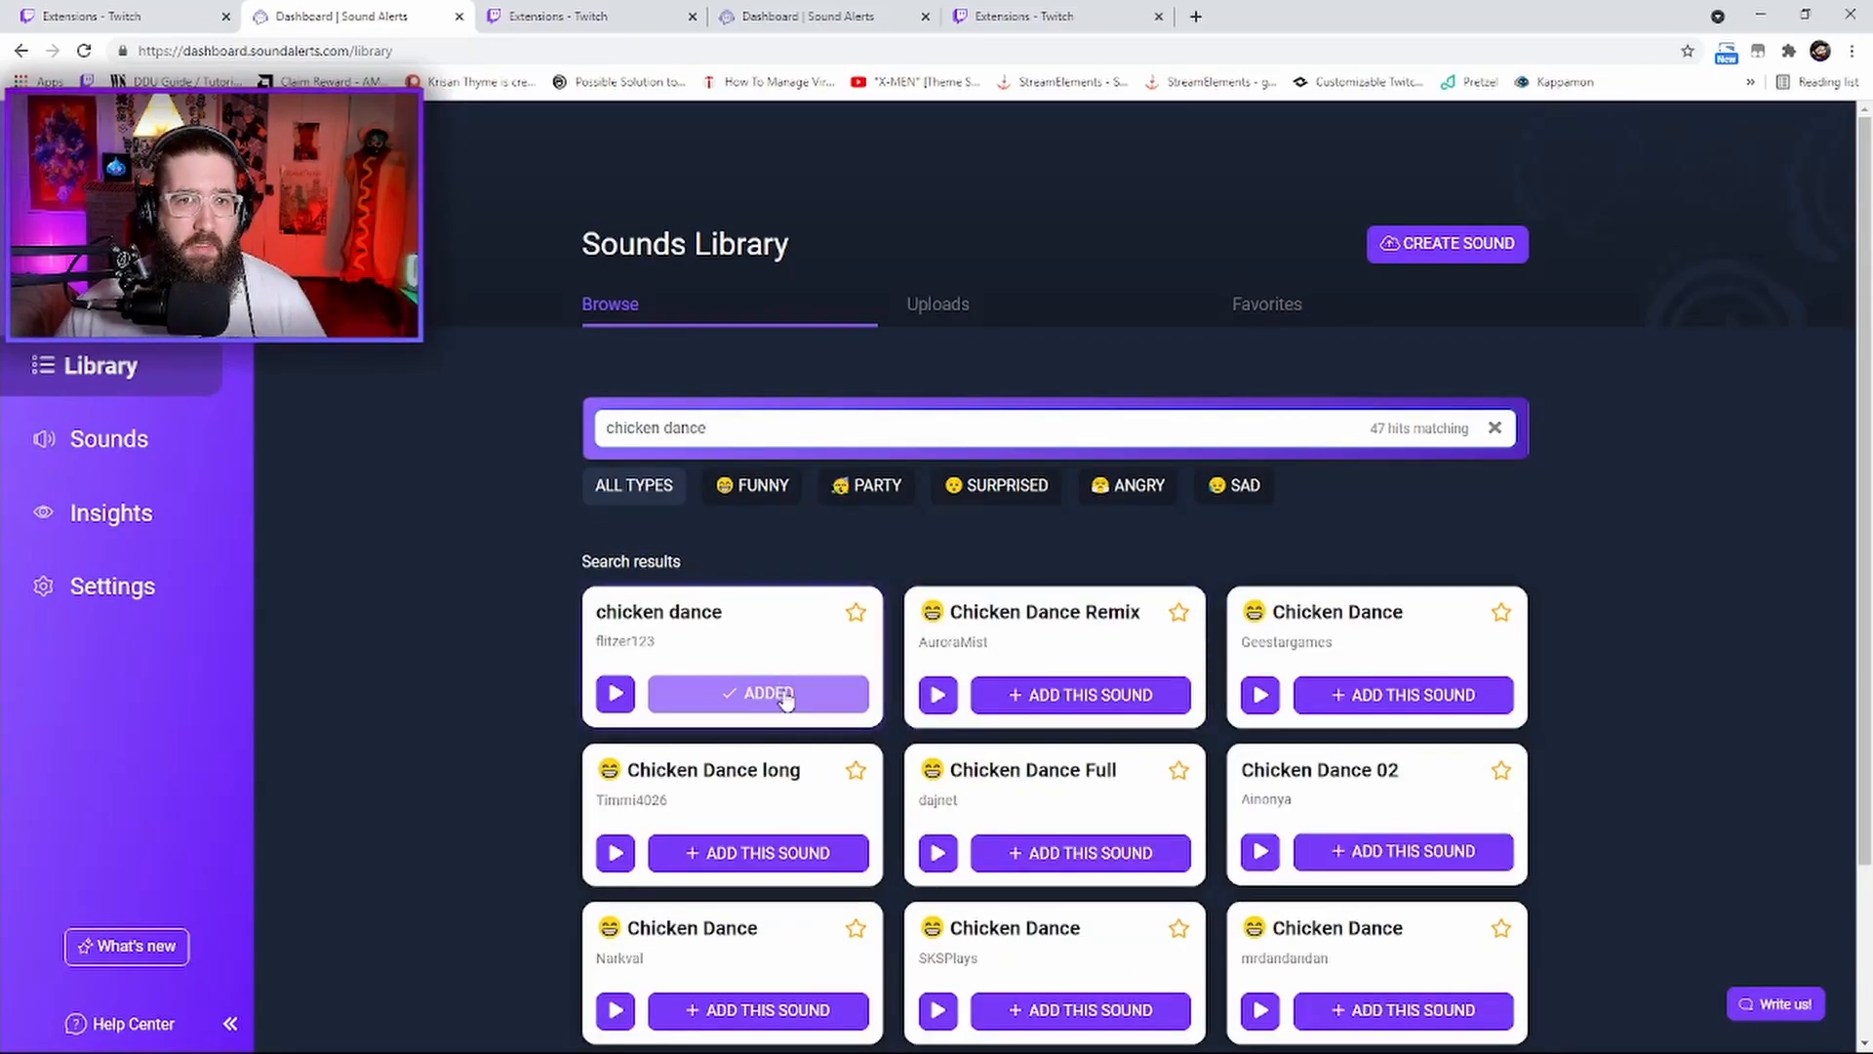
left_click(1079, 695)
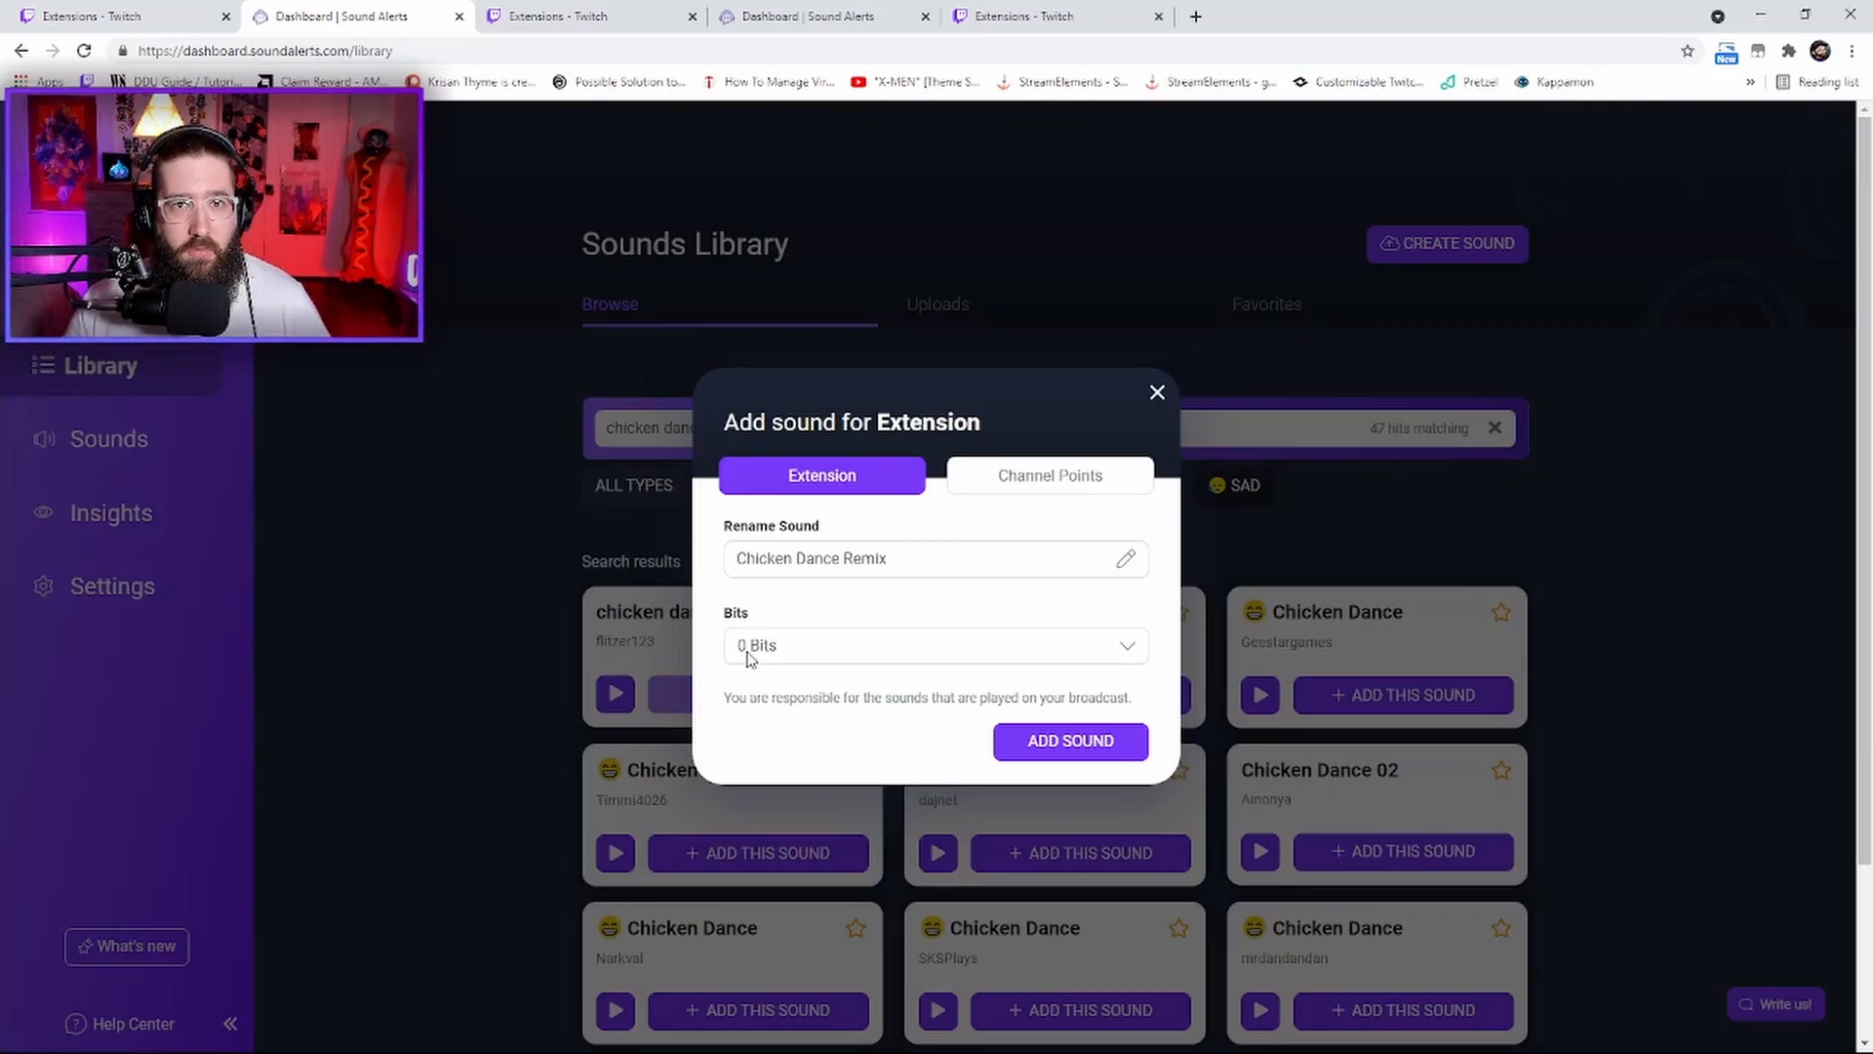
mouse_move(843, 618)
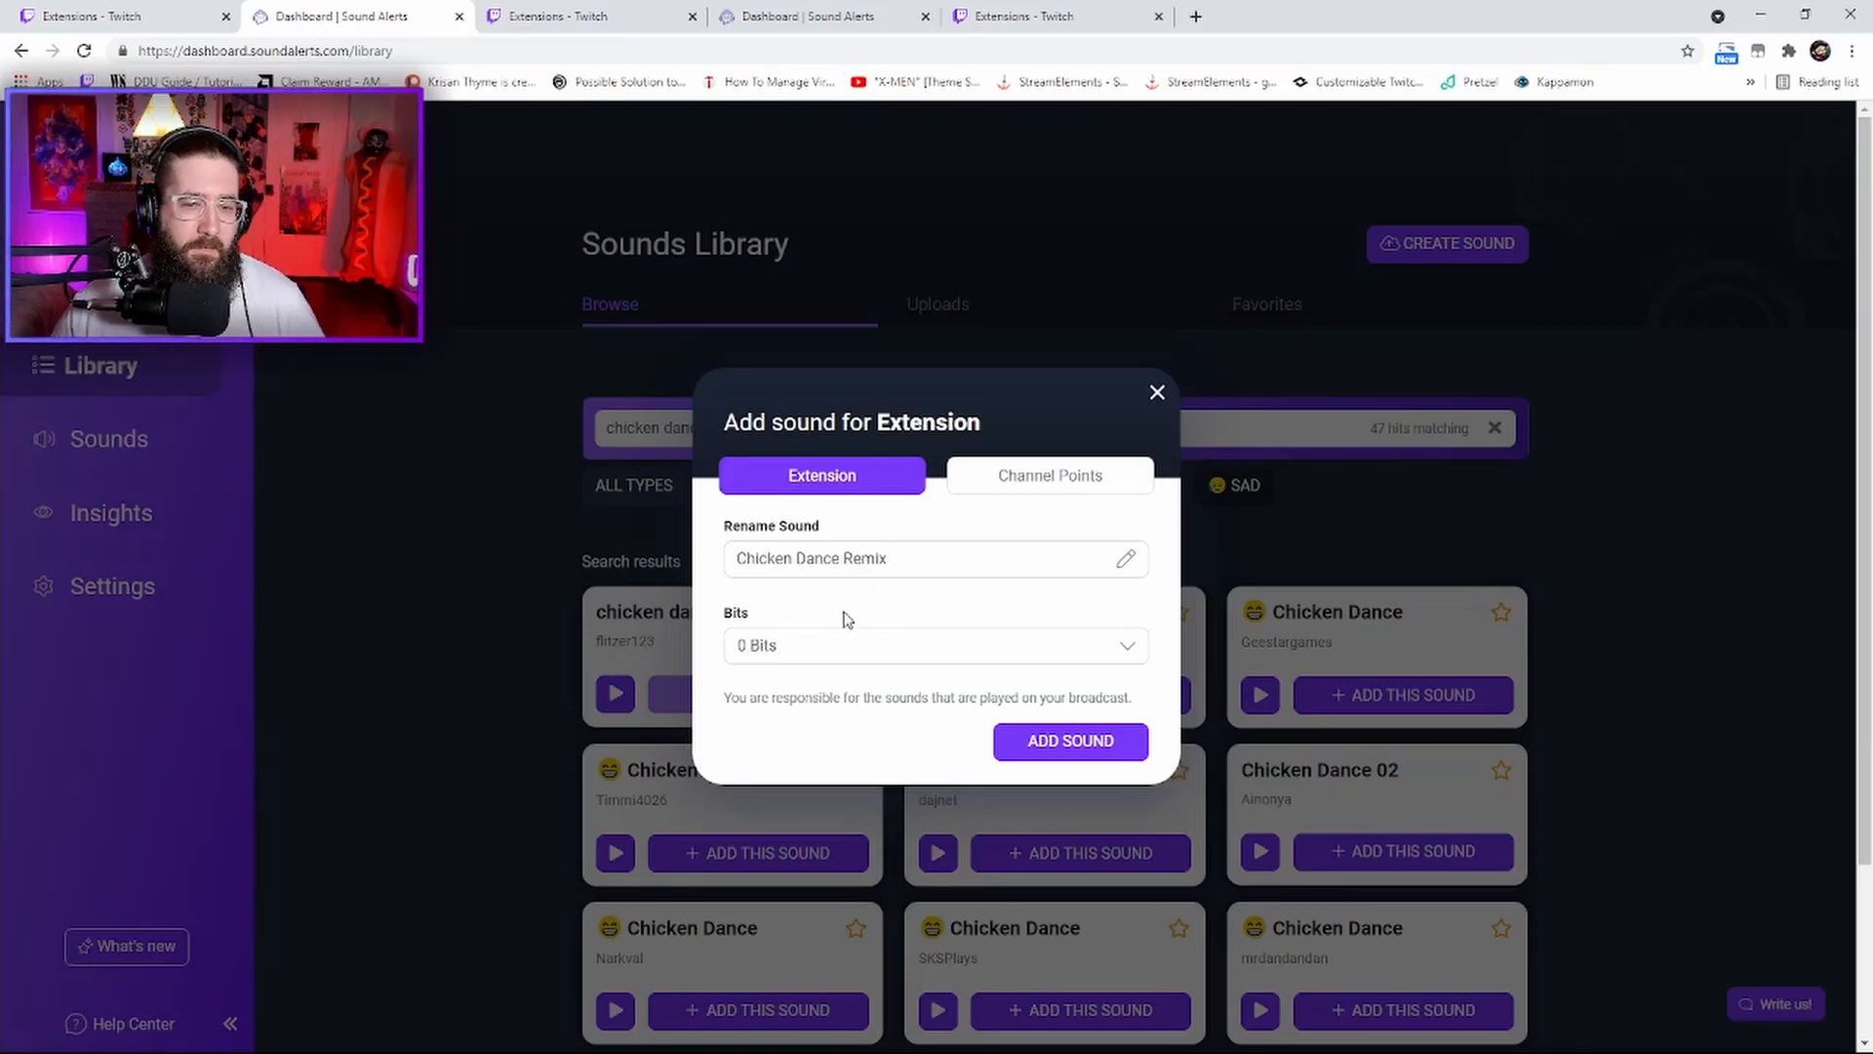
Review the Channel Points cost for Chicken Dance Remix, then close without adding it
left_click(1048, 475)
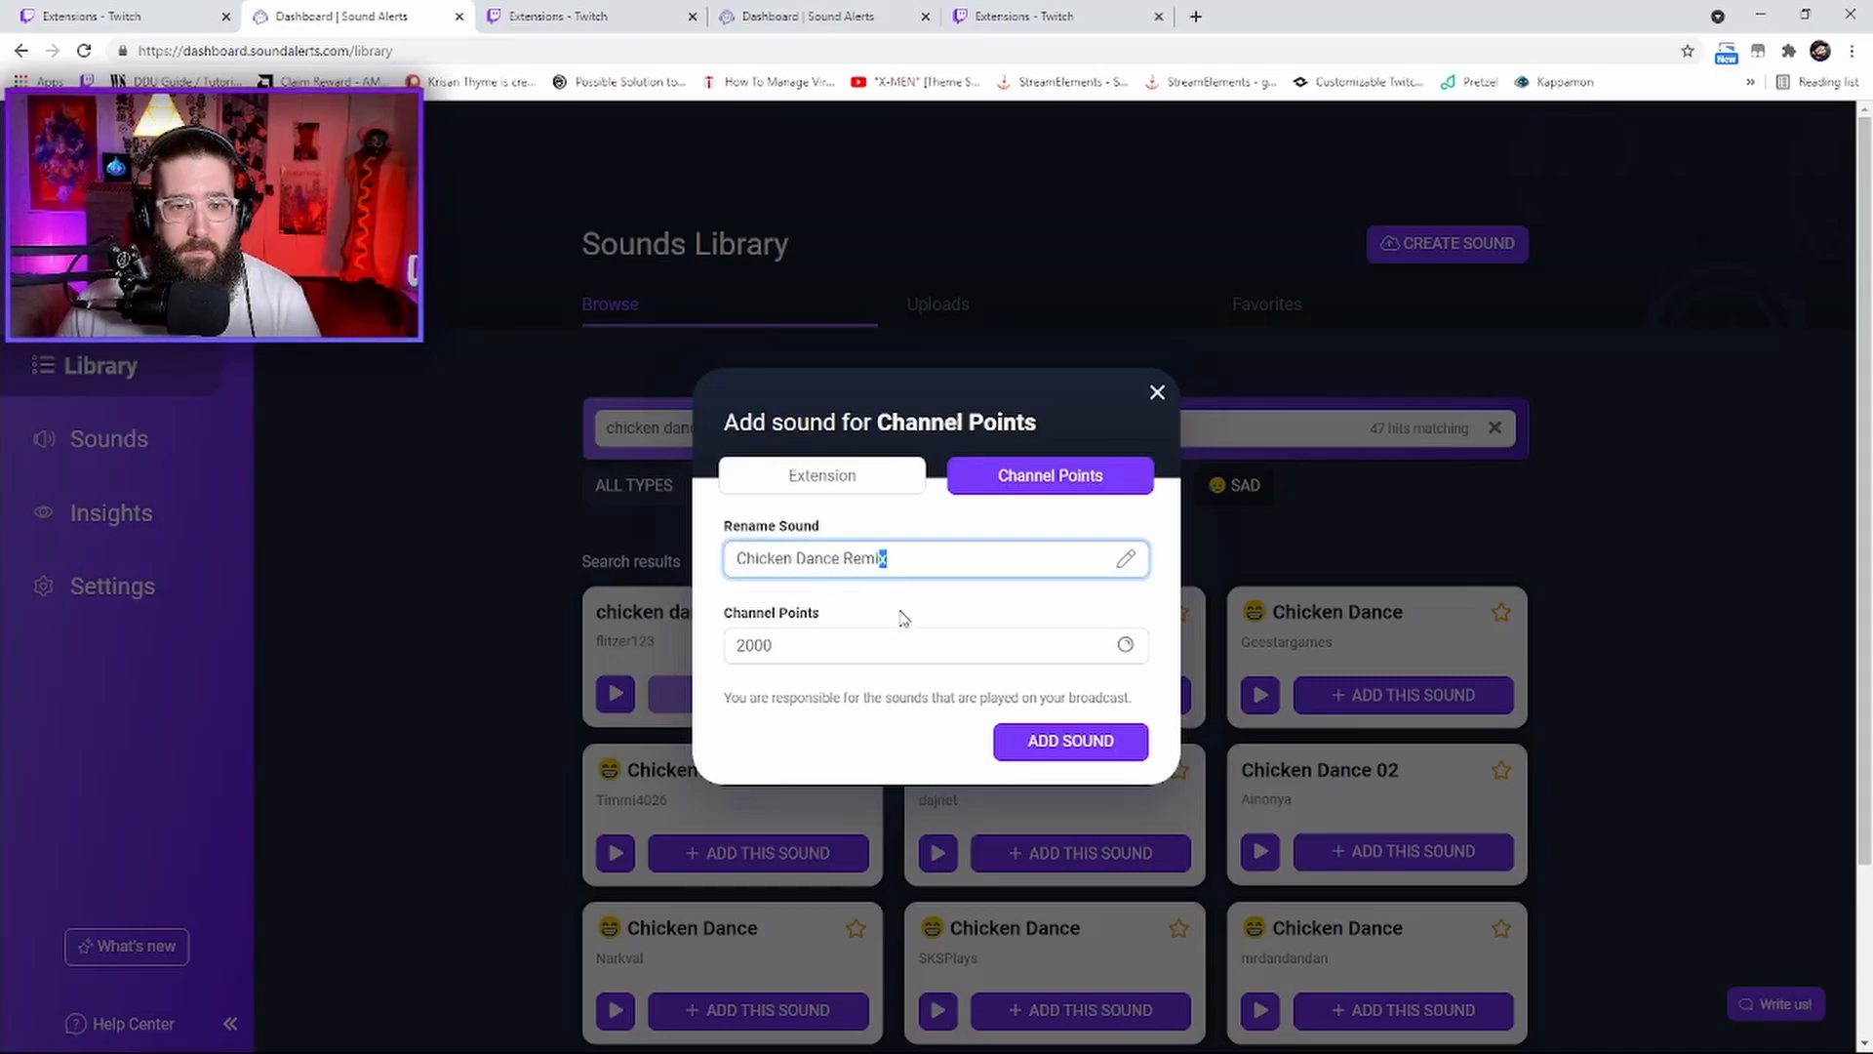
left_click(907, 646)
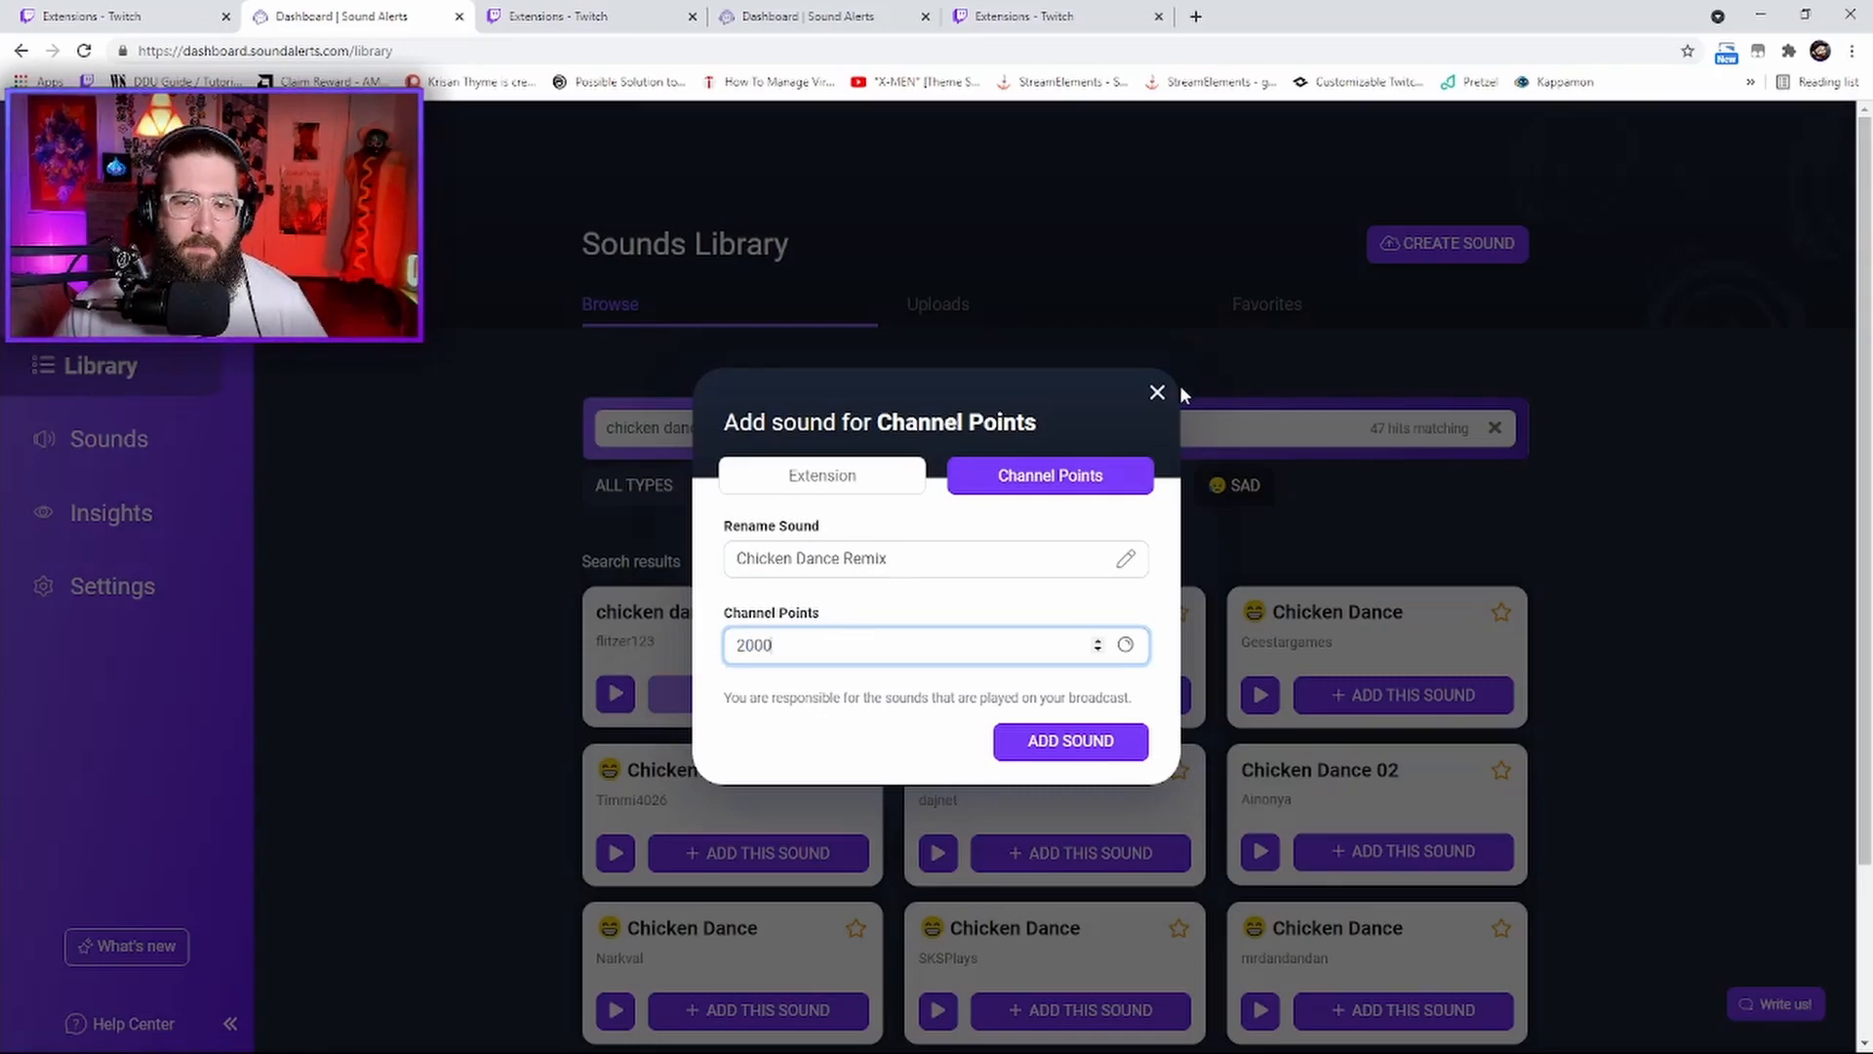
left_click(1069, 742)
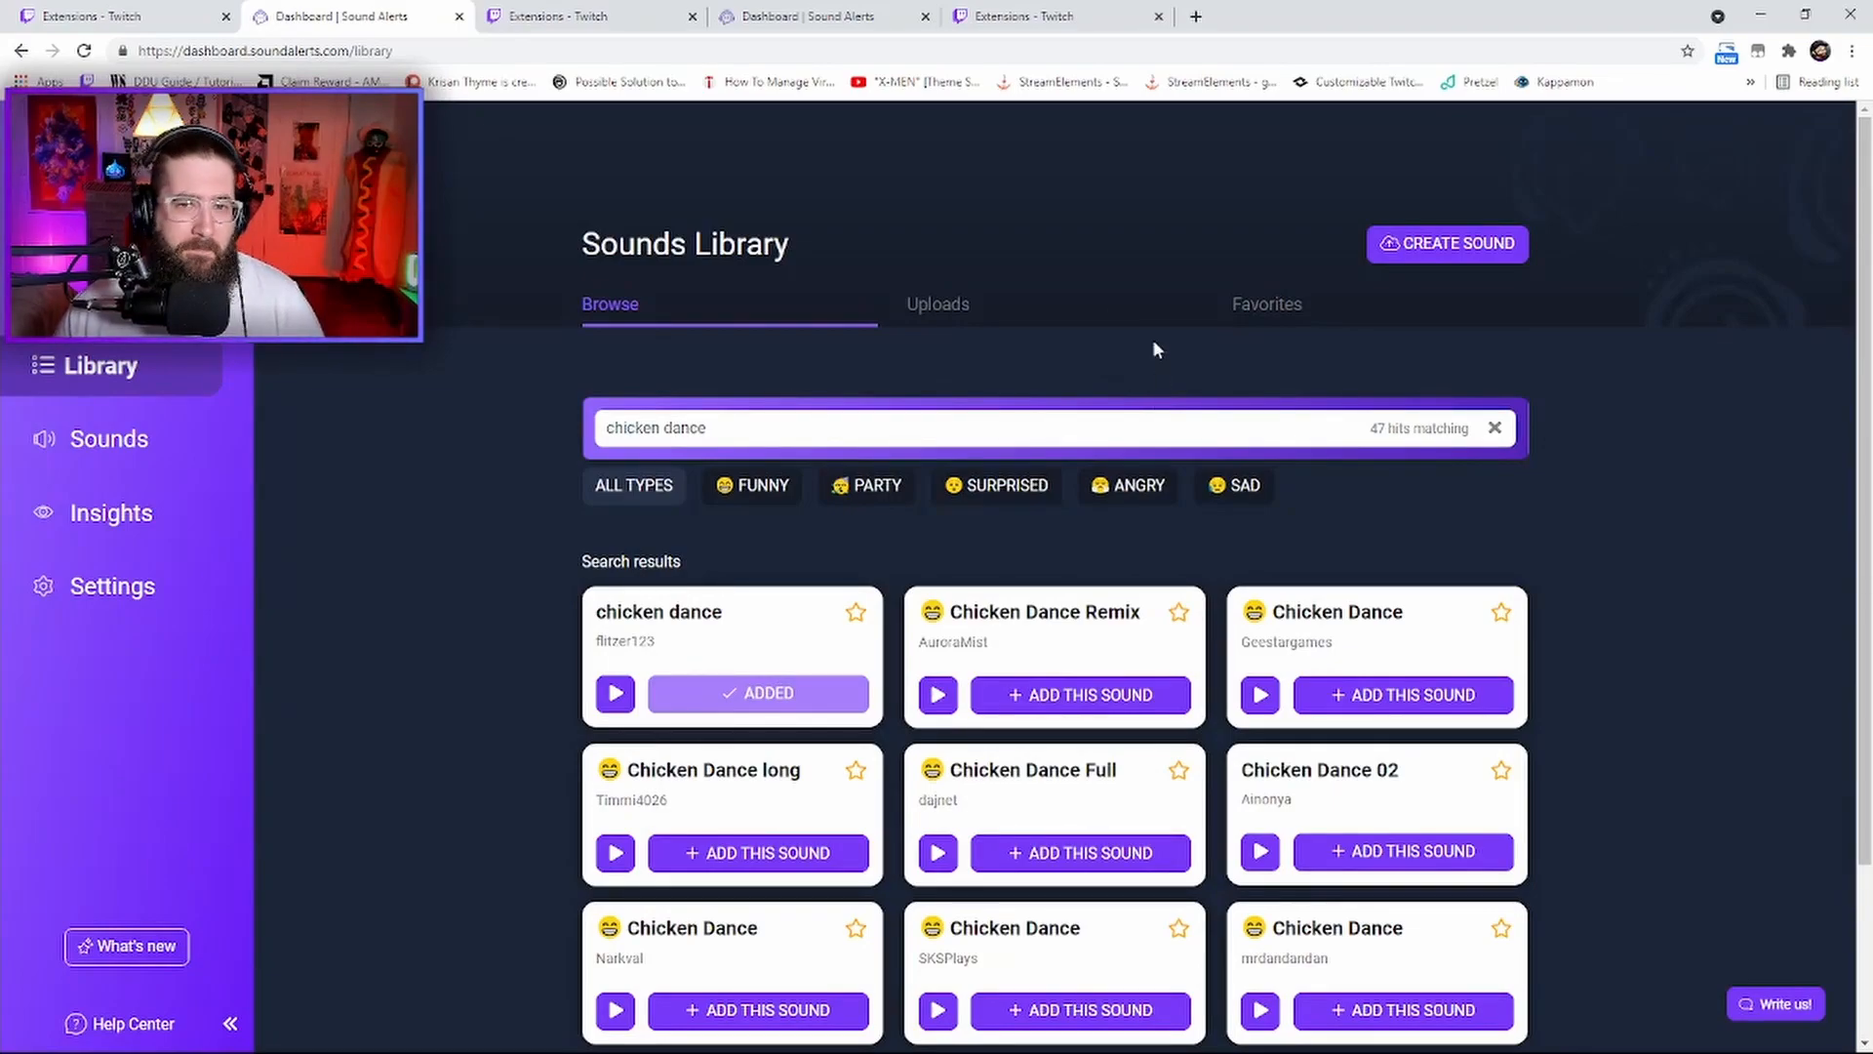
Check the empty Uploads tab, then return to the full sounds library
left_click(938, 304)
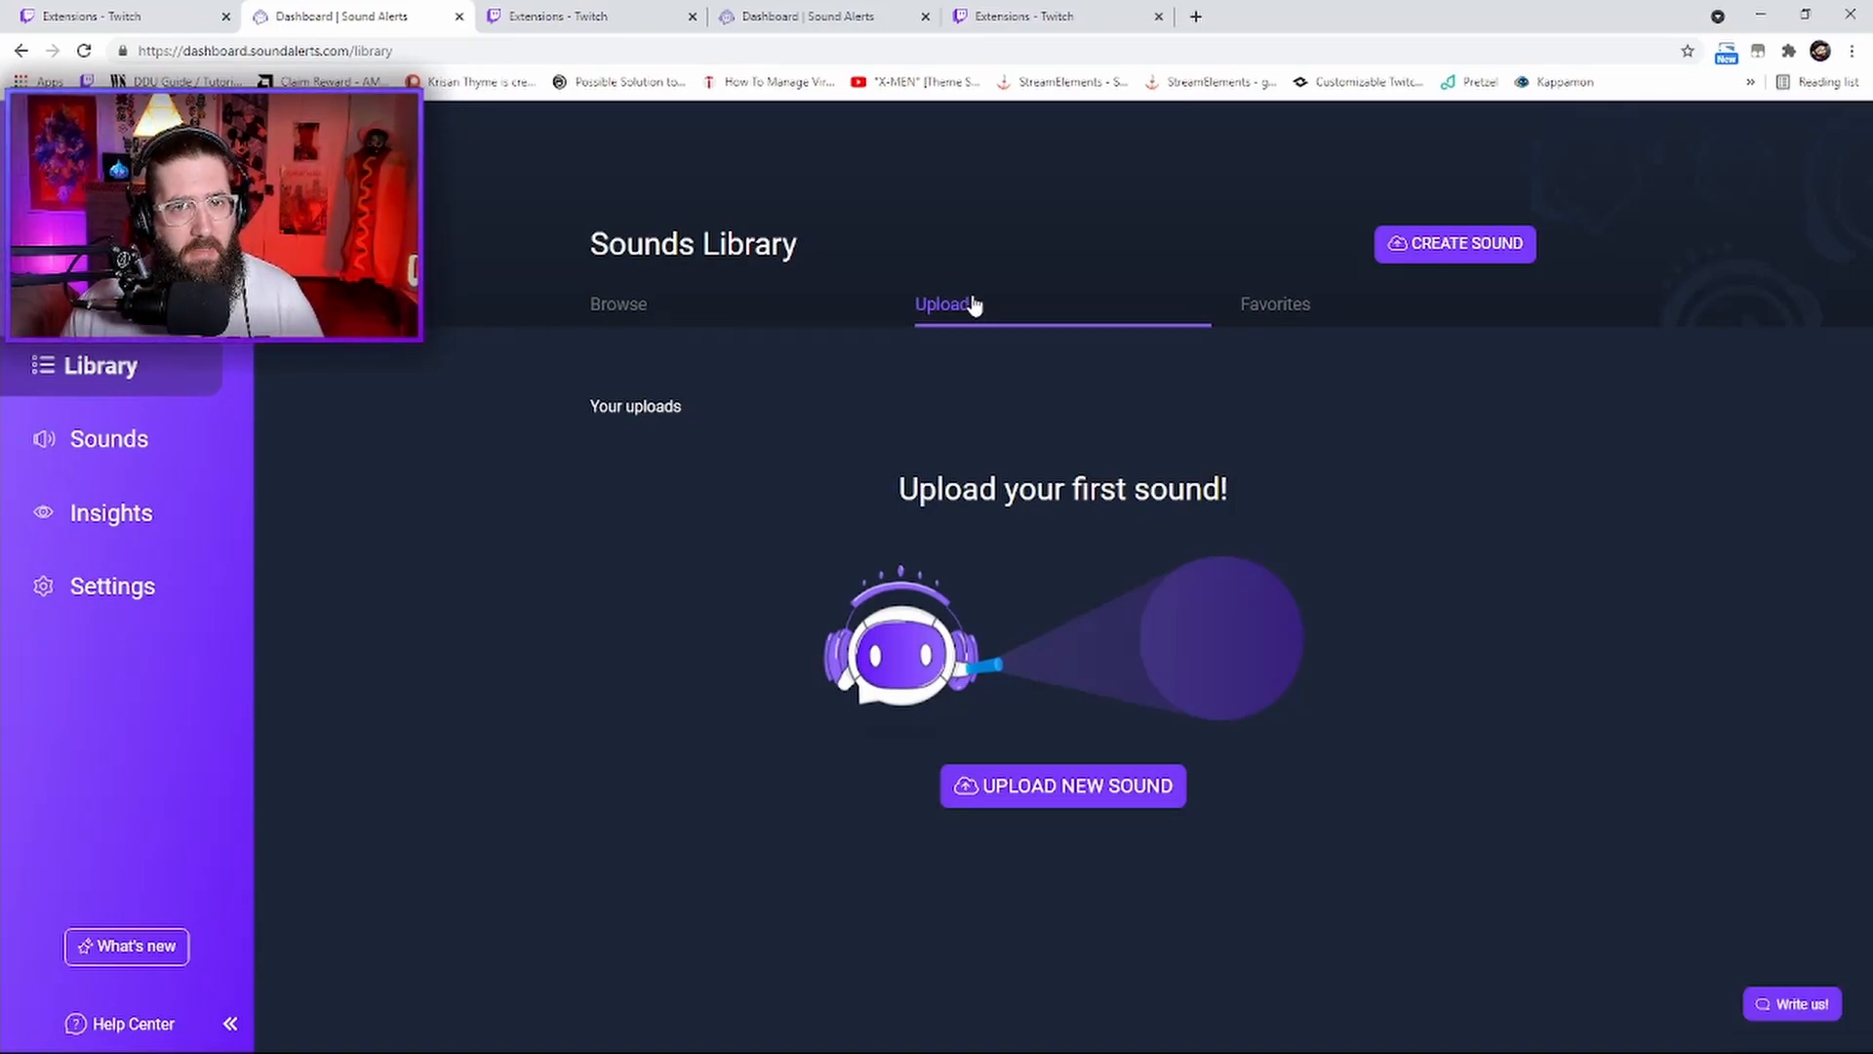
left_click(619, 304)
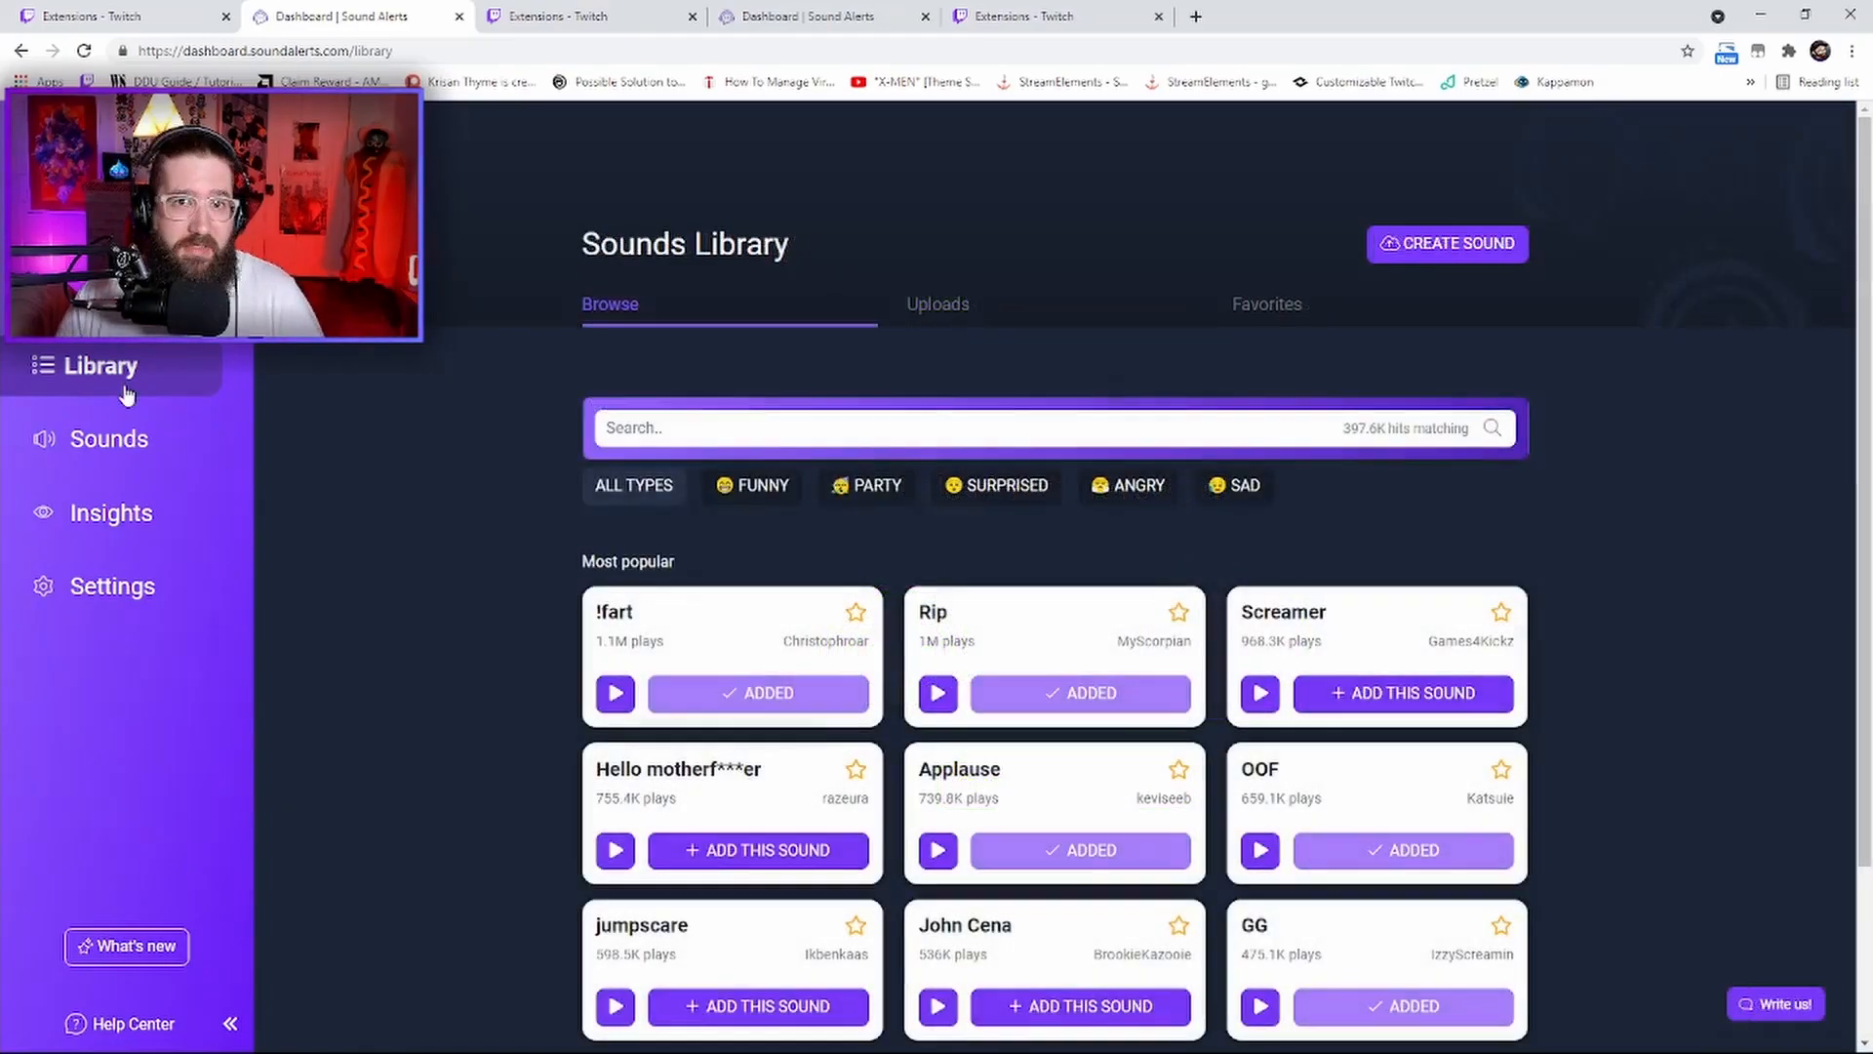